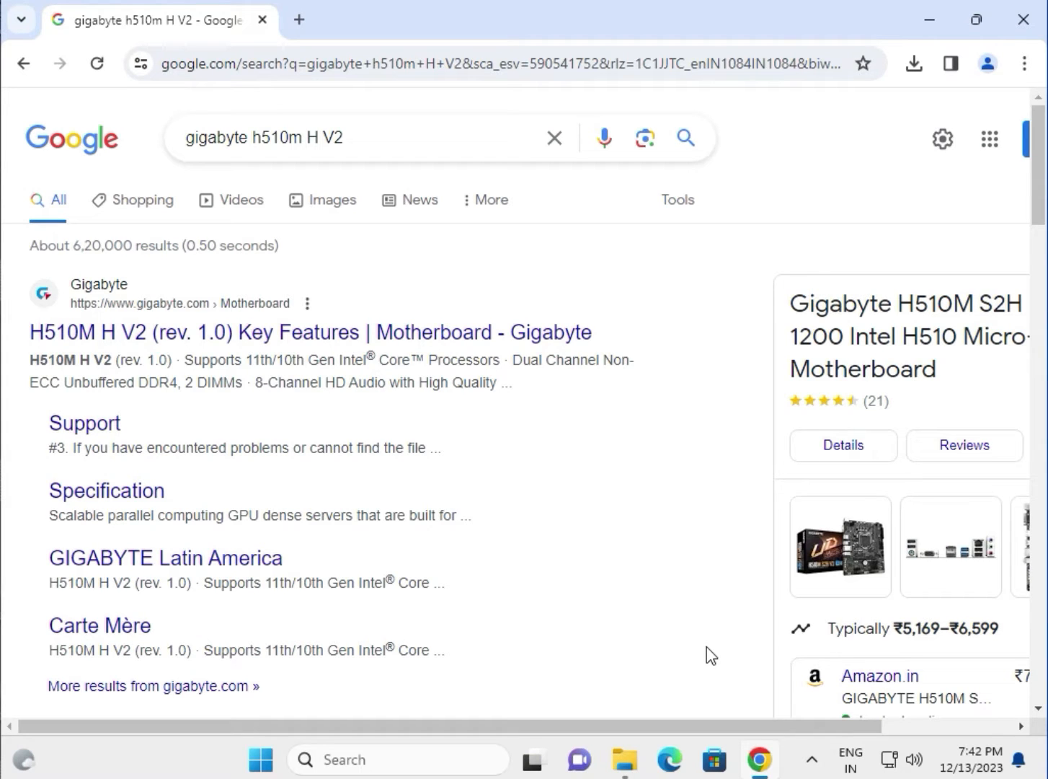
pyautogui.moveTo(640, 749)
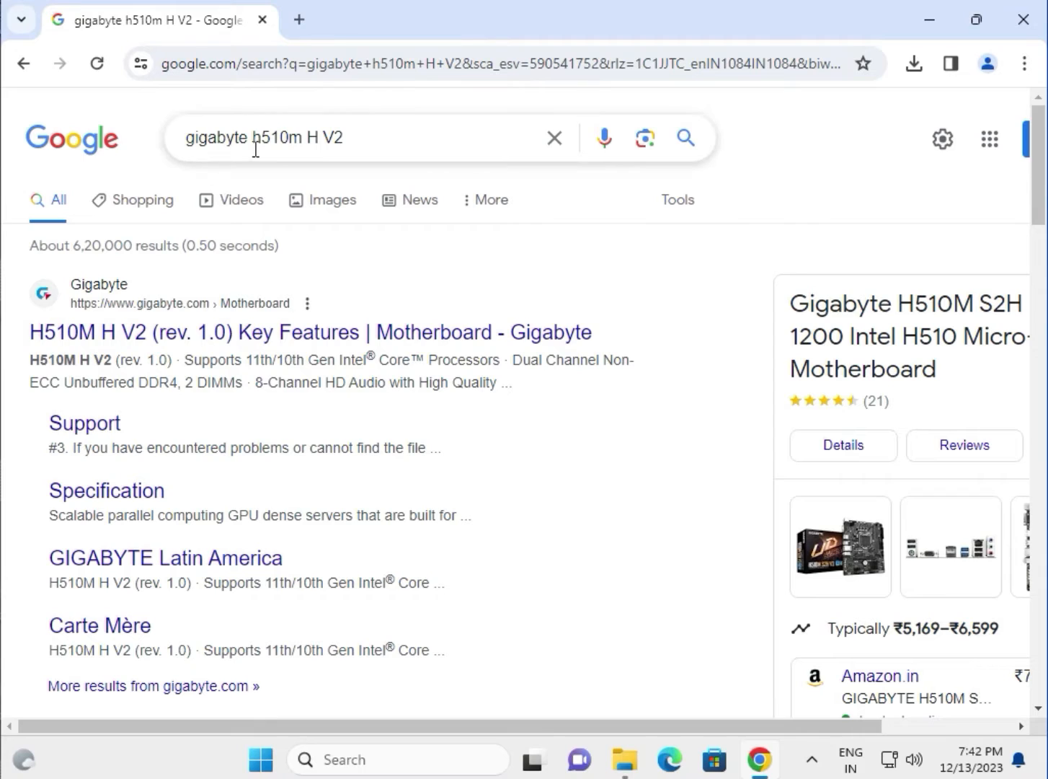
pyautogui.moveTo(297, 170)
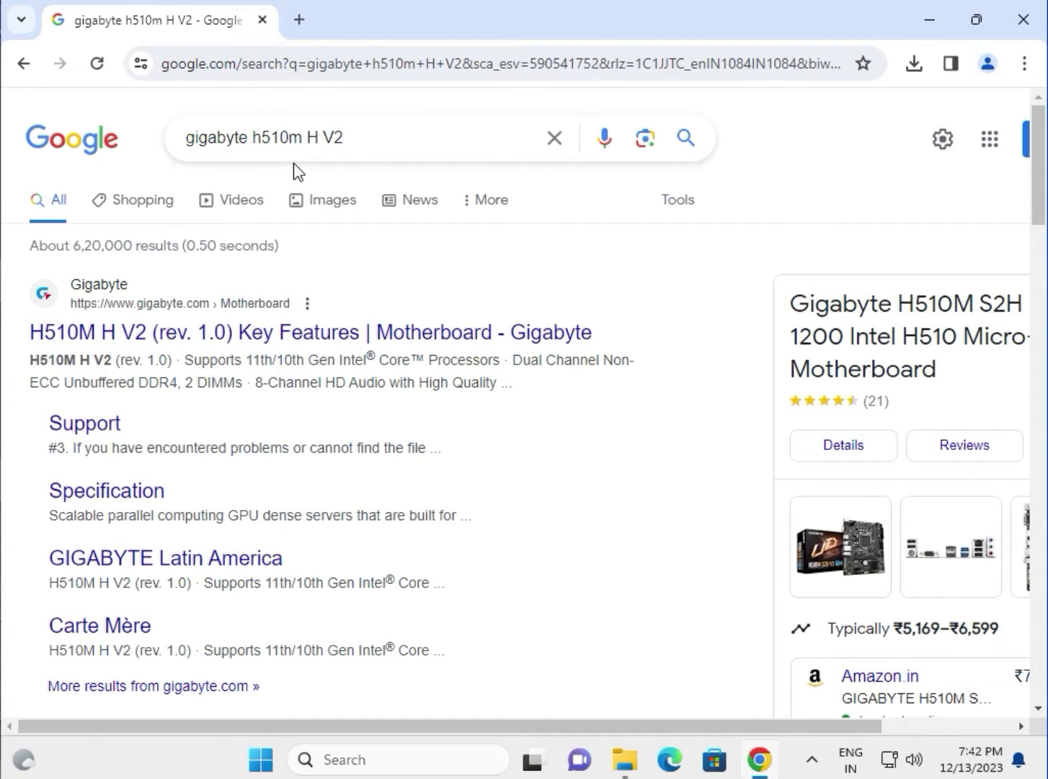
pyautogui.moveTo(157, 173)
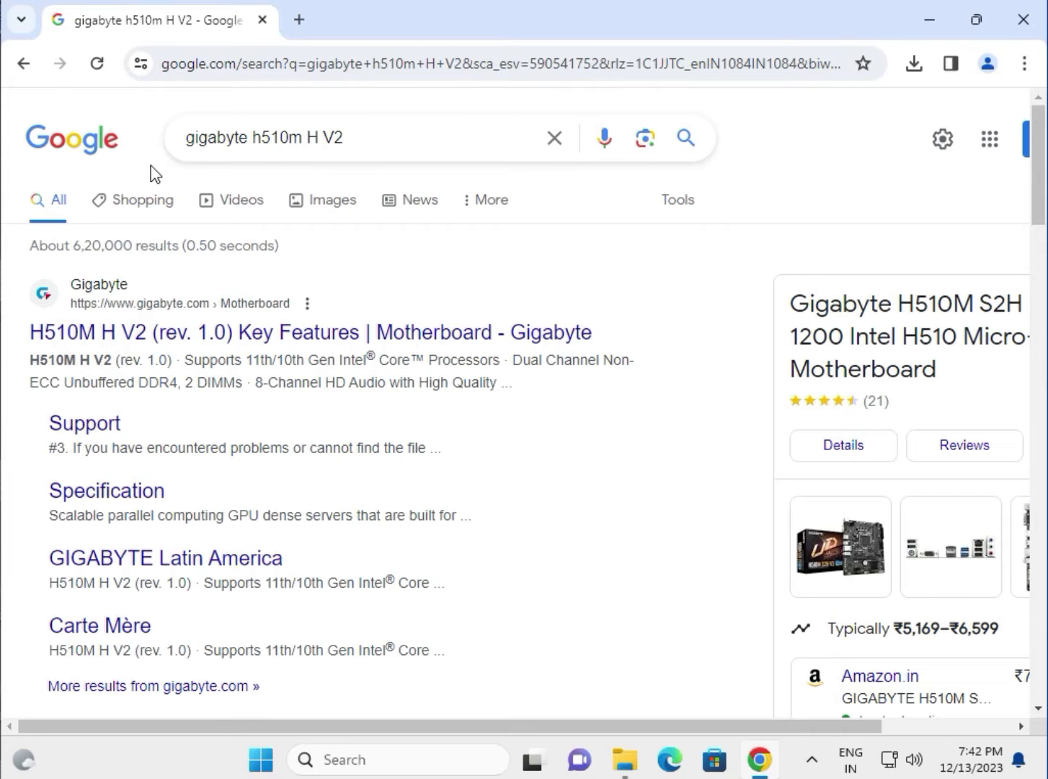
pyautogui.moveTo(179, 331)
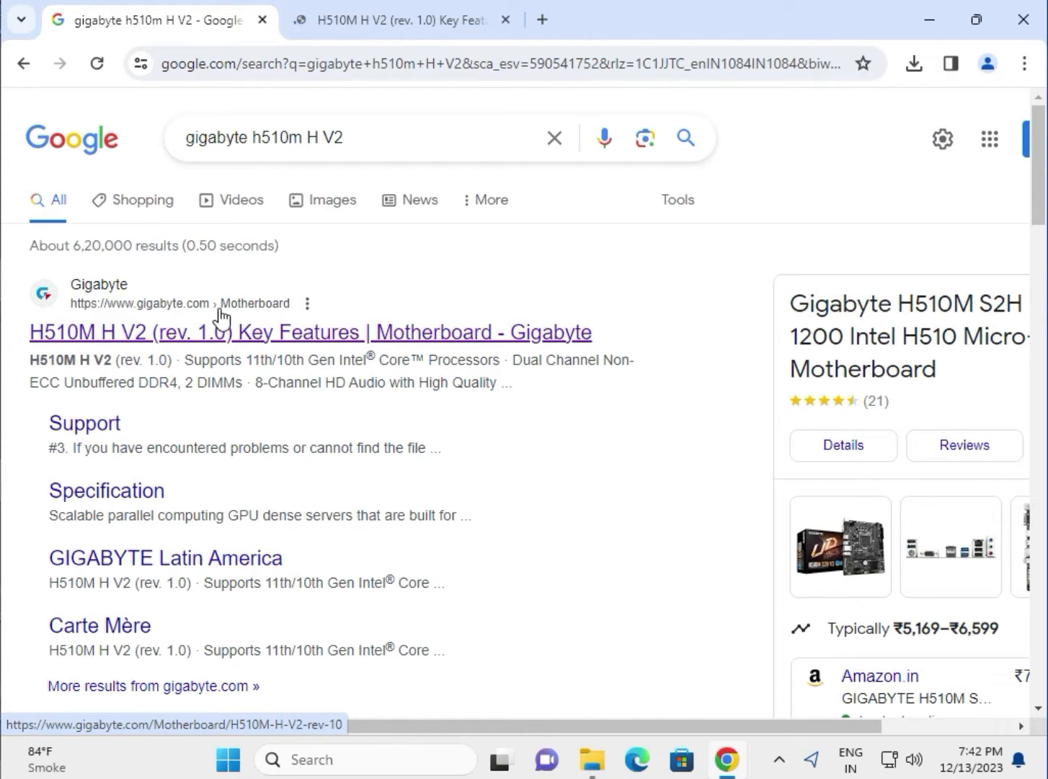
pyautogui.moveTo(411, 273)
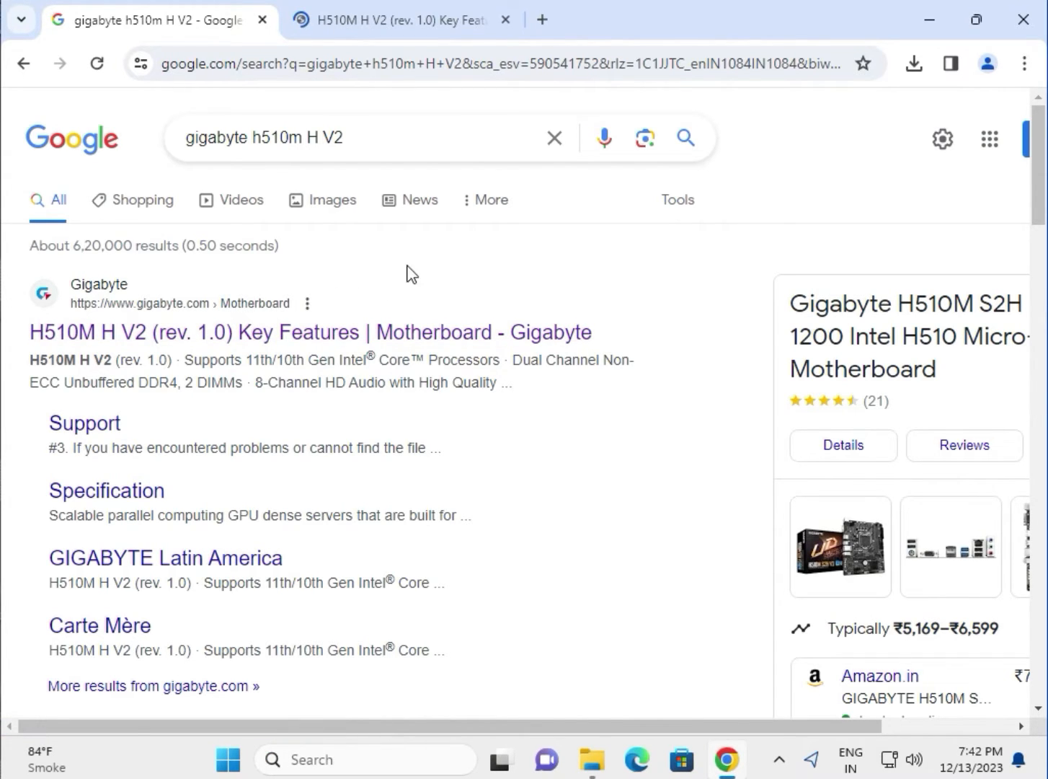
# Show the H510M H V2 support downloads filtered to Windows 11 64bit drivers.
pyautogui.click(392, 21)
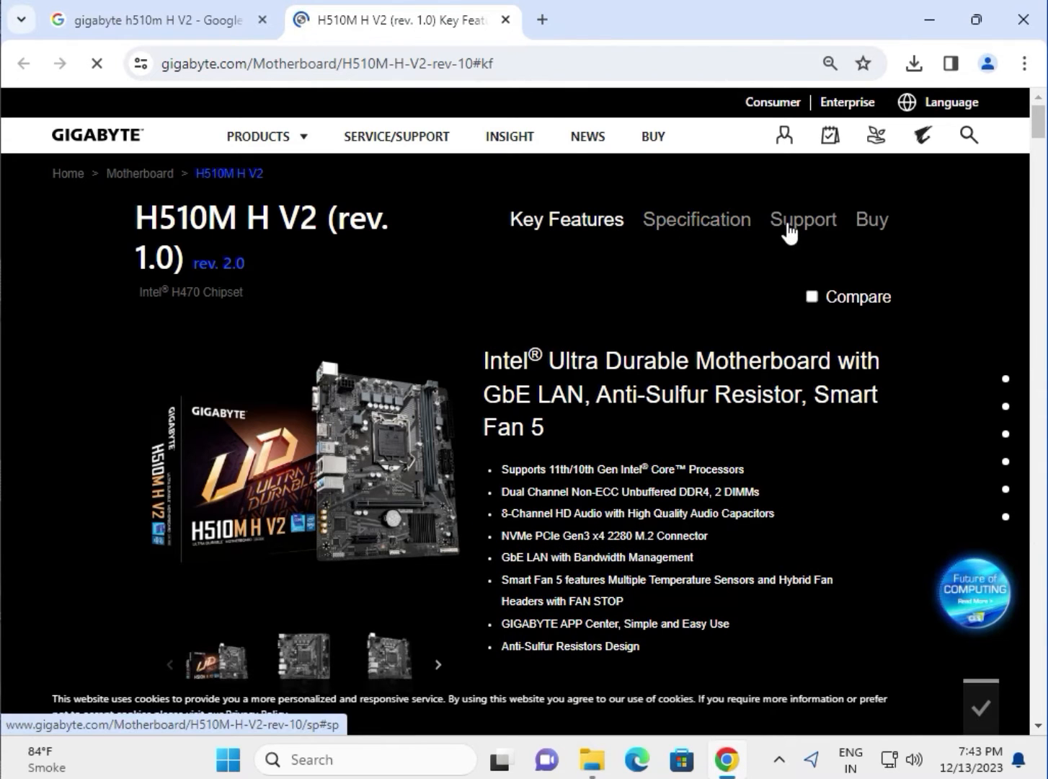
pyautogui.click(801, 219)
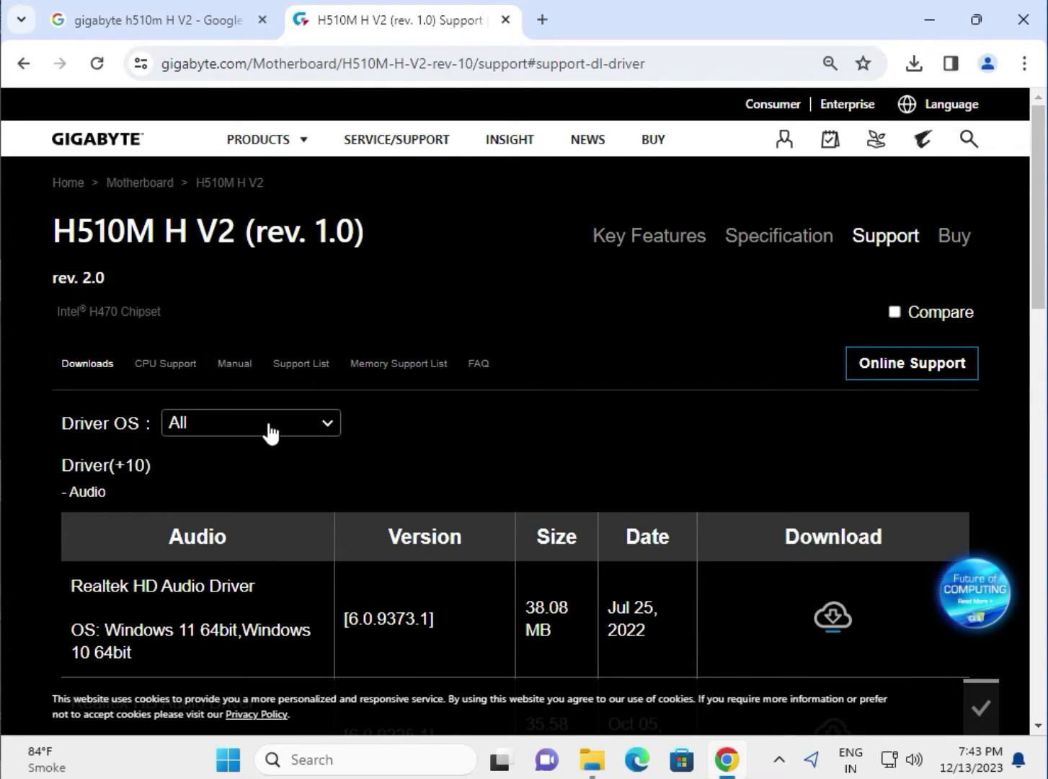
pyautogui.click(251, 423)
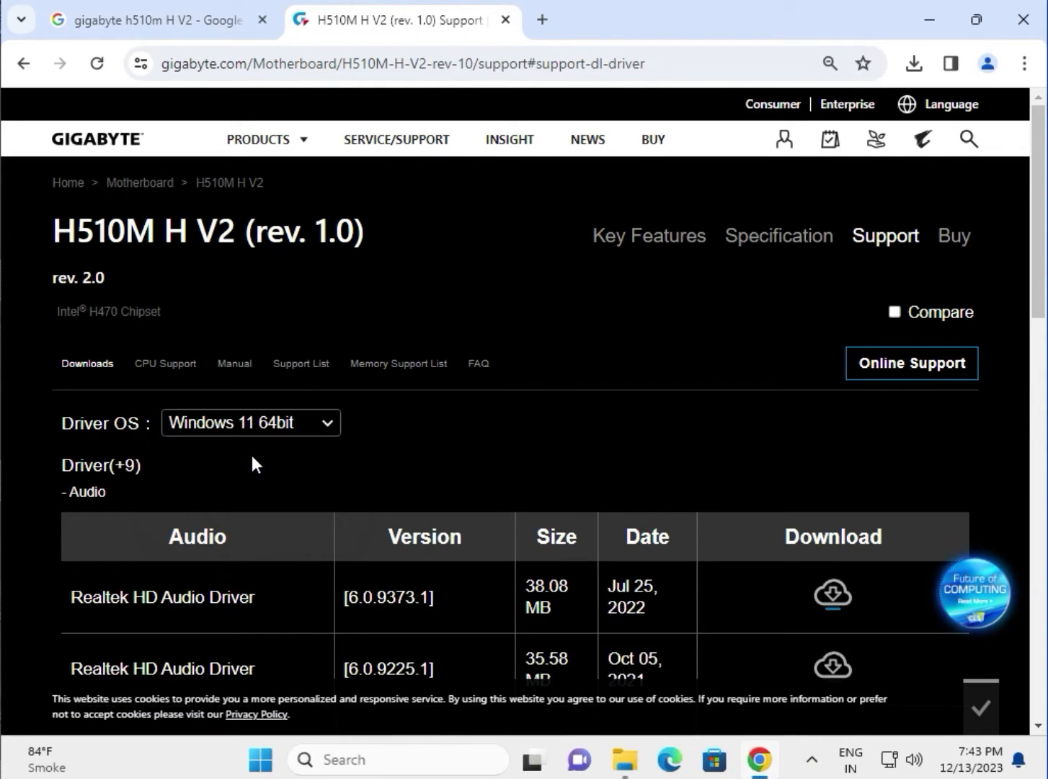
pyautogui.scroll(-3)
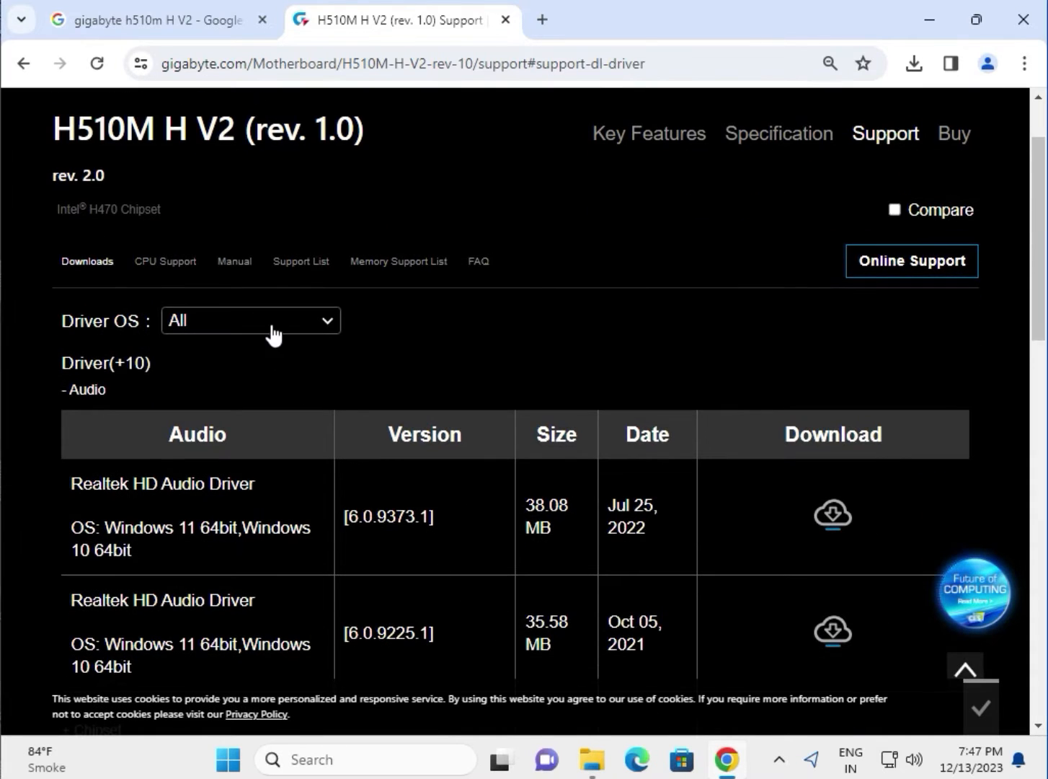
pyautogui.click(251, 320)
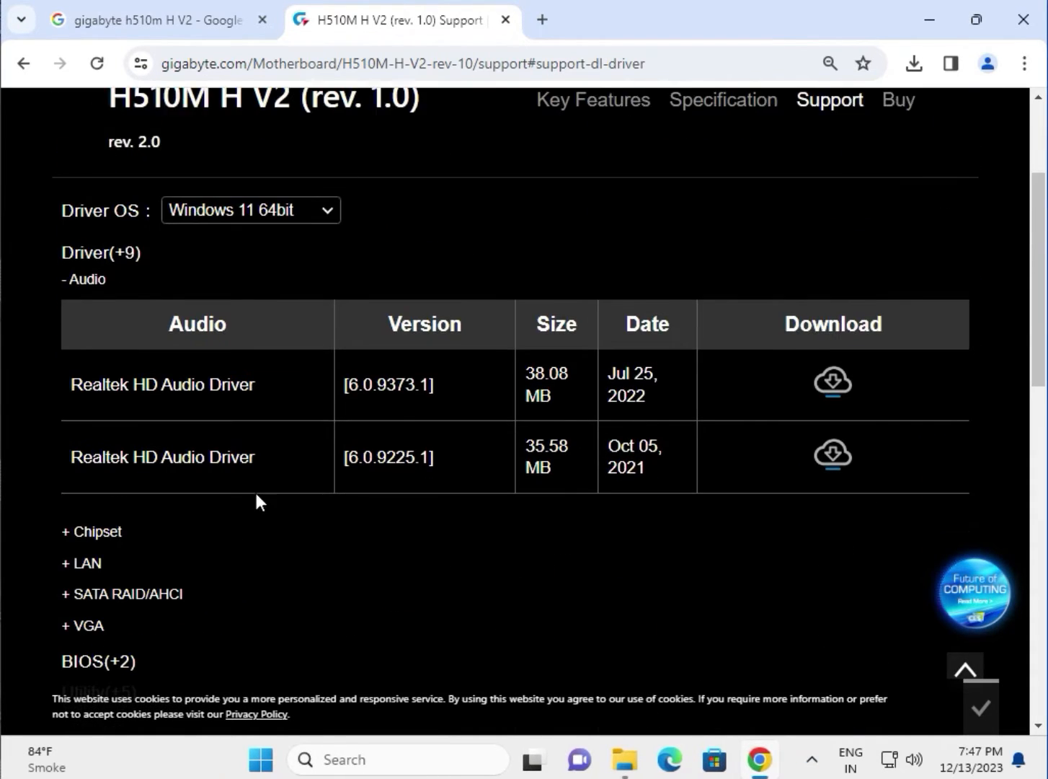
pyautogui.scroll(3)
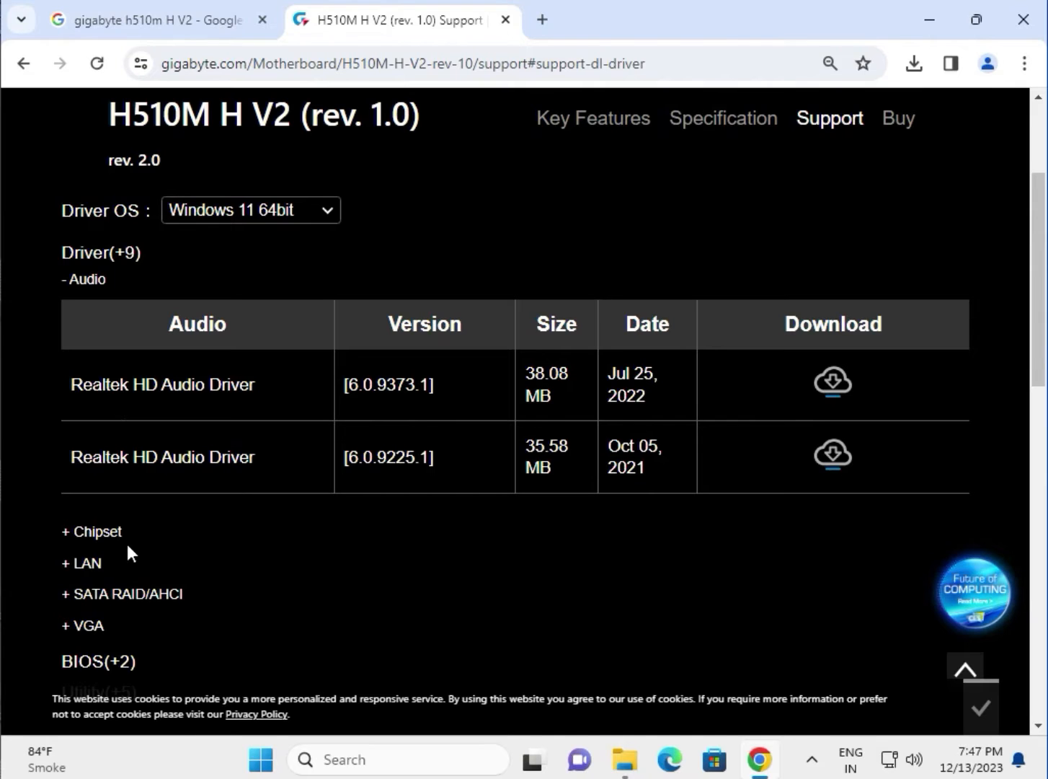
pyautogui.scroll(-3)
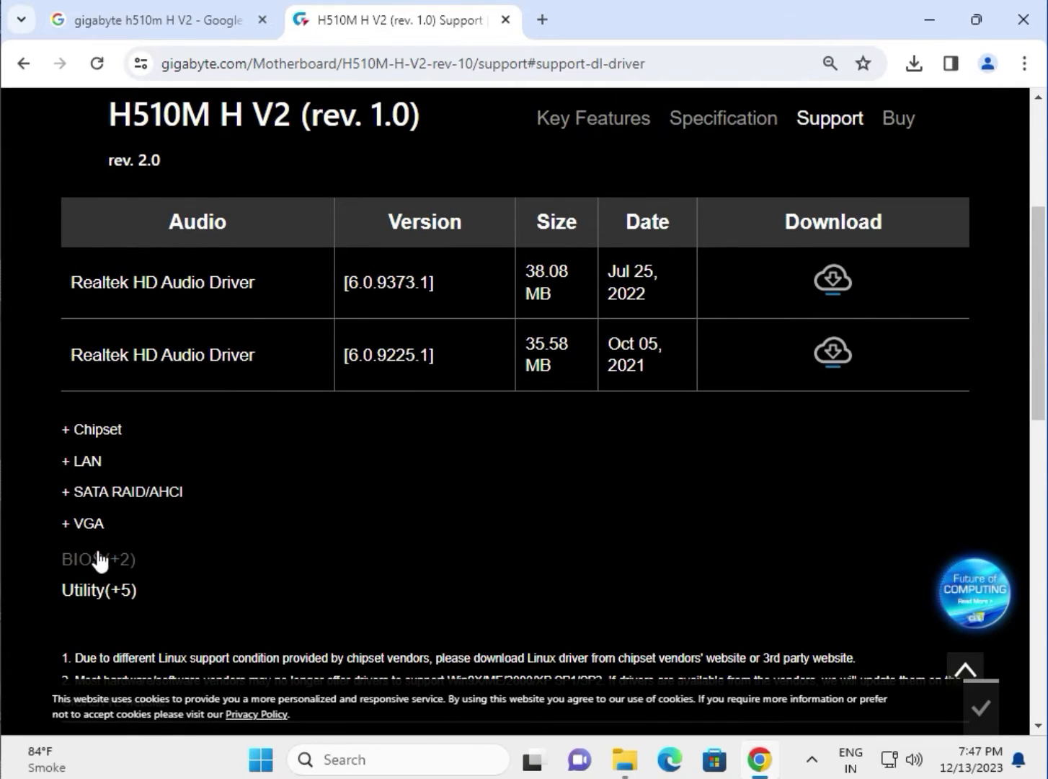
pyautogui.moveTo(112, 514)
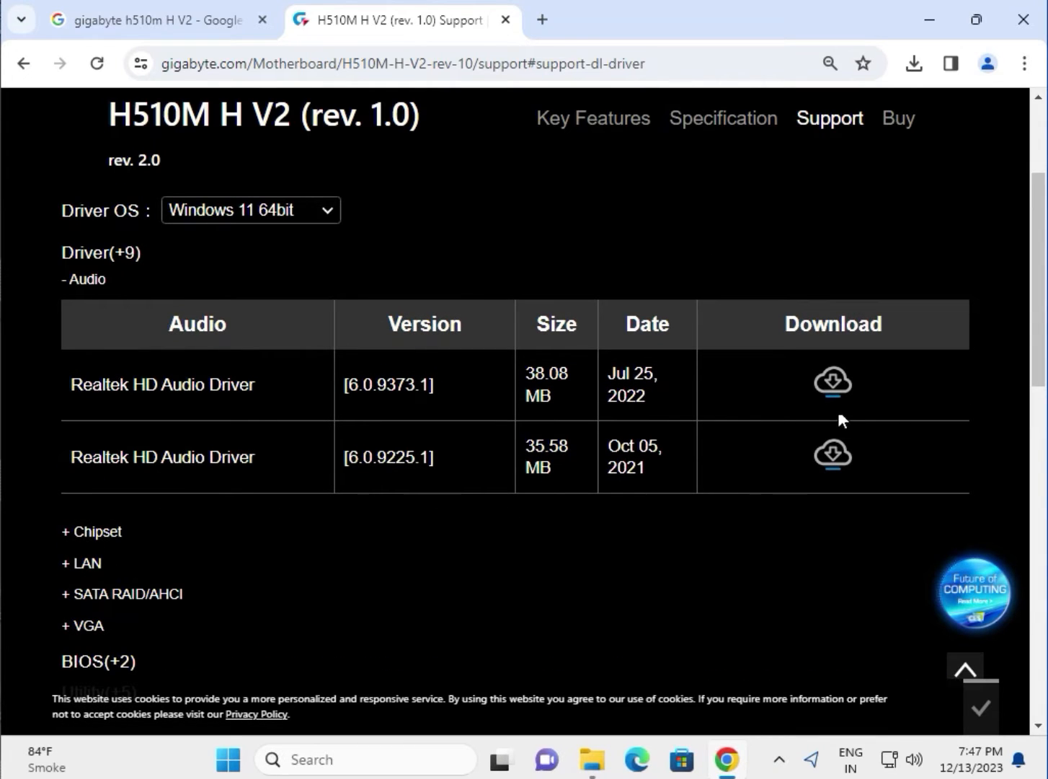
# Start downloading the Realtek HD Audio Driver 6.0.9373.1 for Windows 11 64bit.
pyautogui.click(834, 381)
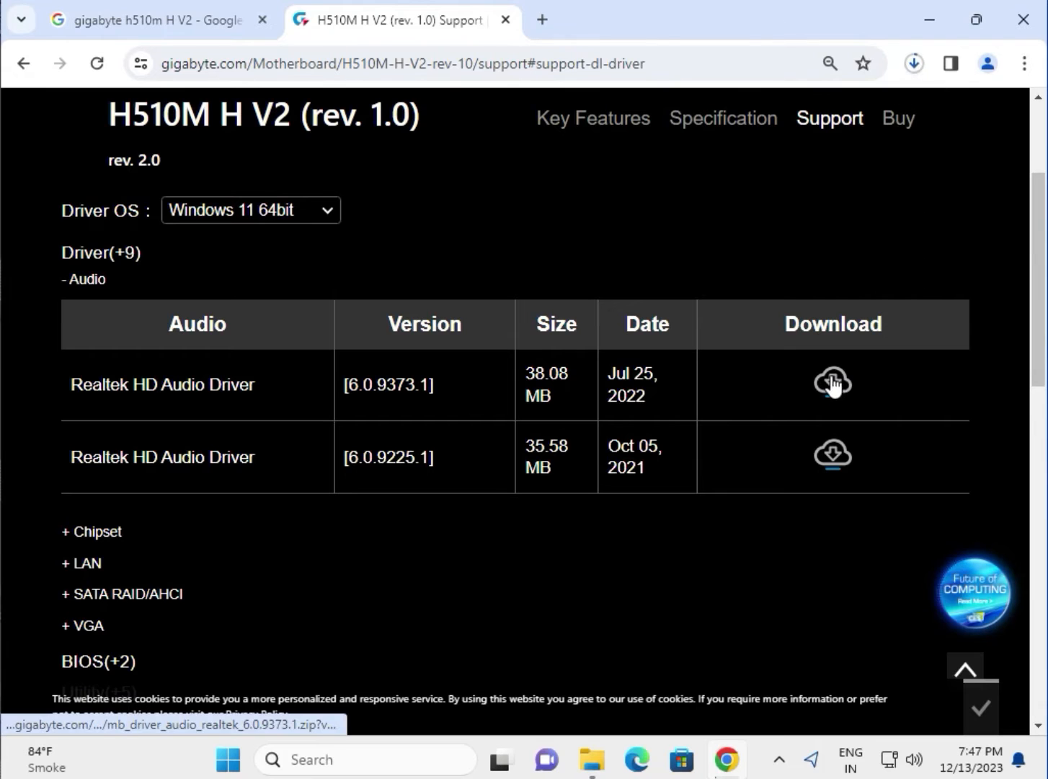
pyautogui.click(833, 384)
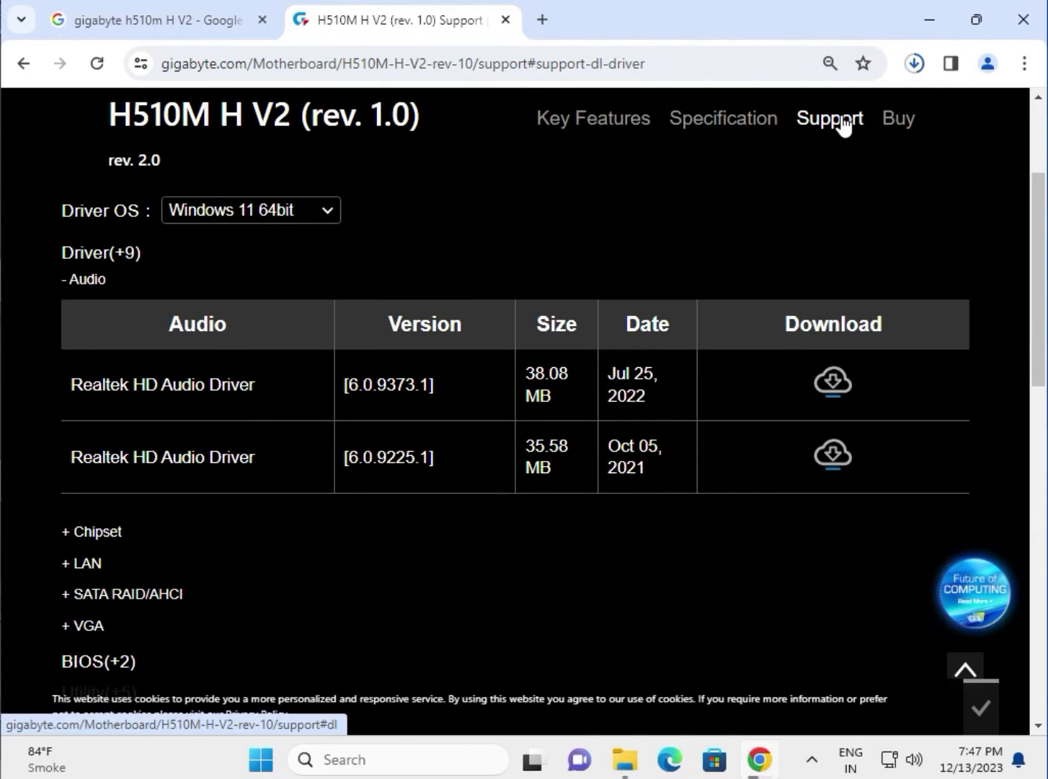
pyautogui.moveTo(833, 151)
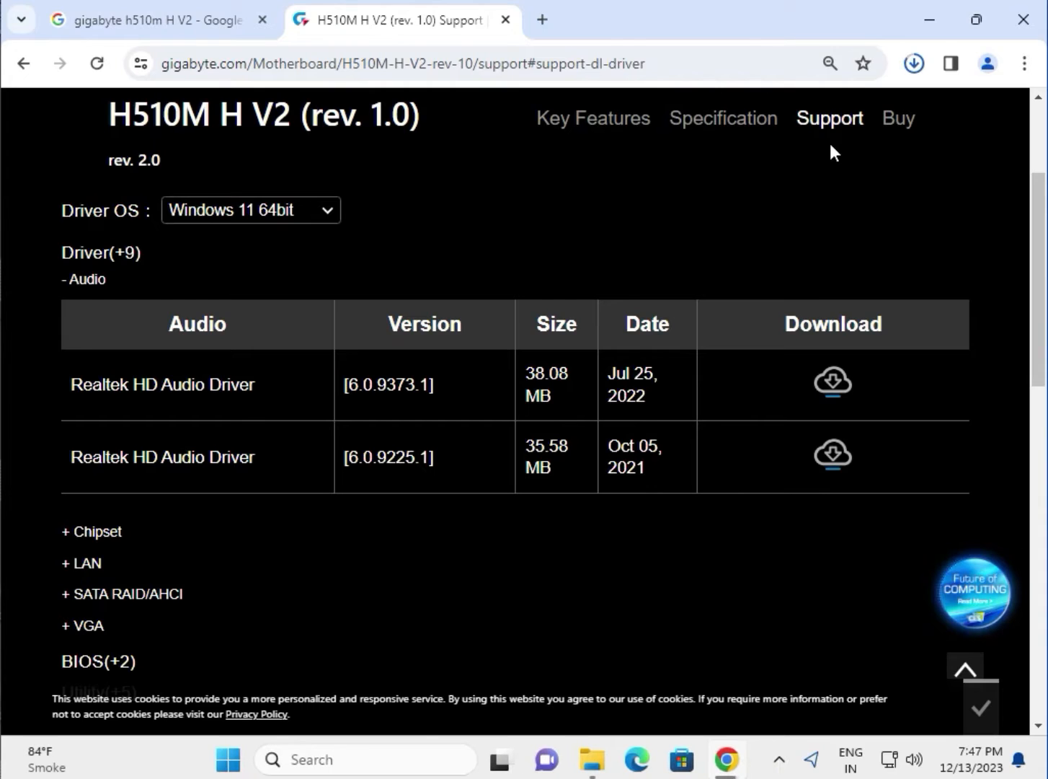
pyautogui.moveTo(95, 532)
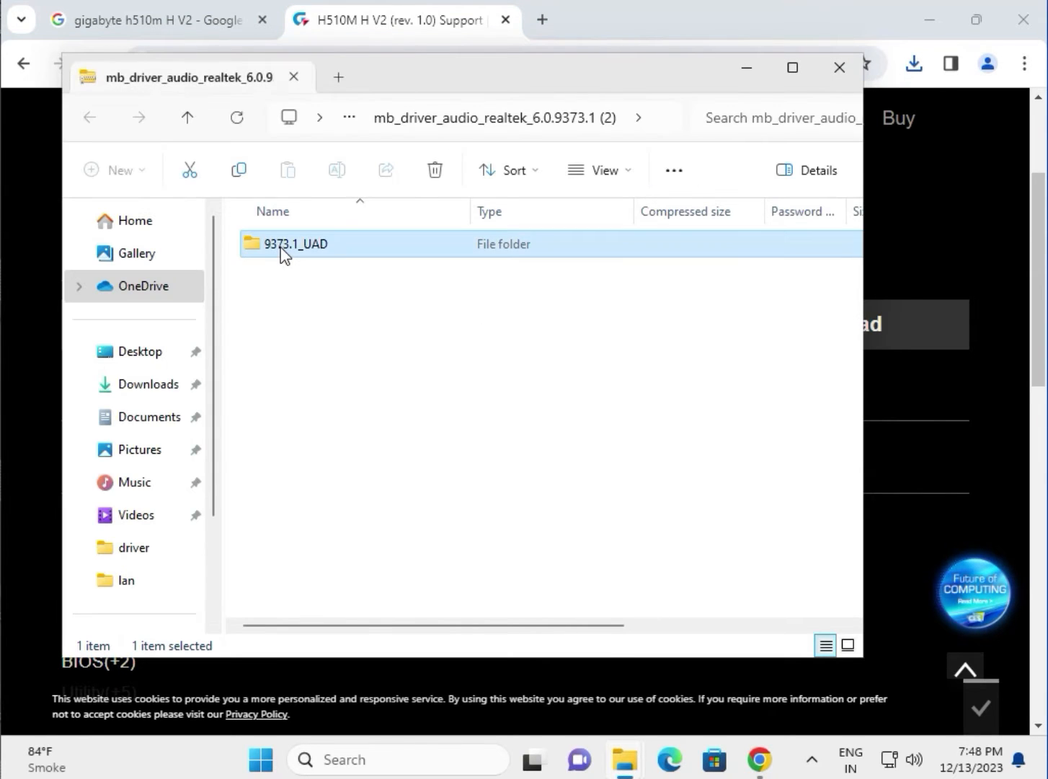
# Enter the 9373.1_UAD folder of the downloaded package and launch its Setup application.
pyautogui.doubleClick(297, 244)
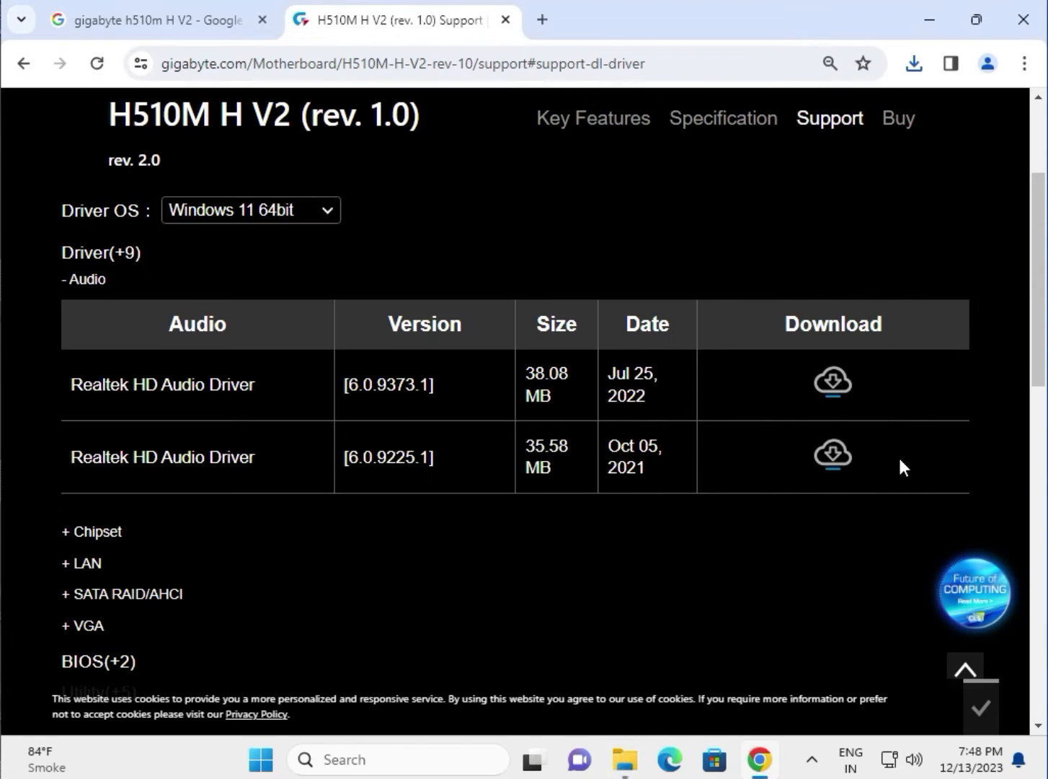
pyautogui.moveTo(397, 556)
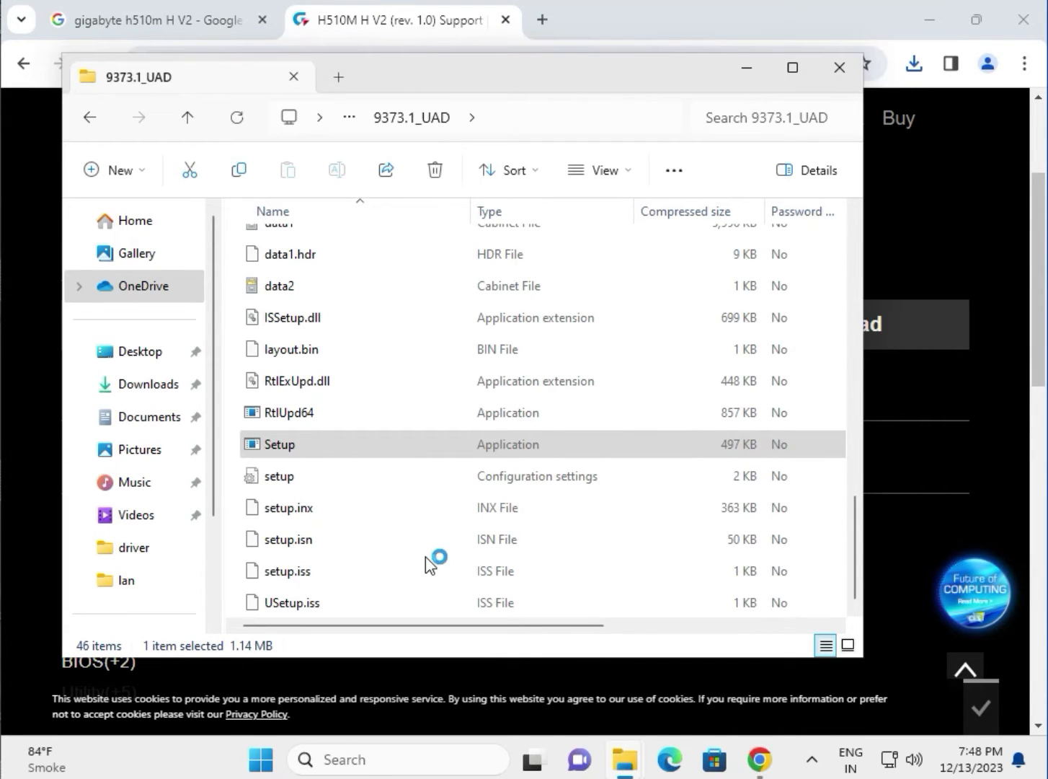
pyautogui.doubleClick(280, 444)
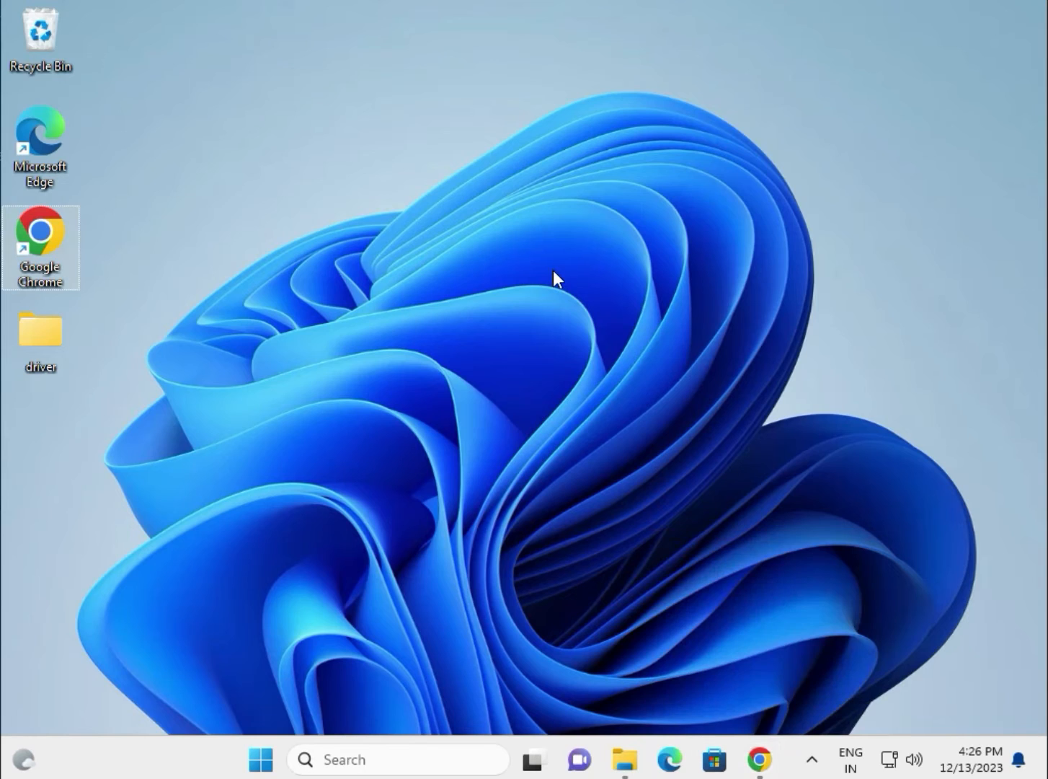
pyautogui.moveTo(511, 290)
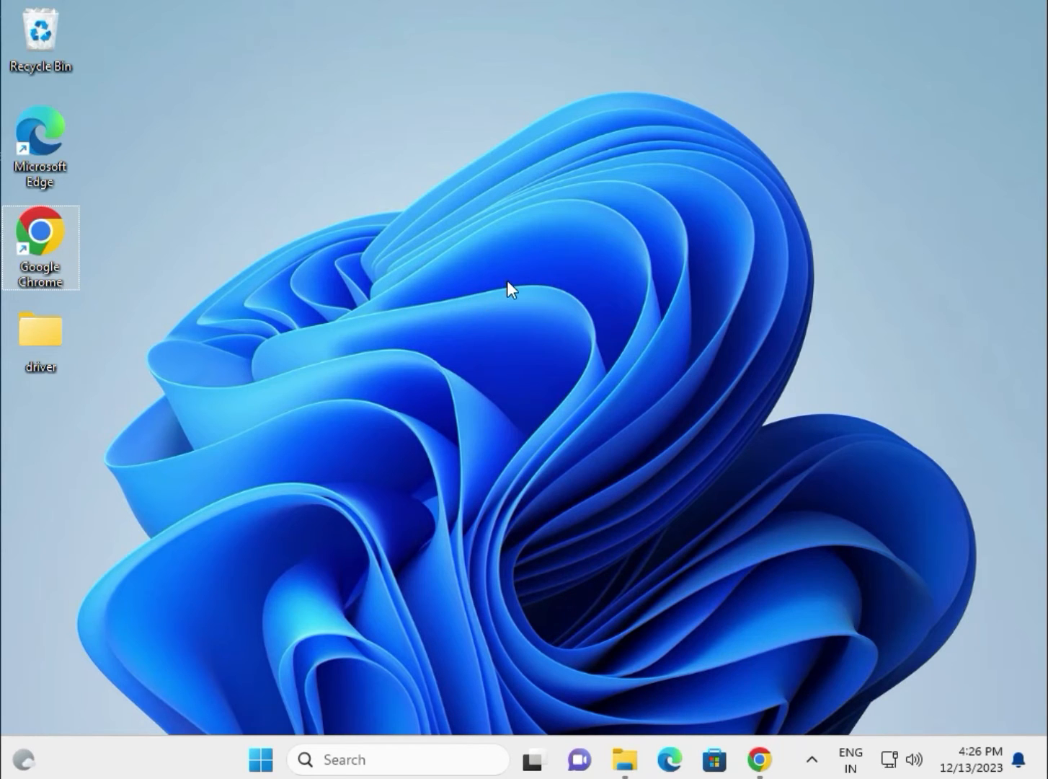
pyautogui.moveTo(70, 345)
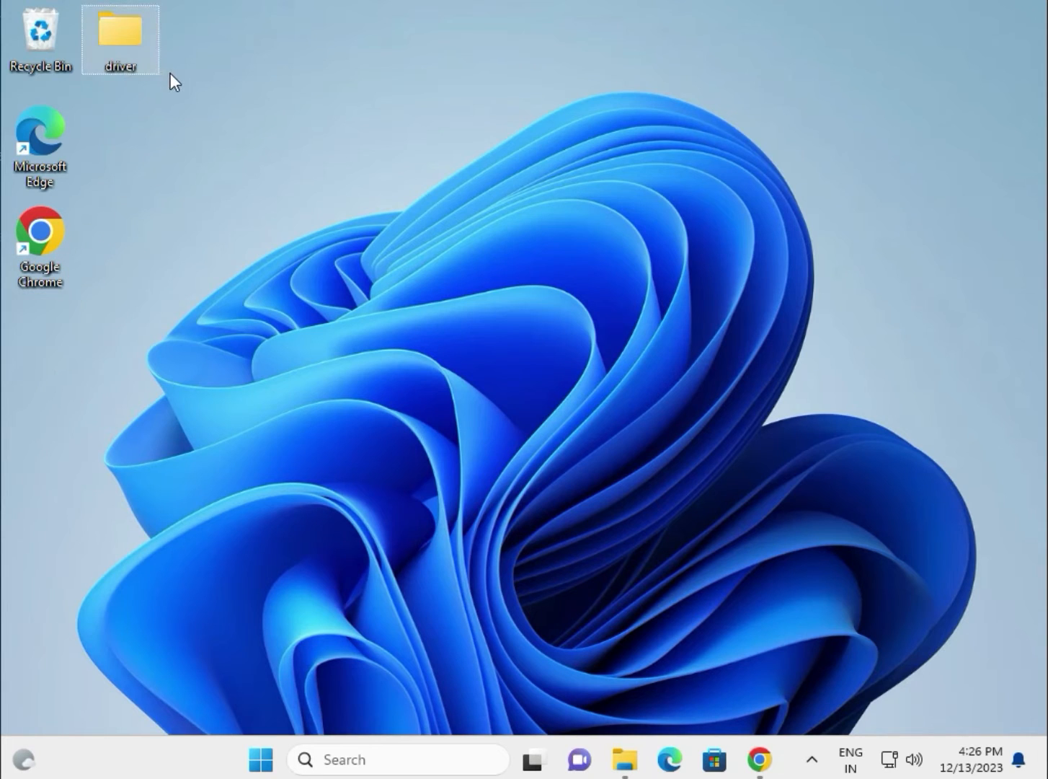
# Close File Explorer so the desktop shows with the driver folder and no windows.
pyautogui.click(851, 759)
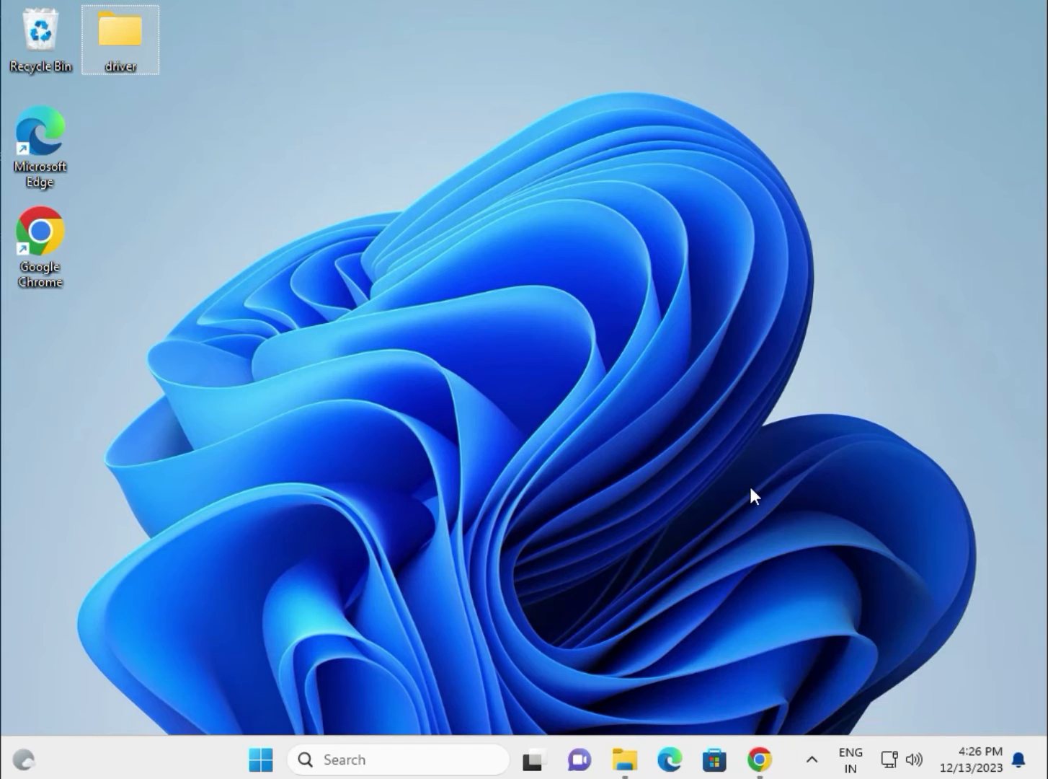
pyautogui.moveTo(758, 759)
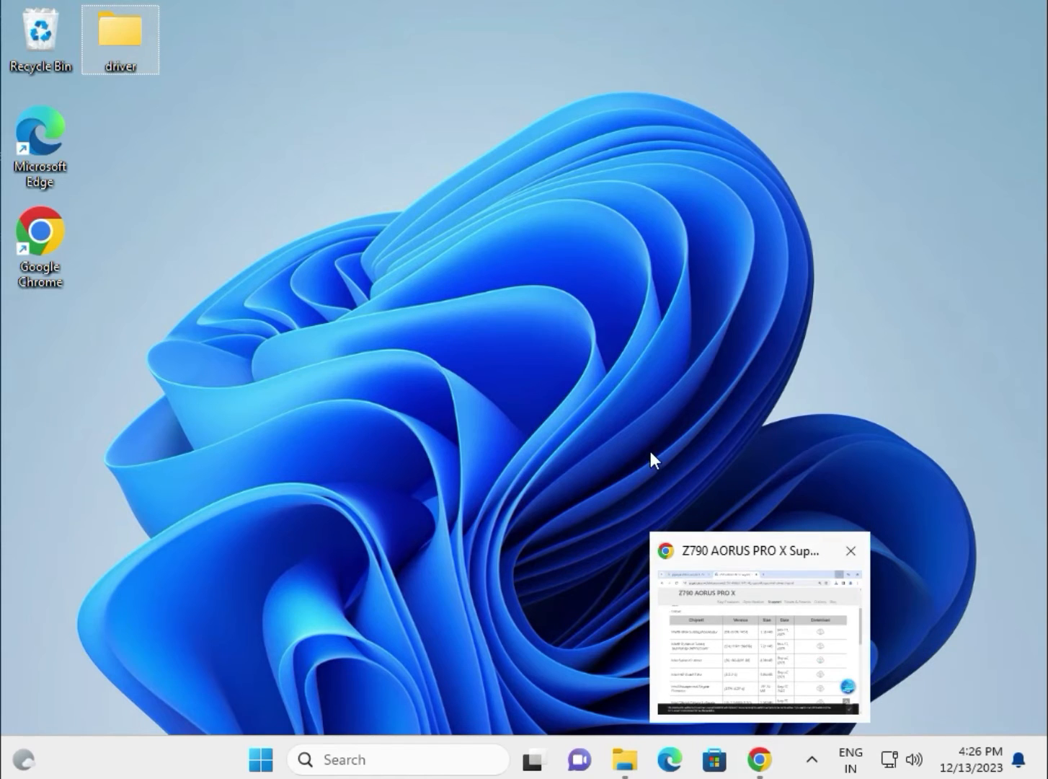
pyautogui.click(851, 551)
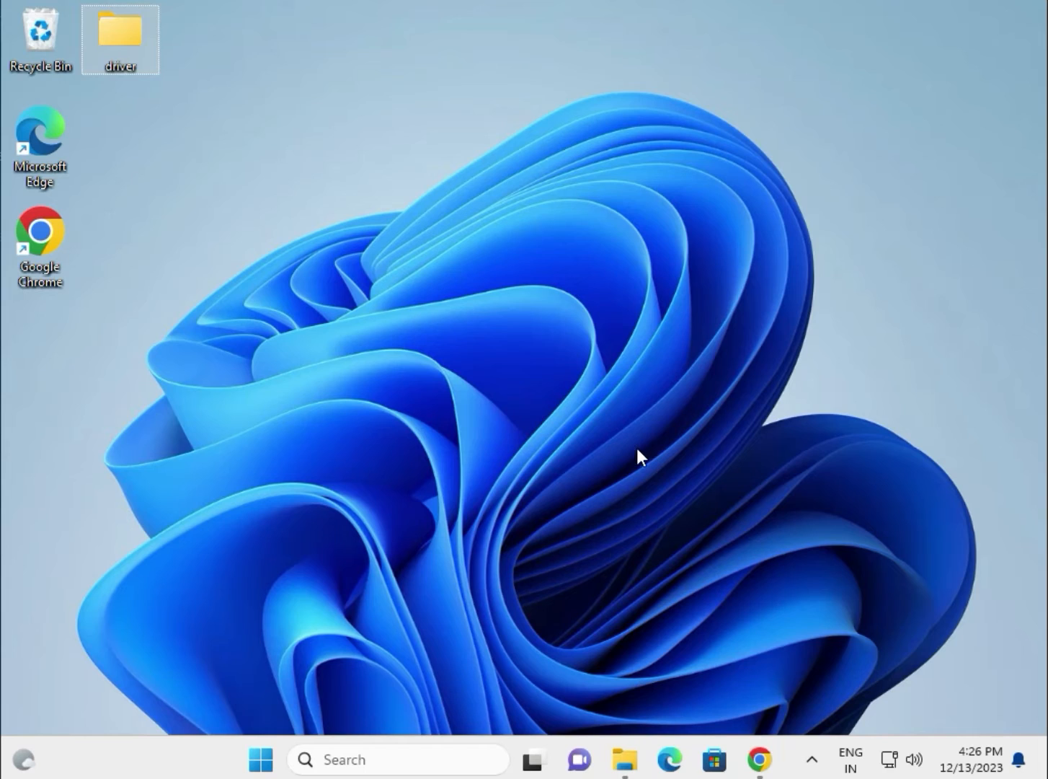
pyautogui.moveTo(646, 450)
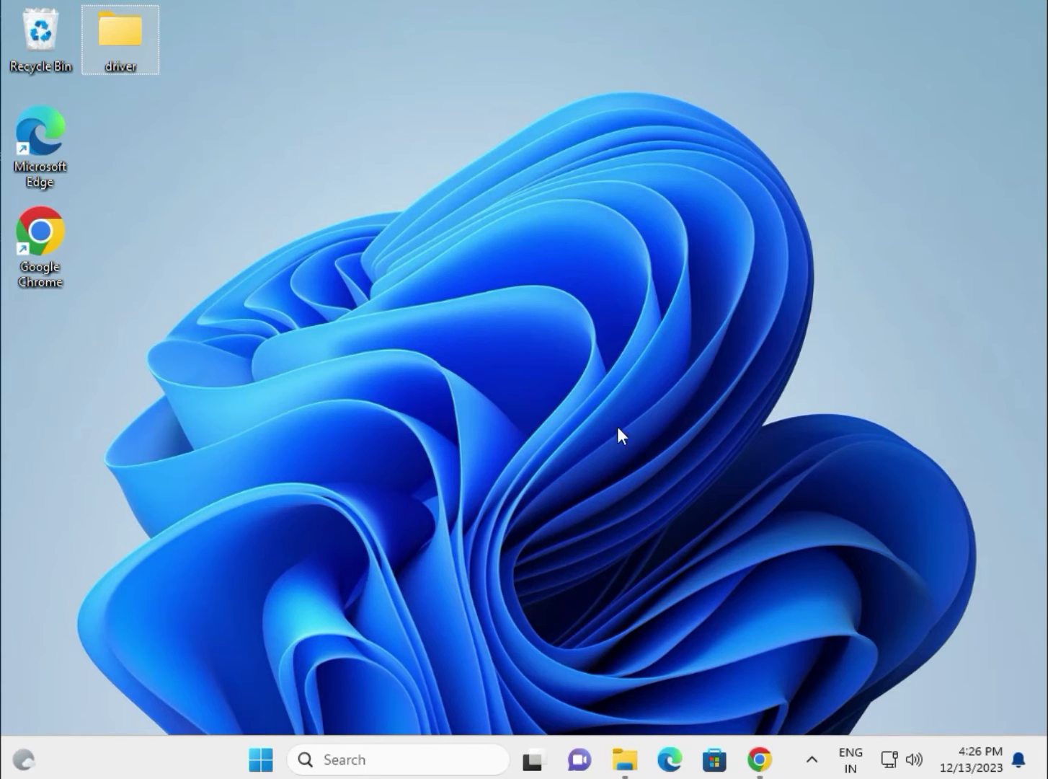
pyautogui.moveTo(282, 297)
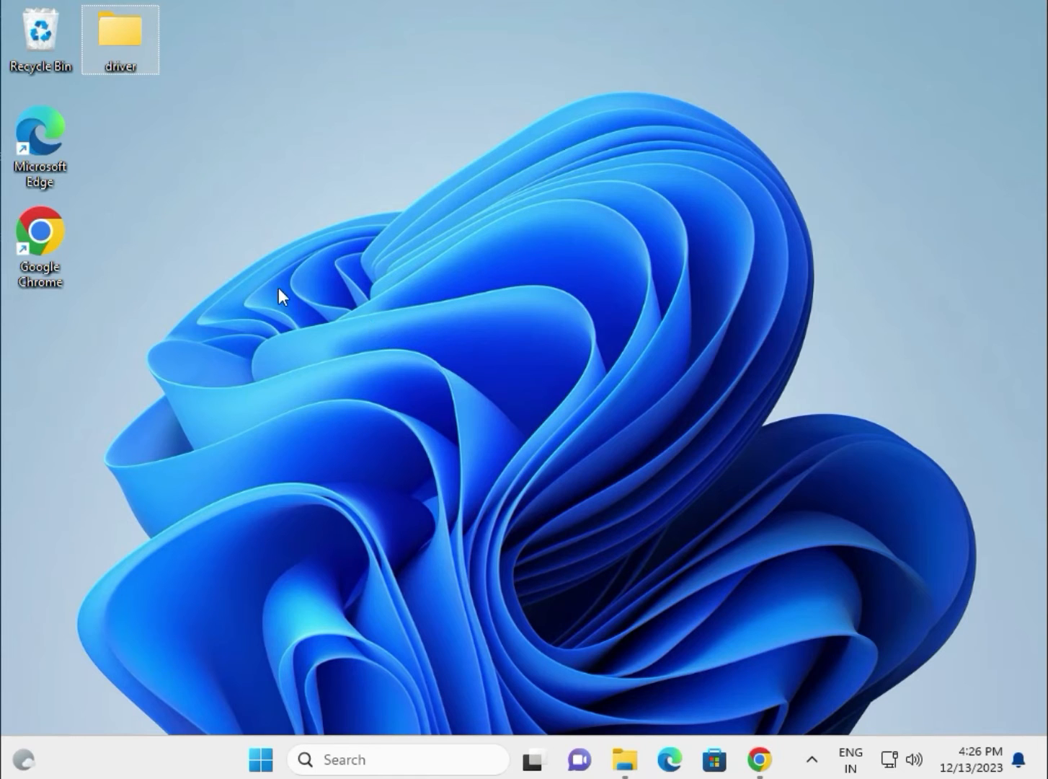
pyautogui.moveTo(121, 31)
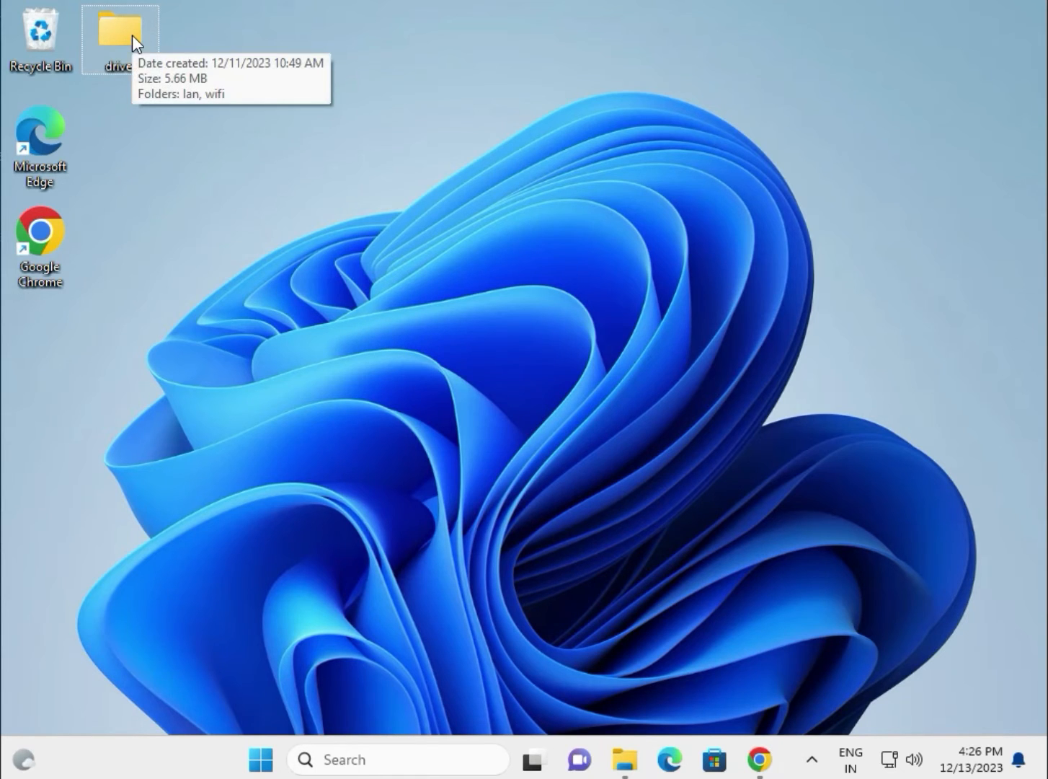
pyautogui.moveTo(129, 36)
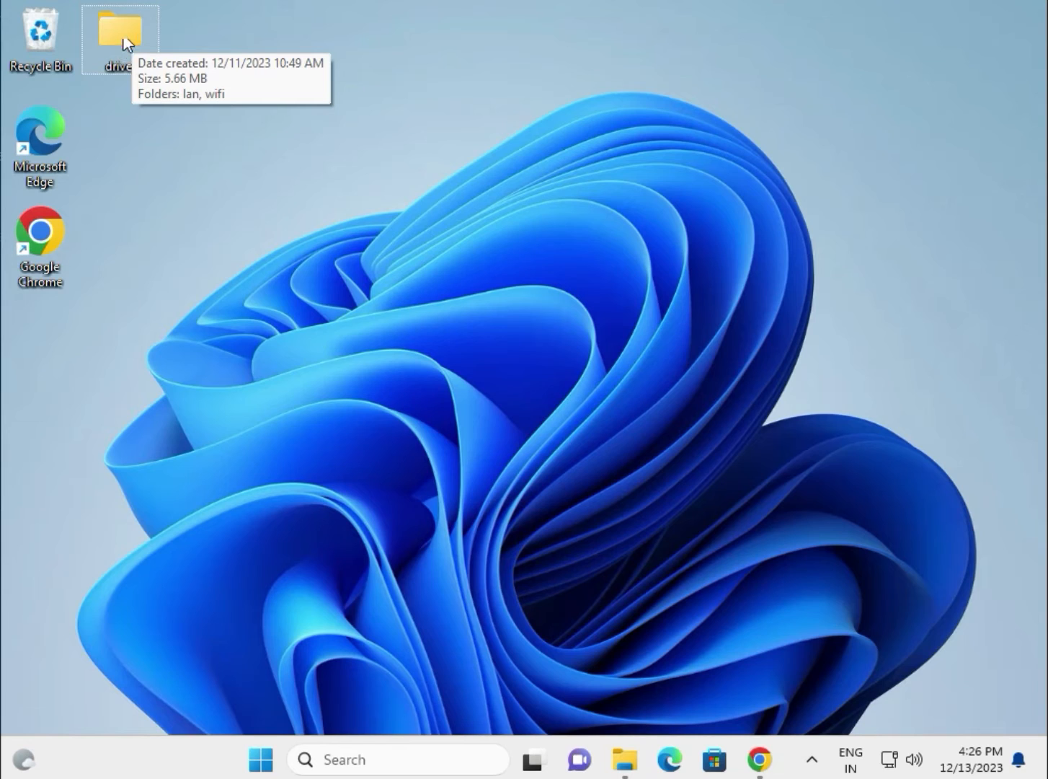
pyautogui.moveTo(298, 685)
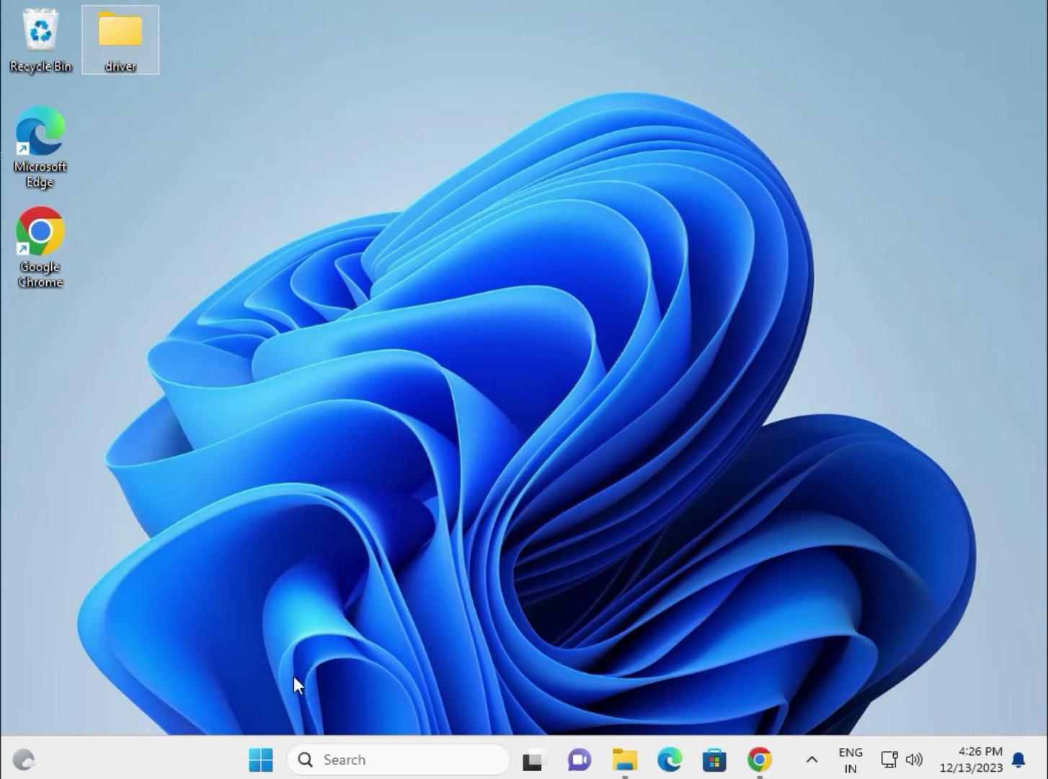
pyautogui.moveTo(300, 759)
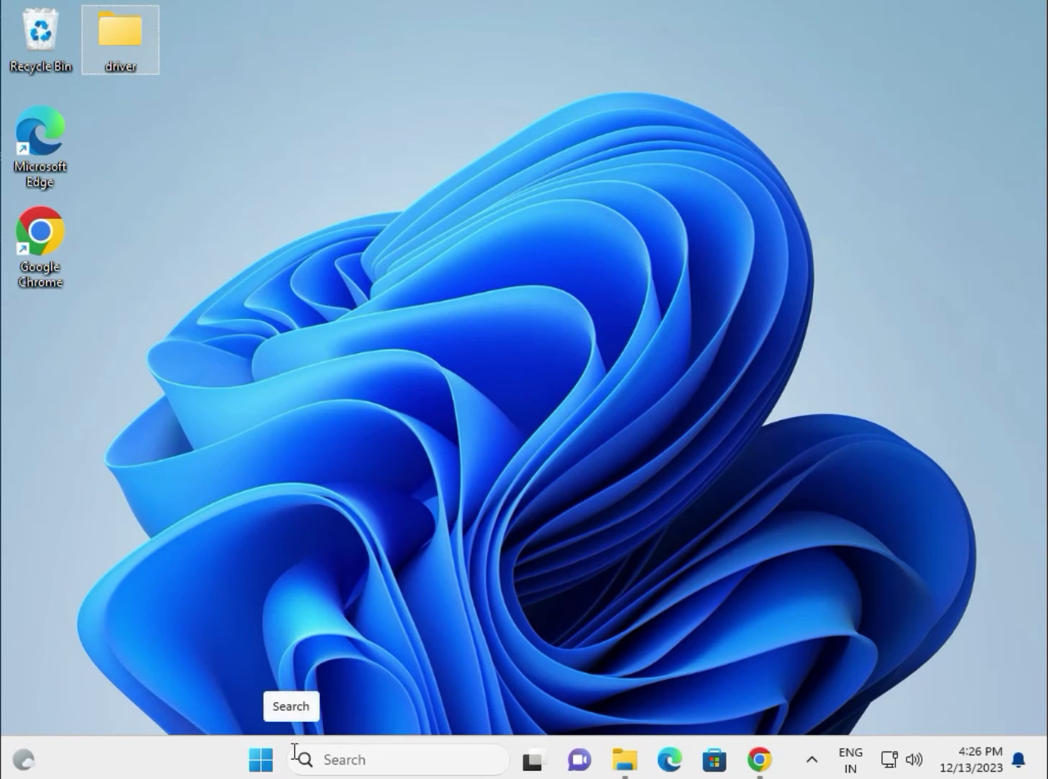
# Launch Device Manager from the Start menu and expand Display adapters to show the Microsoft Basic Display Adapter.
pyautogui.rightClick(260, 759)
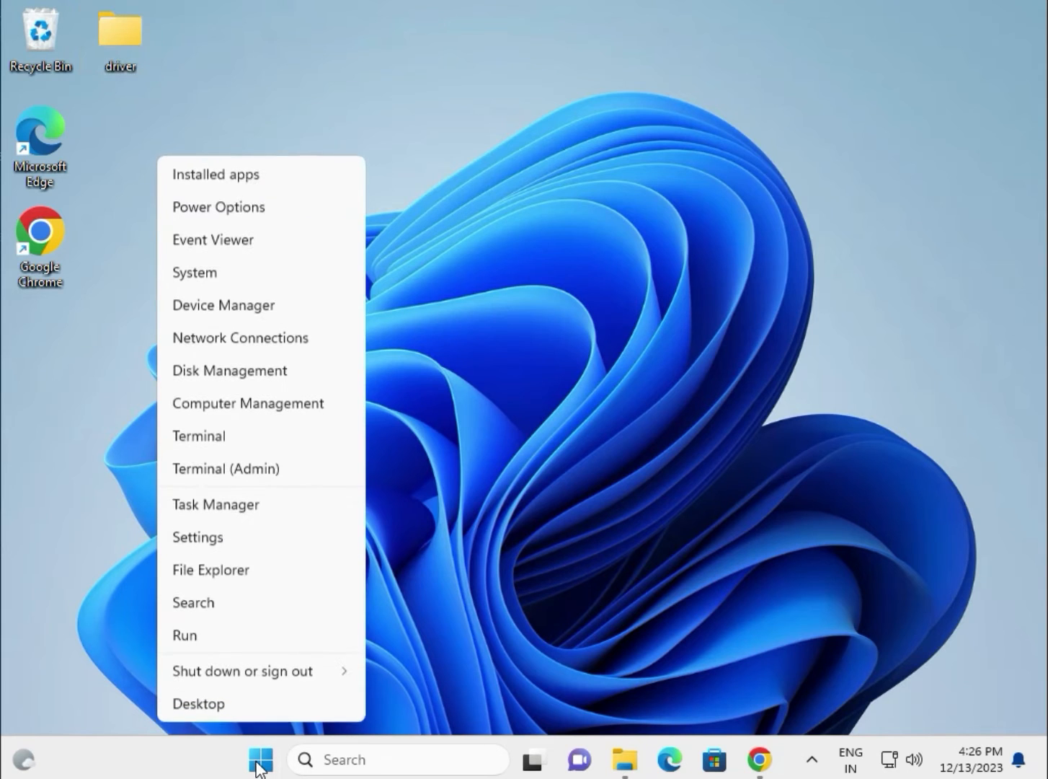
pyautogui.moveTo(222, 304)
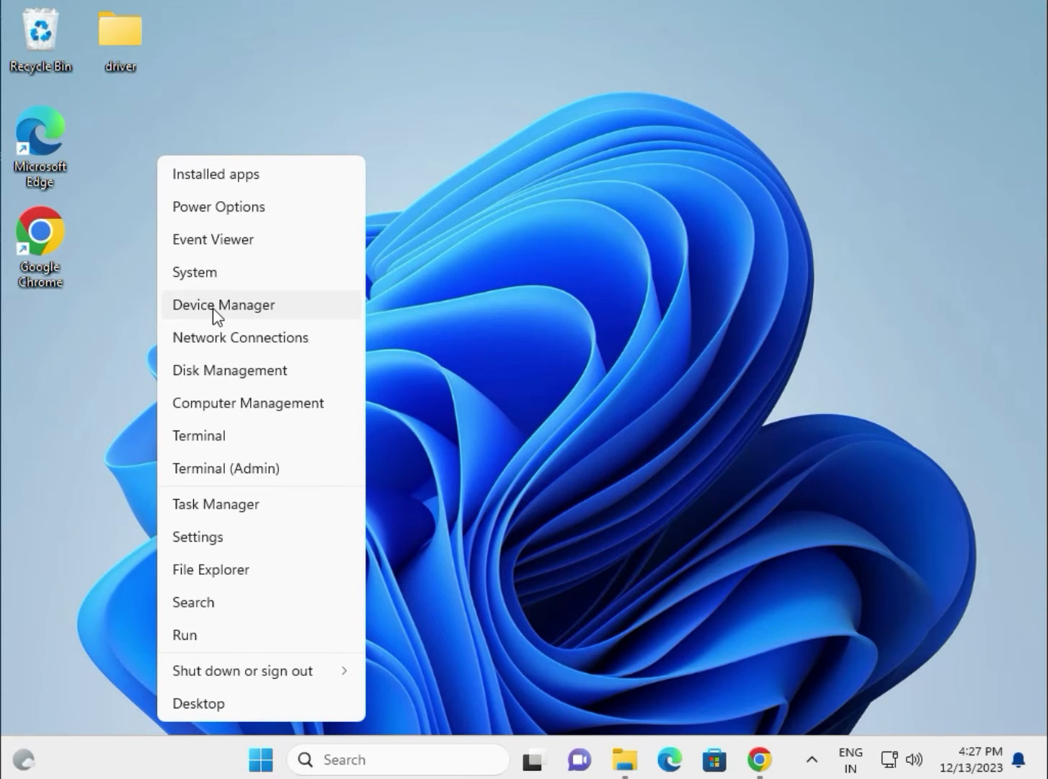
pyautogui.click(223, 304)
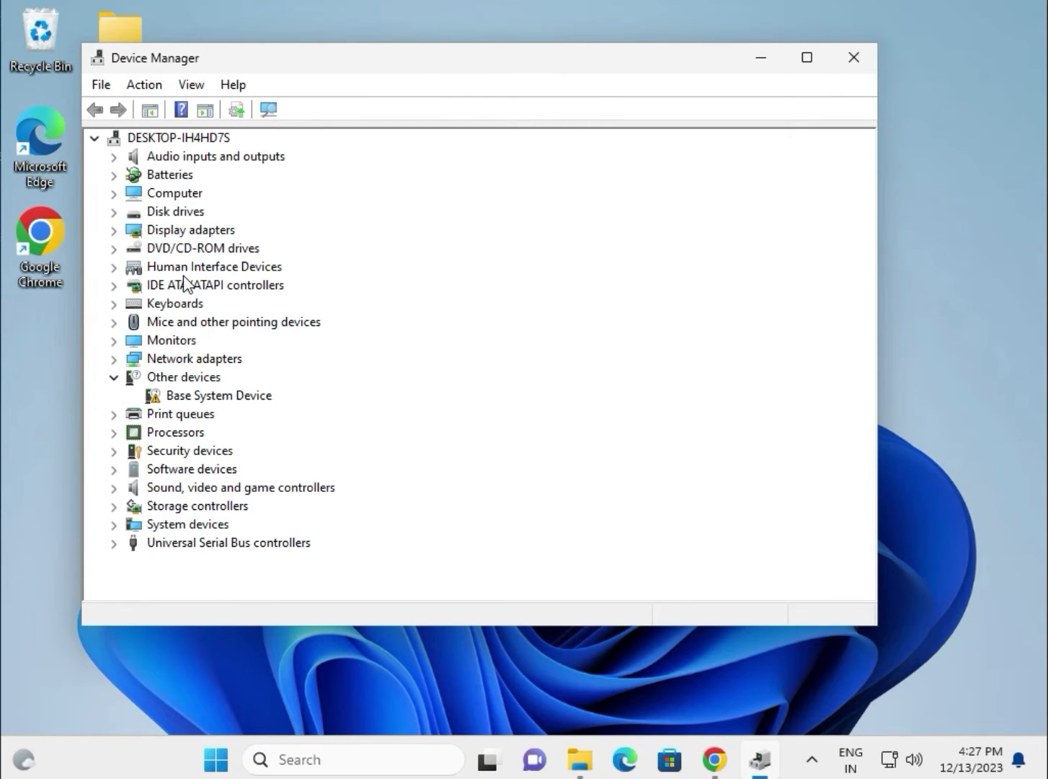
pyautogui.moveTo(160, 277)
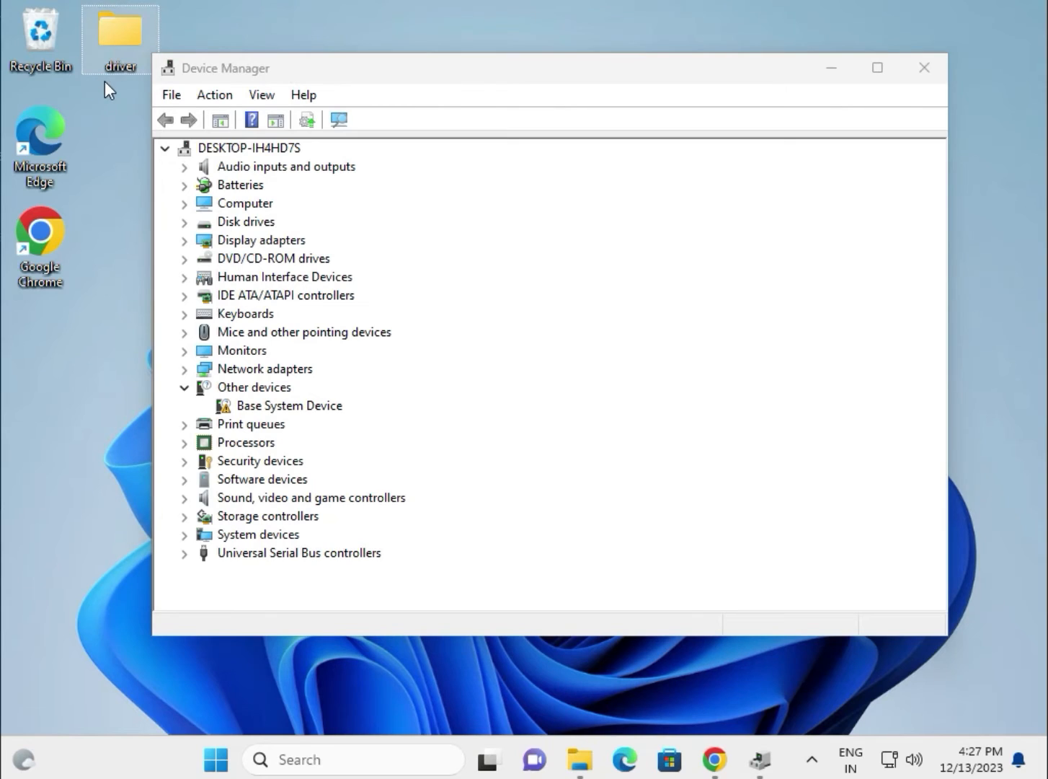
pyautogui.moveTo(248, 239)
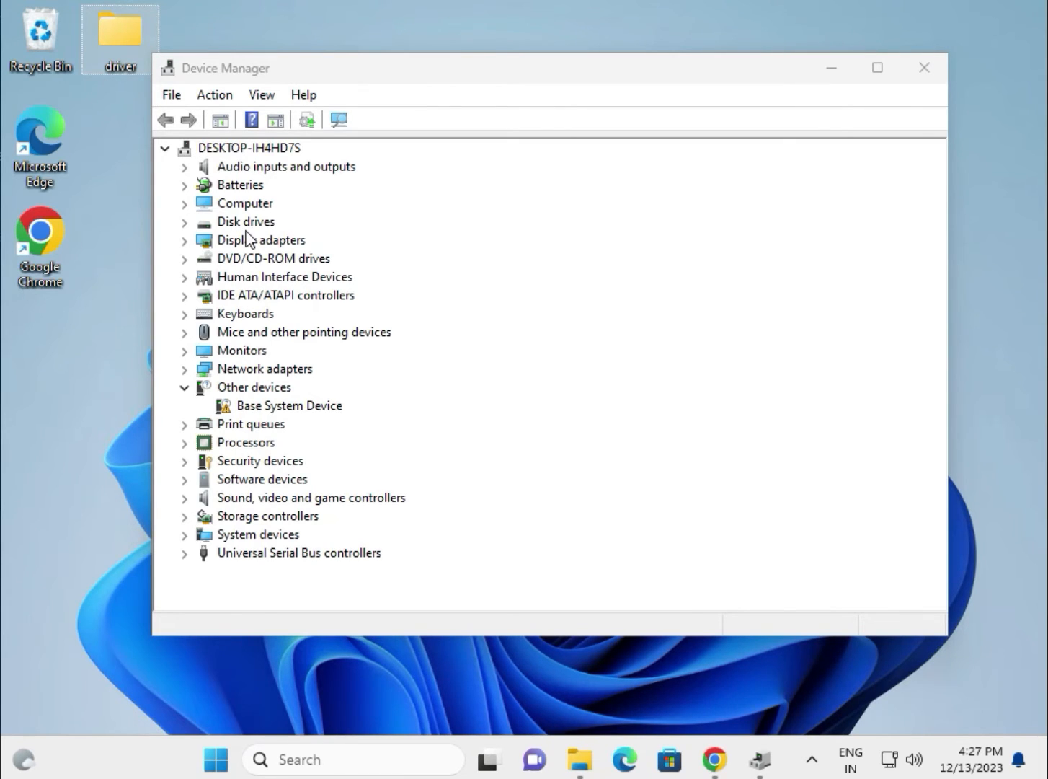
pyautogui.moveTo(201, 300)
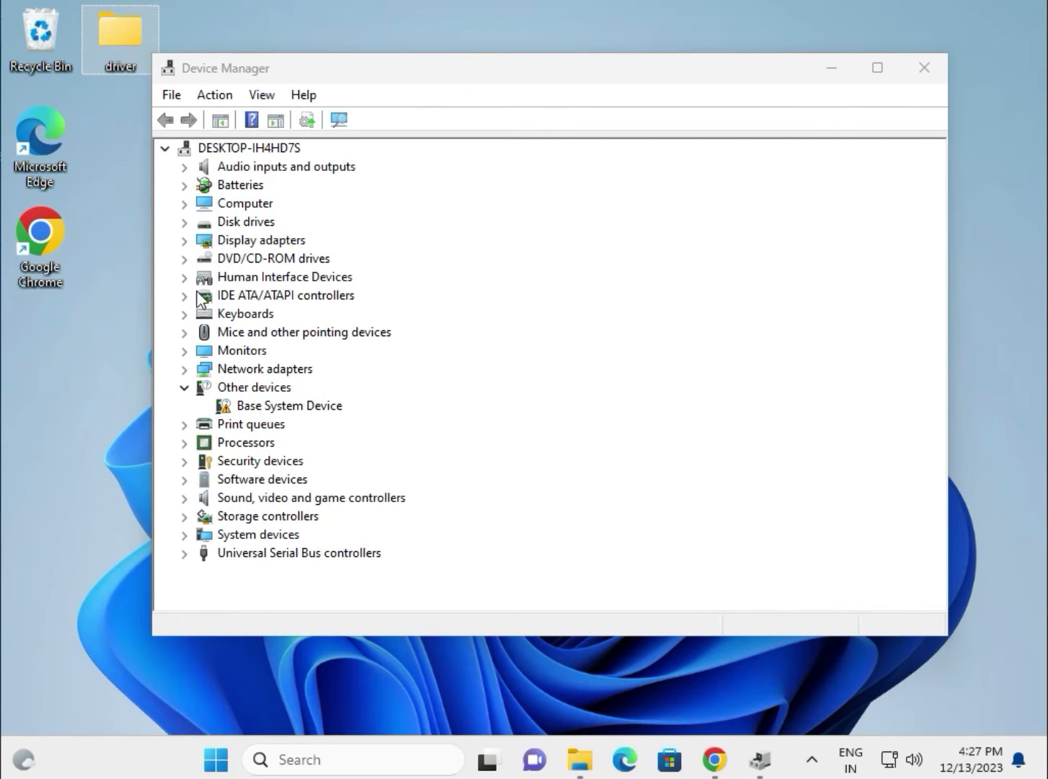
pyautogui.moveTo(309, 476)
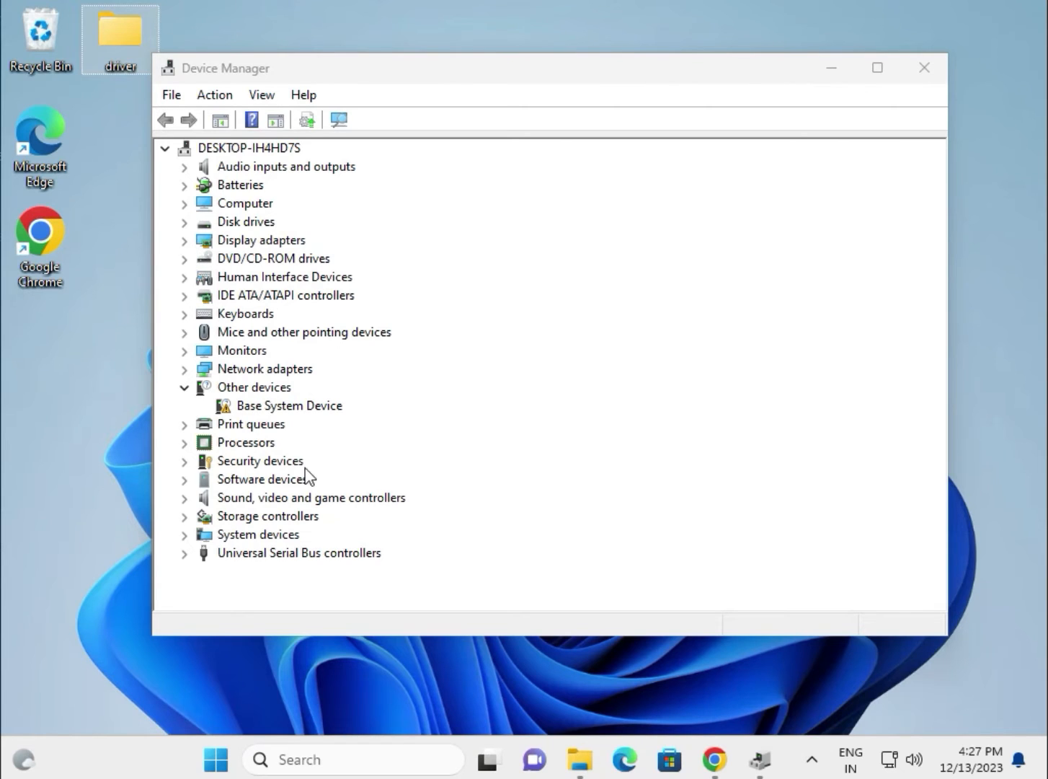
pyautogui.moveTo(193, 363)
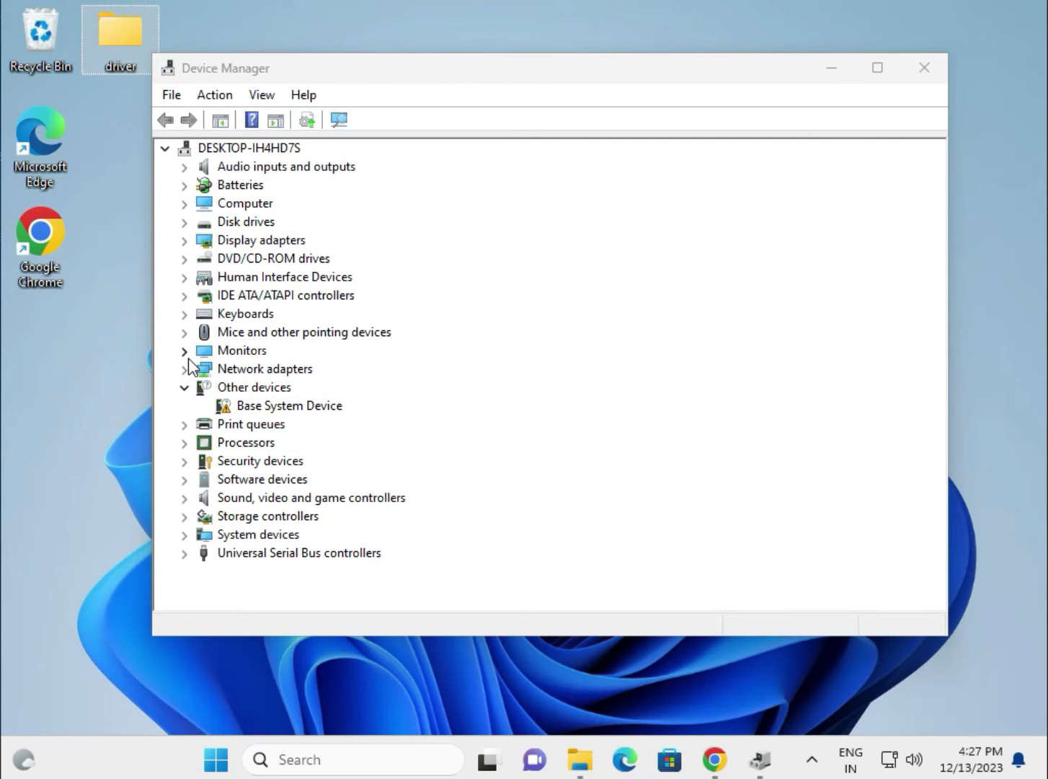
pyautogui.moveTo(225, 256)
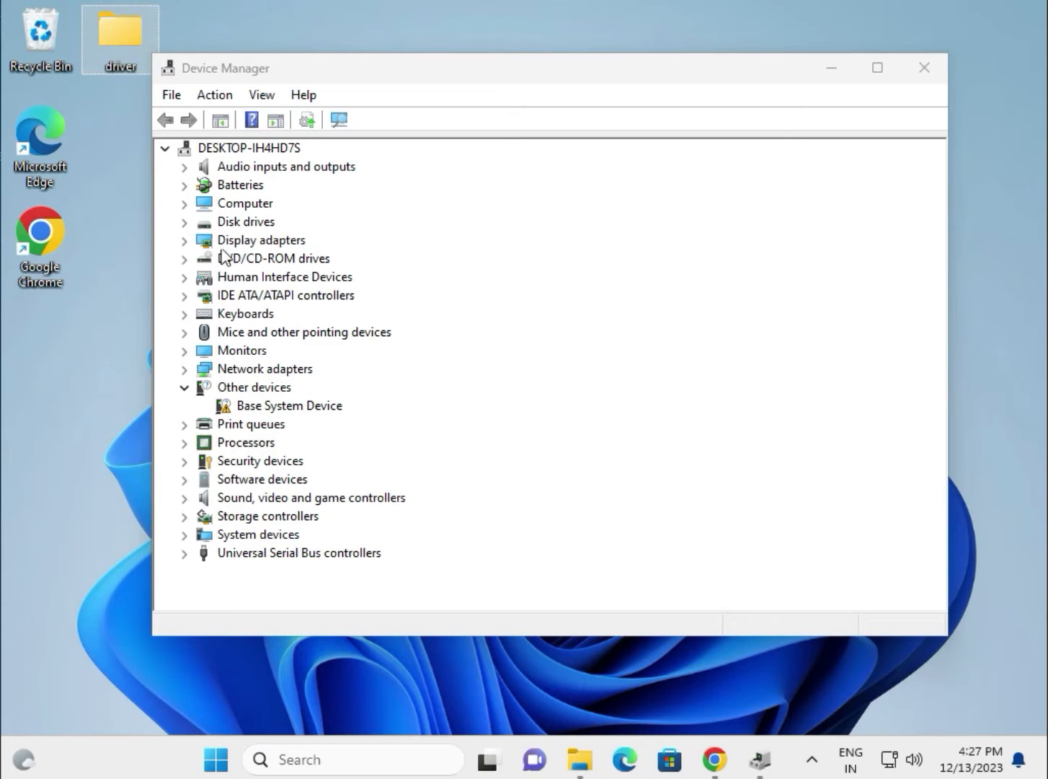
pyautogui.click(185, 240)
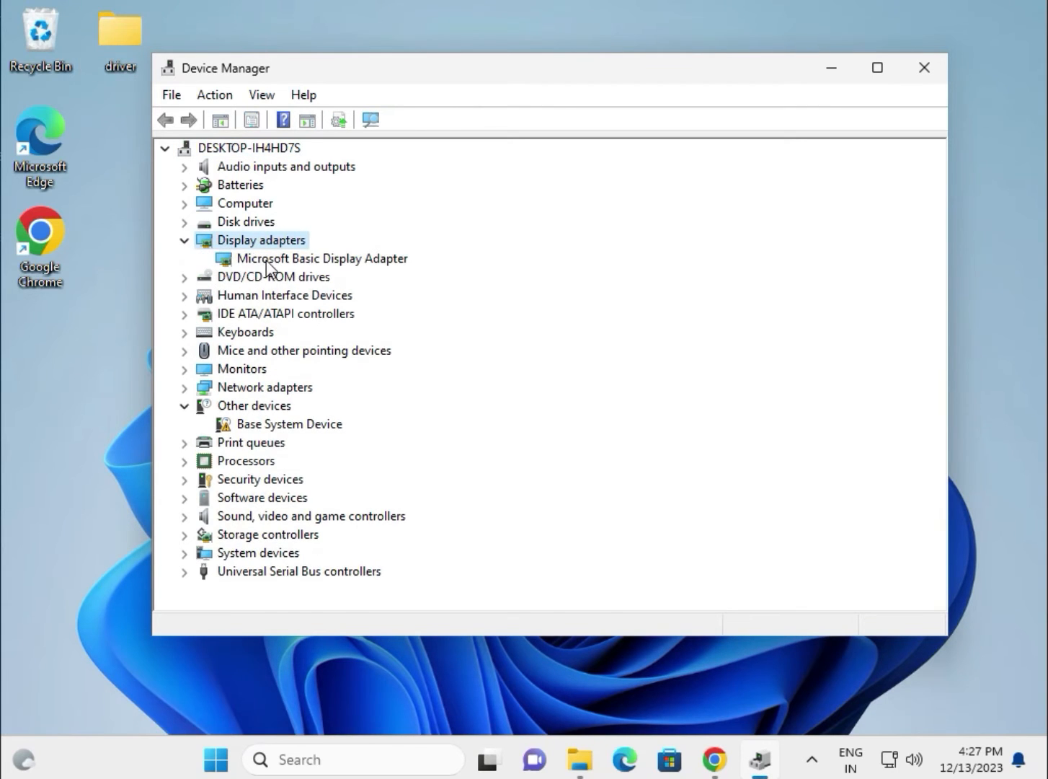
# Update the Microsoft Basic Display Adapter driver by searching the Desktop\driver folder manually.
pyautogui.rightClick(322, 258)
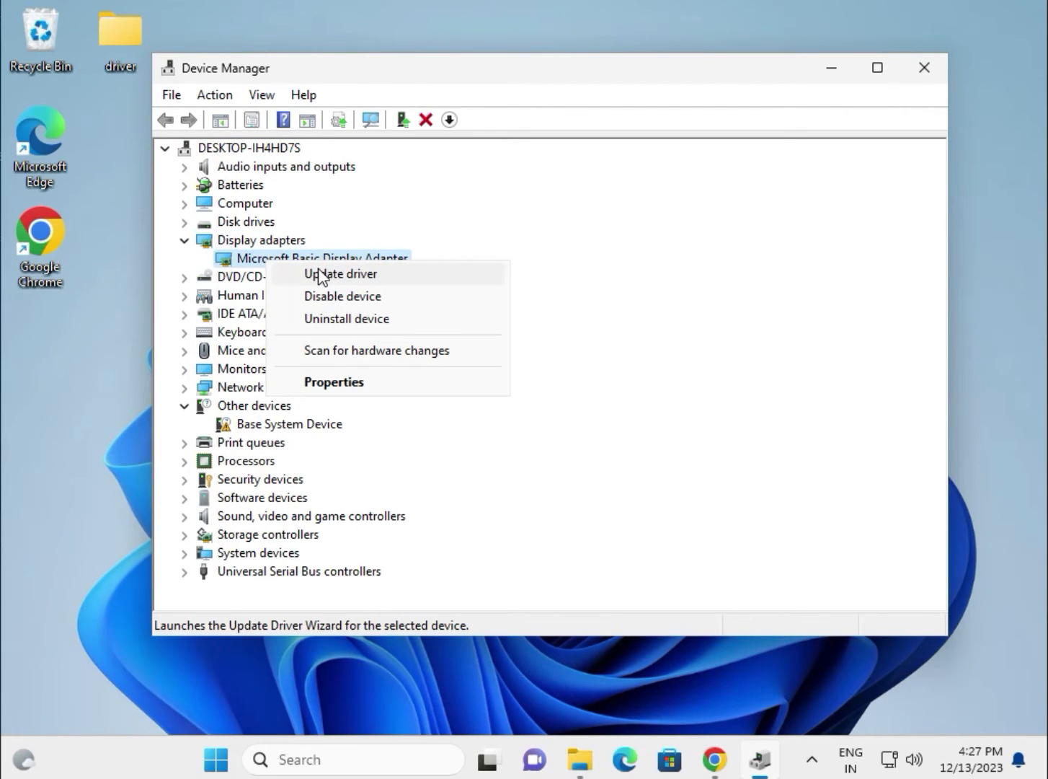
pyautogui.click(340, 274)
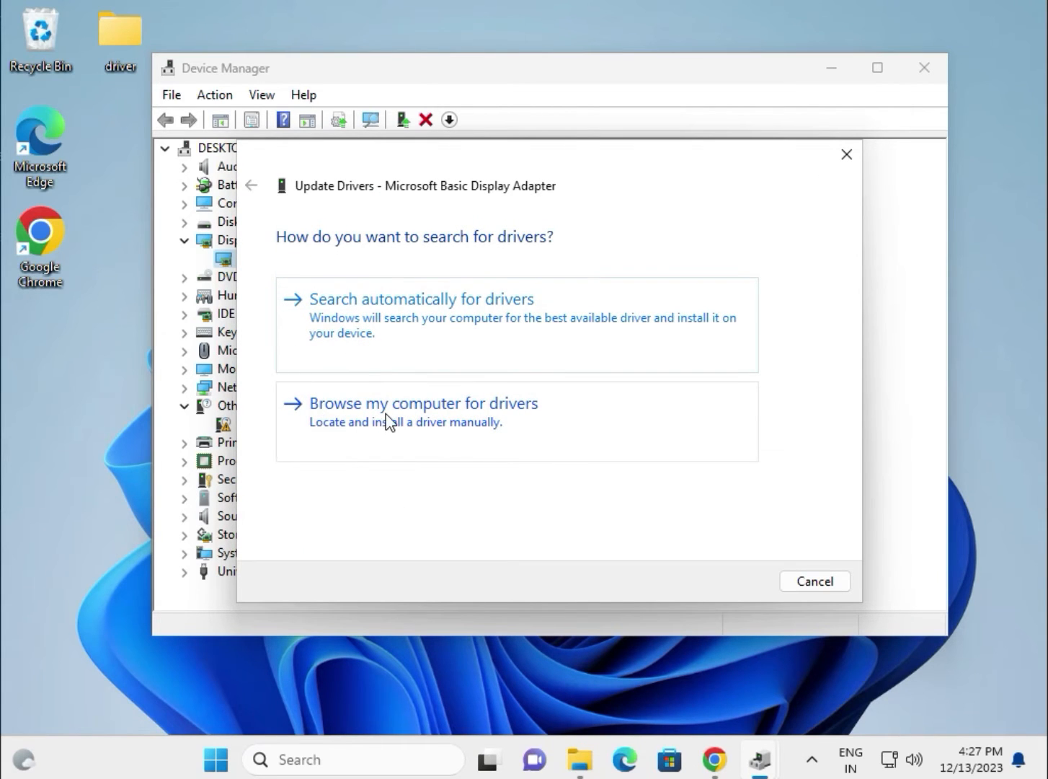
pyautogui.click(424, 403)
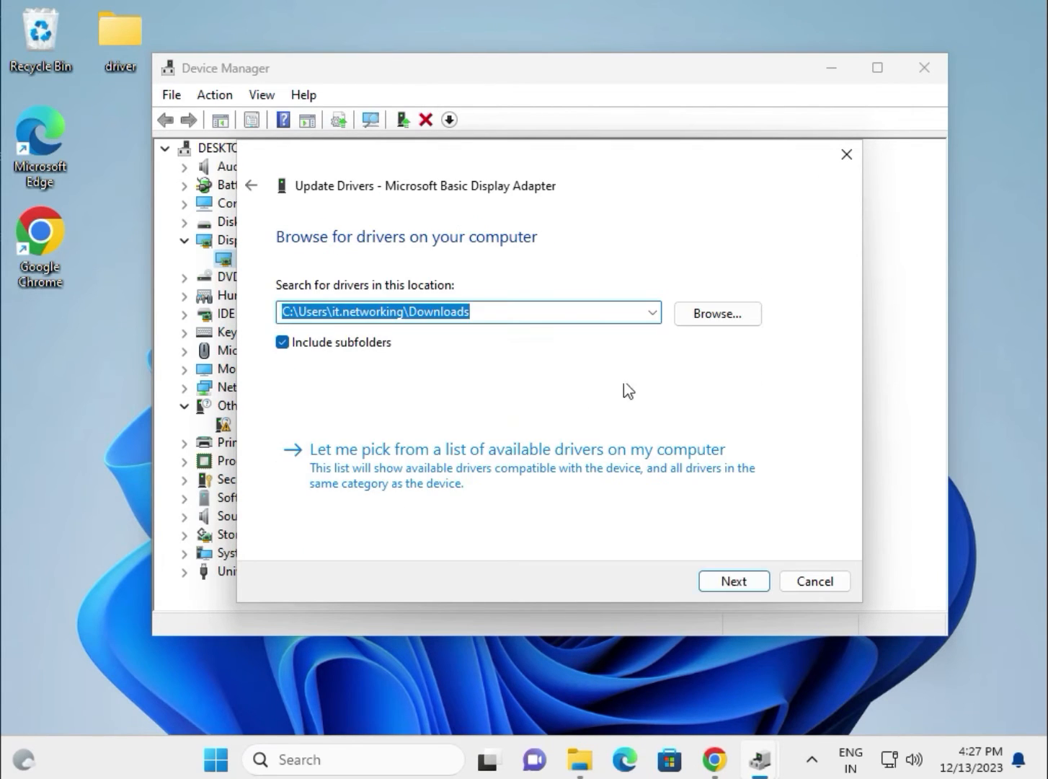
pyautogui.click(715, 313)
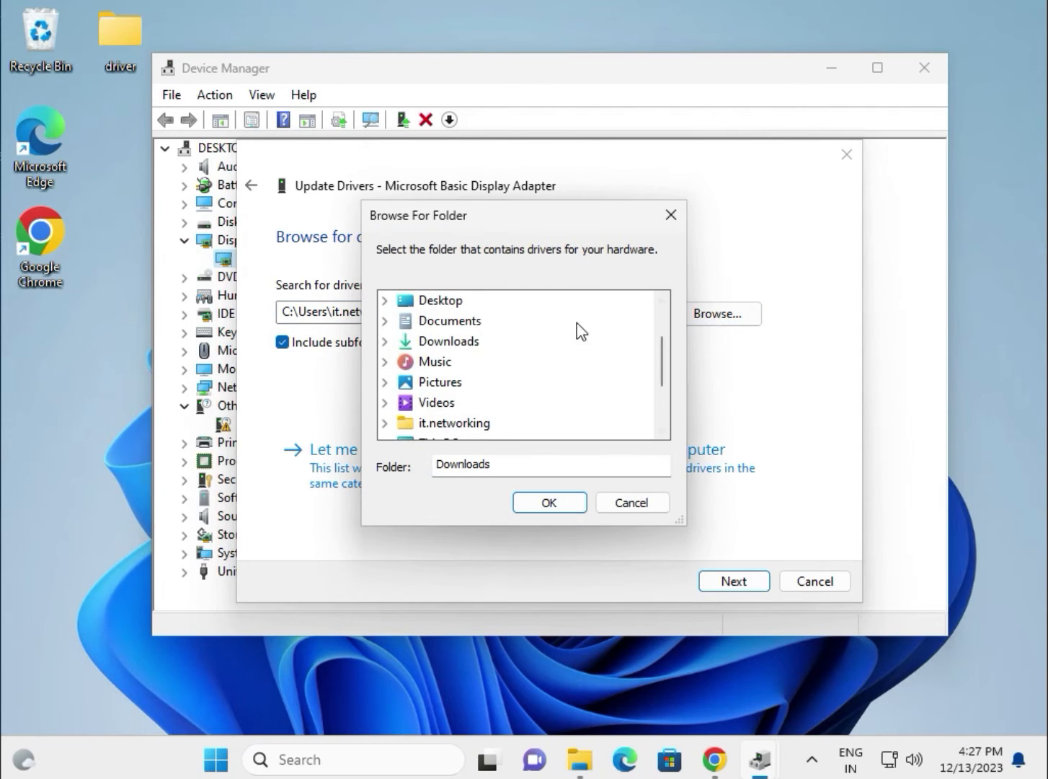
pyautogui.click(431, 299)
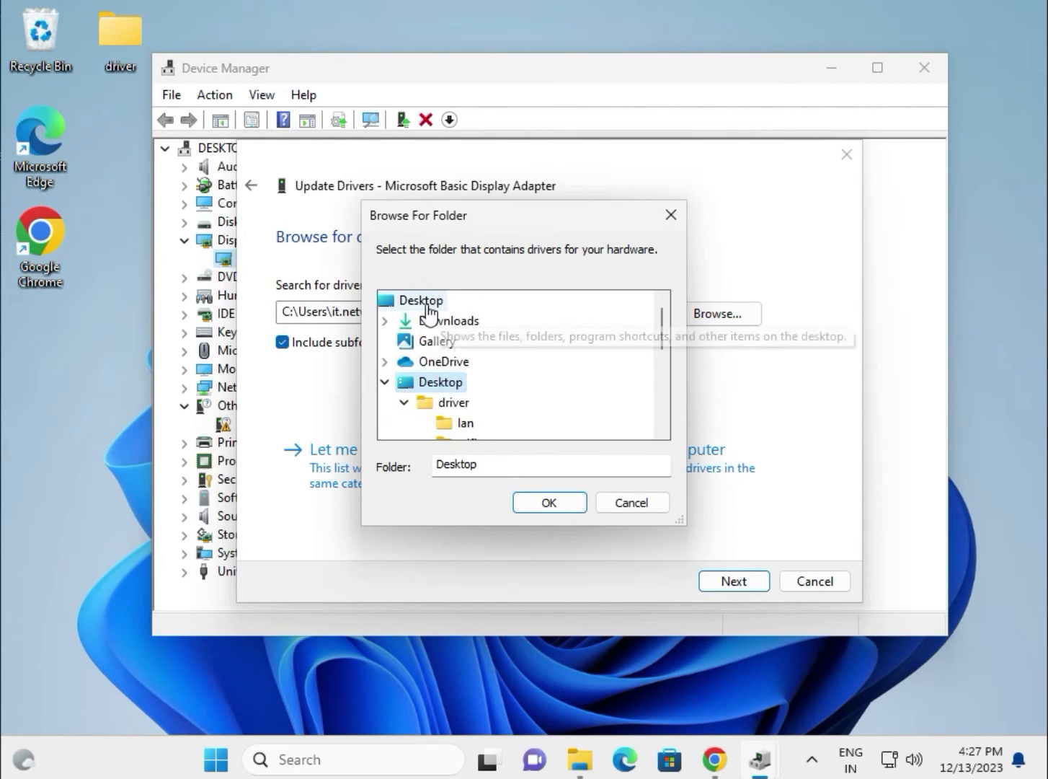
pyautogui.click(456, 401)
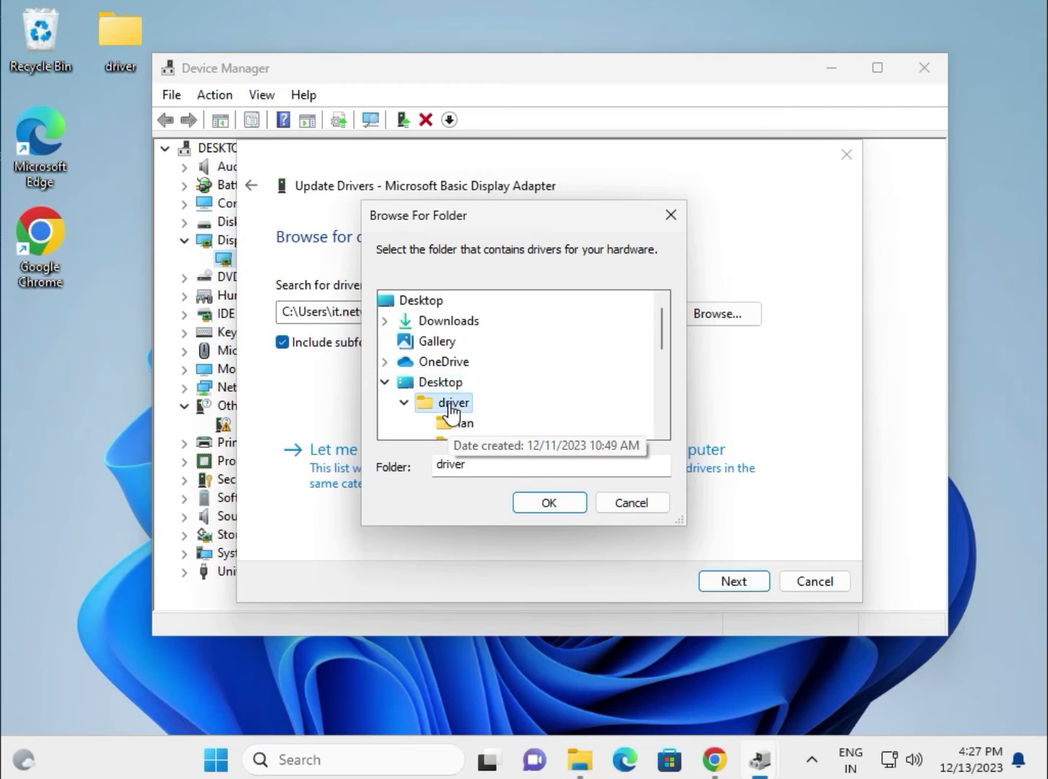
pyautogui.scroll(-3)
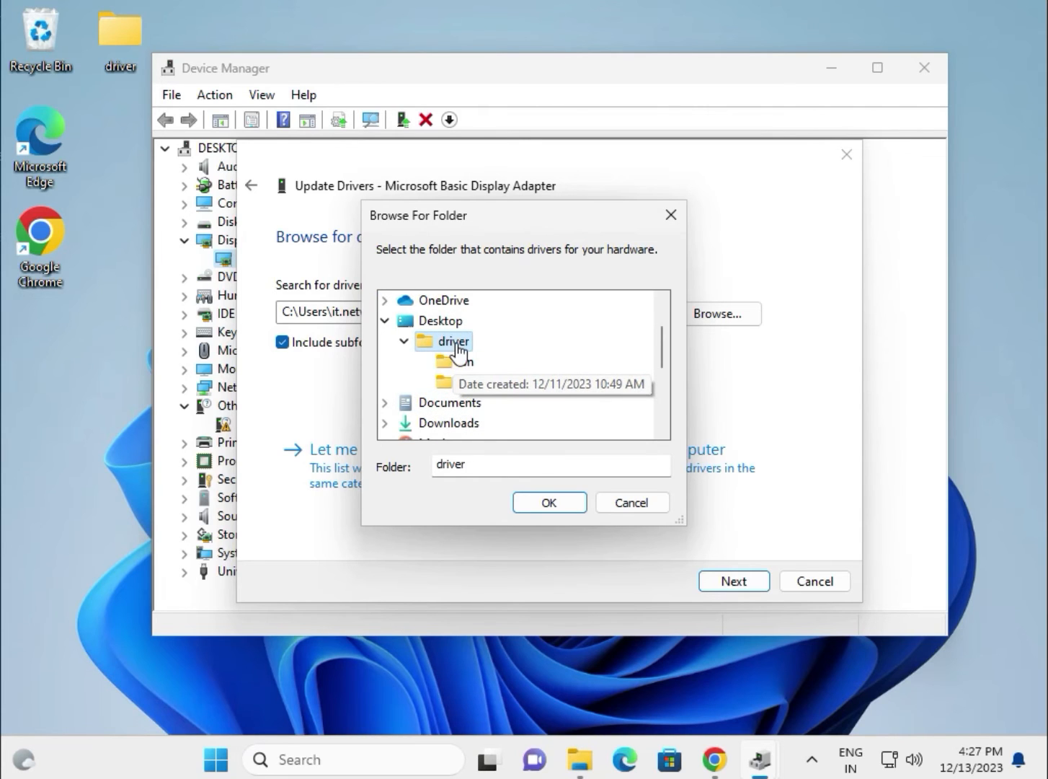
pyautogui.moveTo(467, 368)
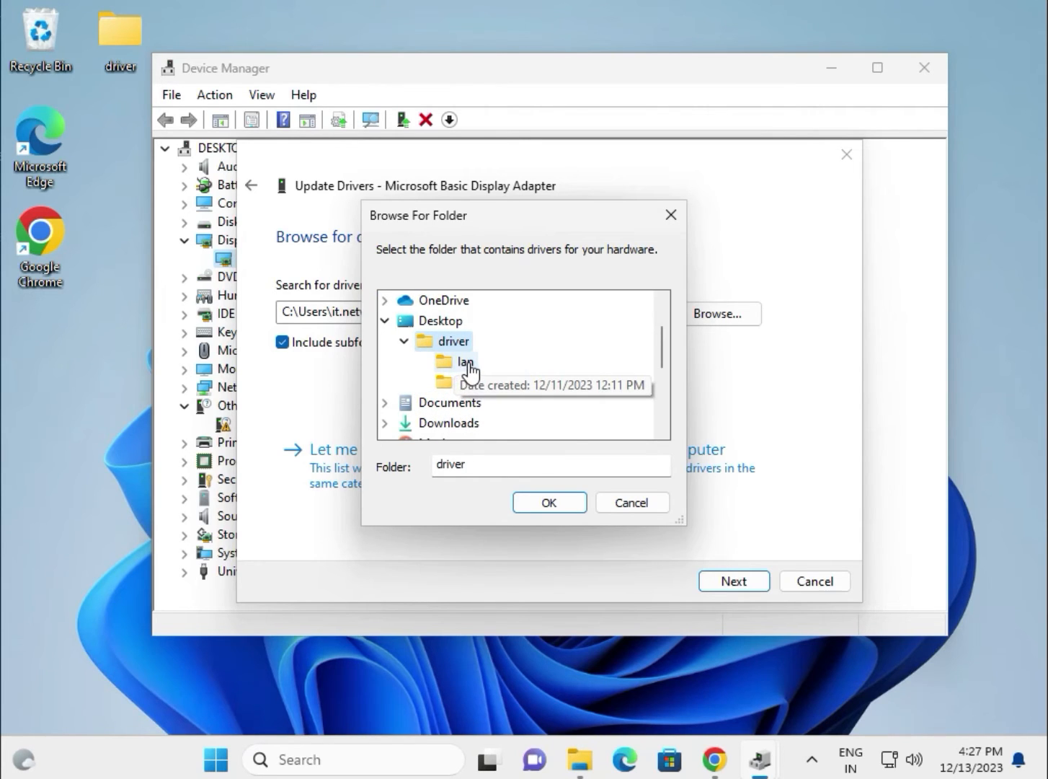
pyautogui.moveTo(468, 382)
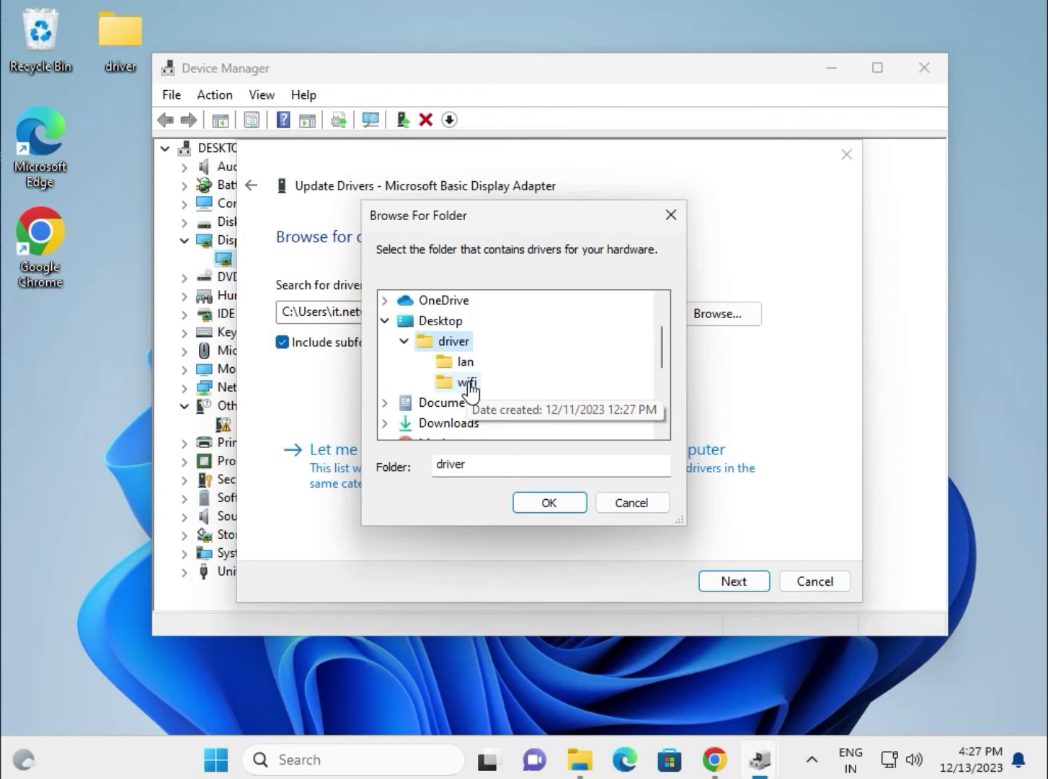
pyautogui.moveTo(455, 372)
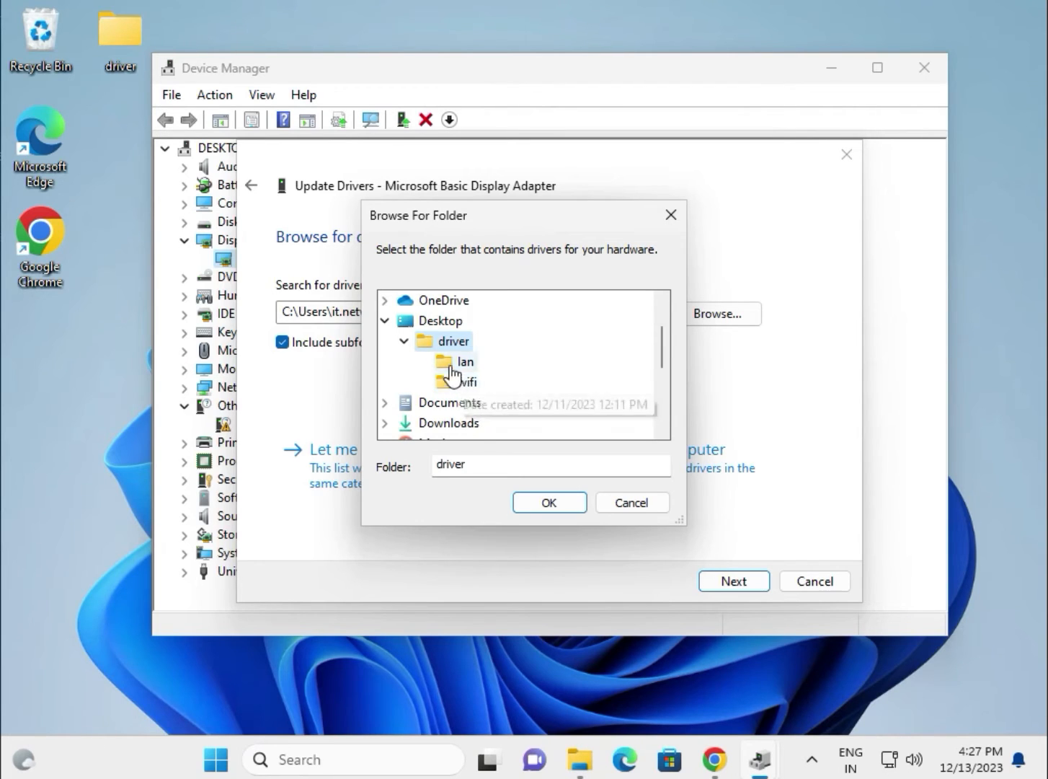
pyautogui.moveTo(454, 368)
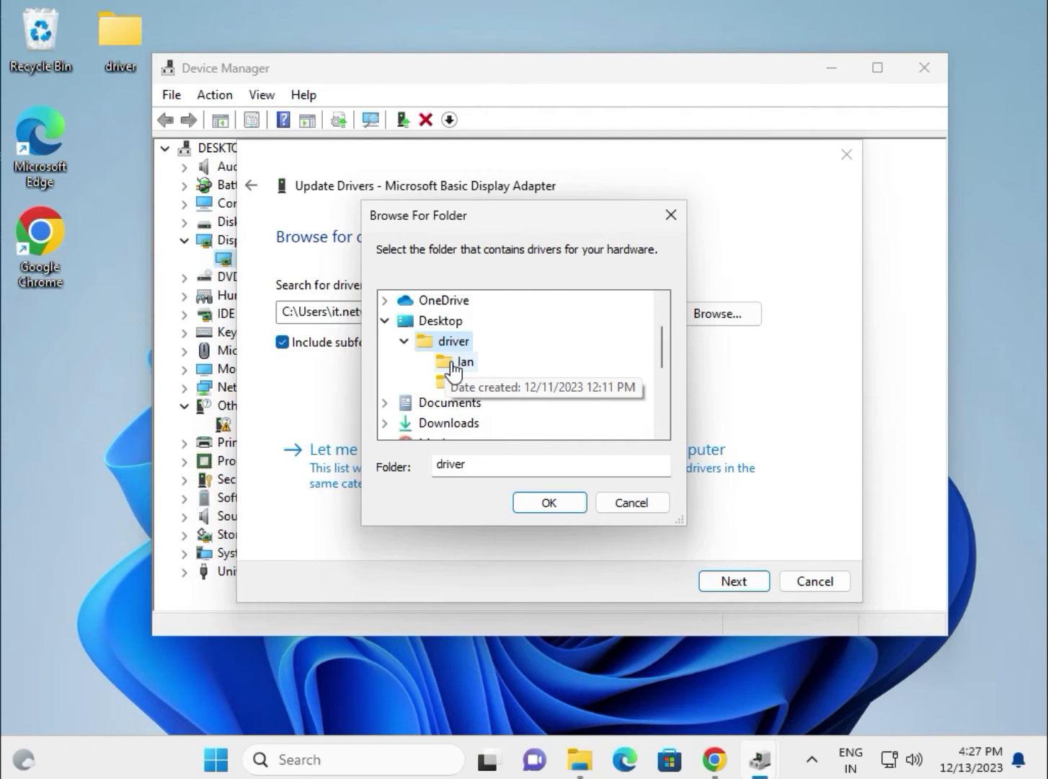
pyautogui.click(548, 502)
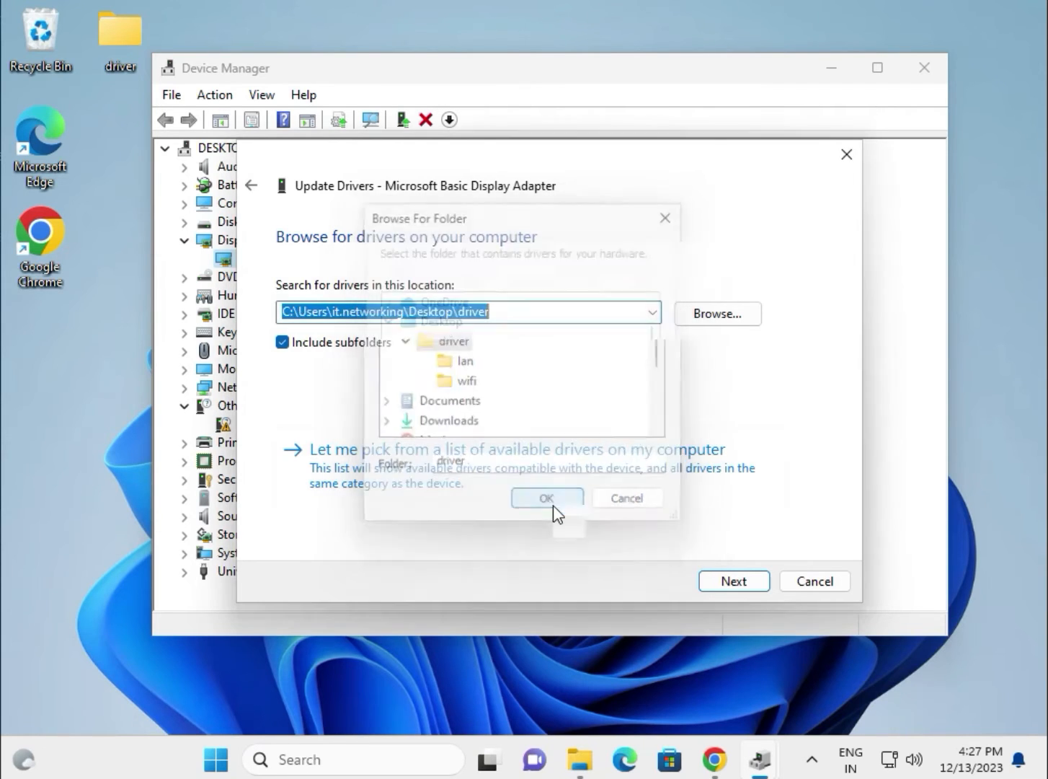
pyautogui.click(547, 497)
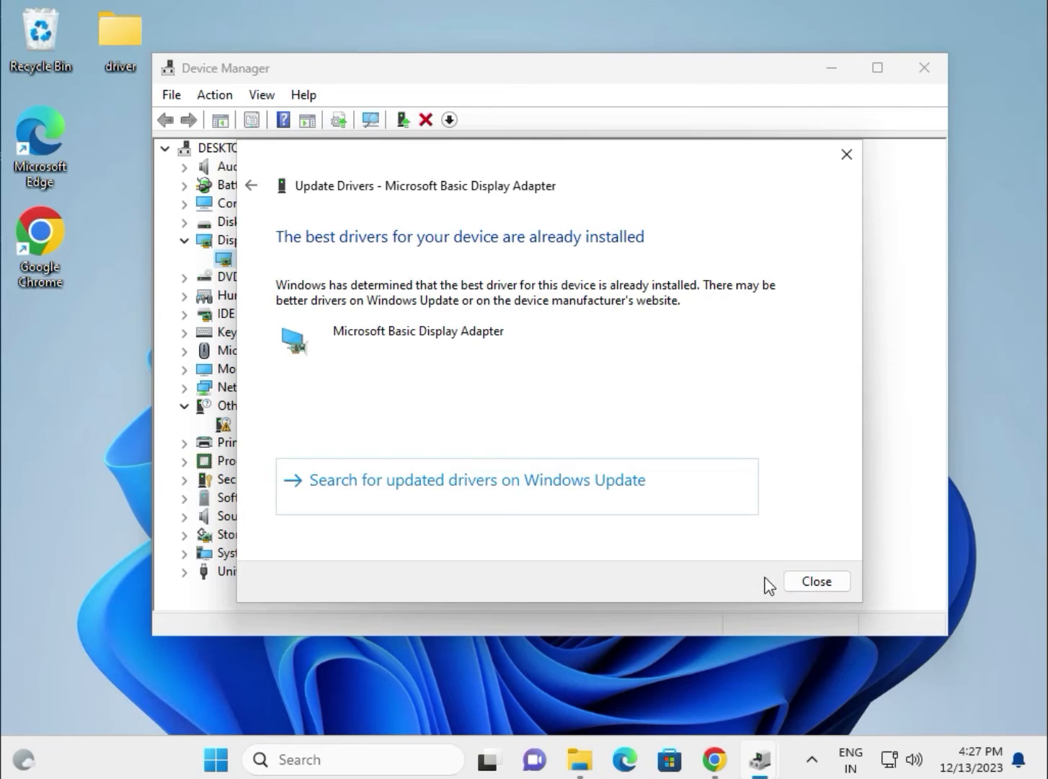
# Close the display update result, expand Network adapters and start a driver update for the Intel PRO/1000 MT Desktop Adapter.
pyautogui.click(817, 580)
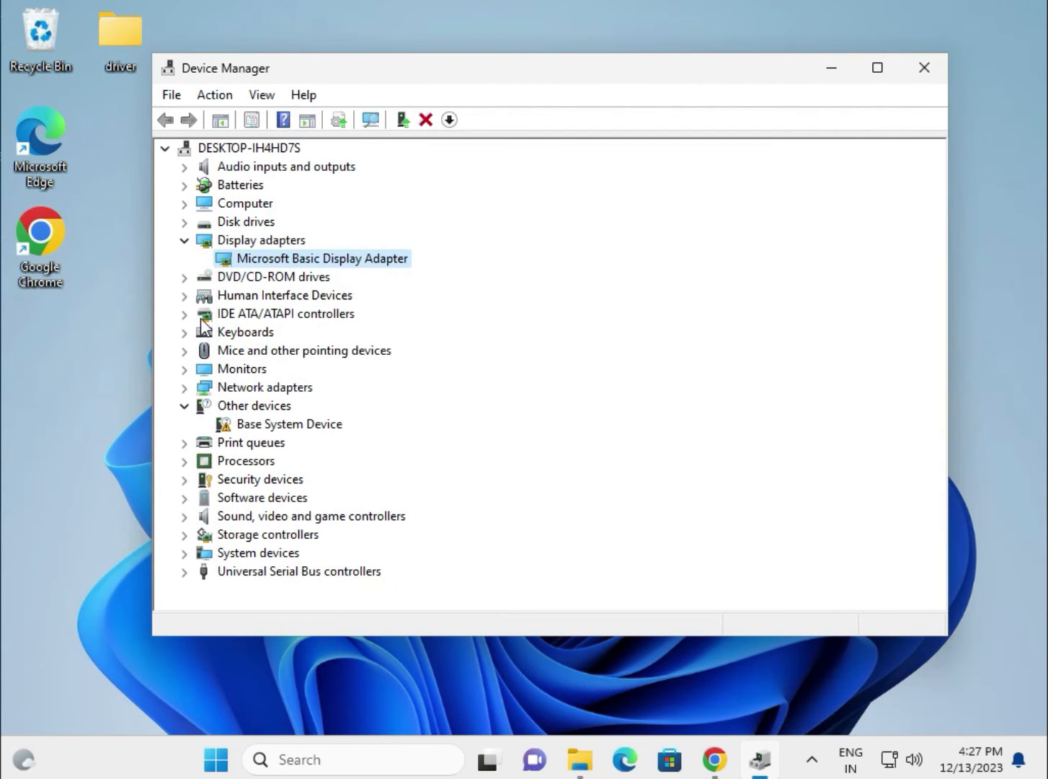
pyautogui.moveTo(212, 374)
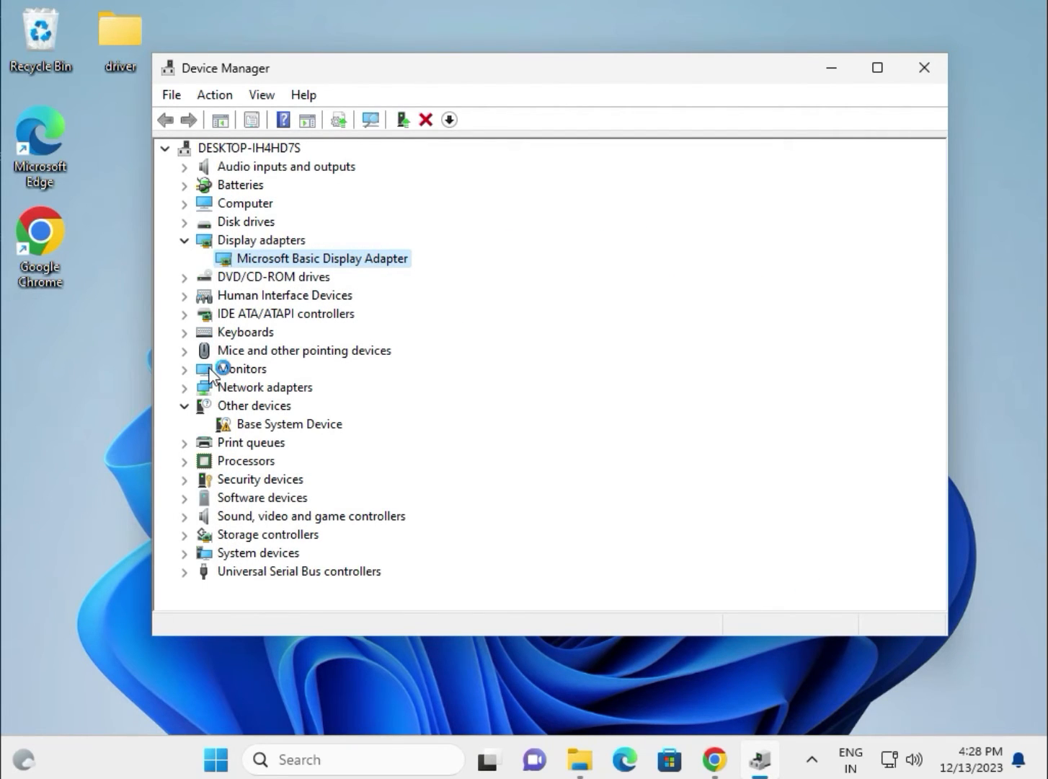
pyautogui.click(185, 387)
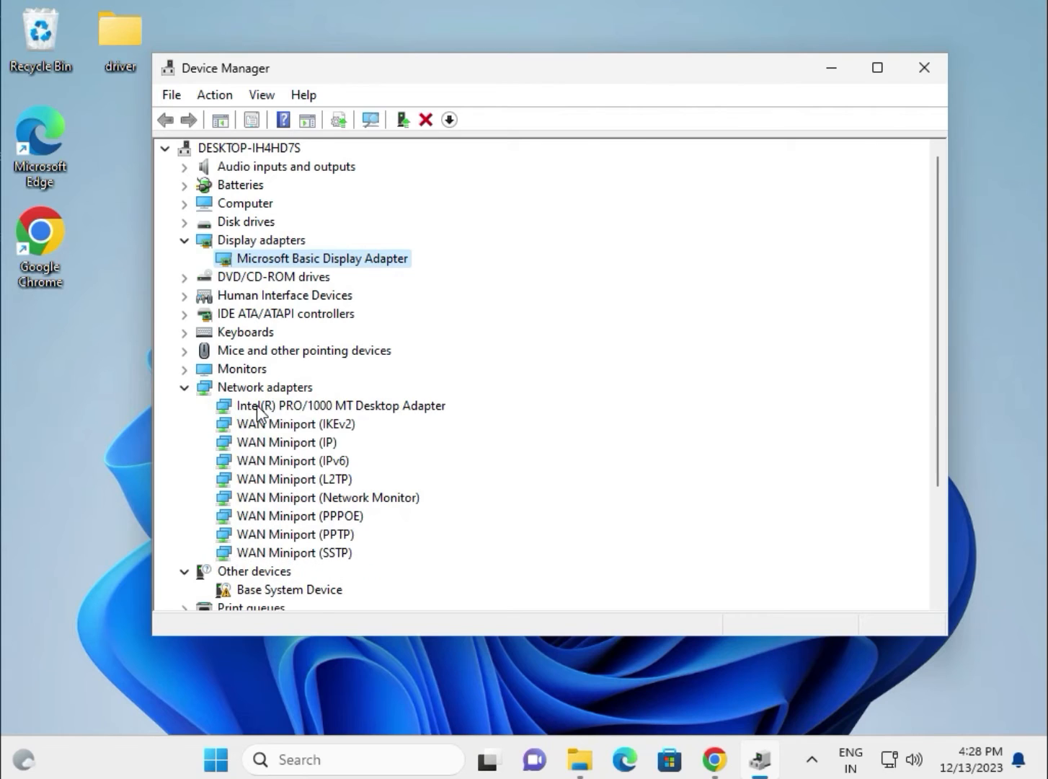
pyautogui.rightClick(340, 404)
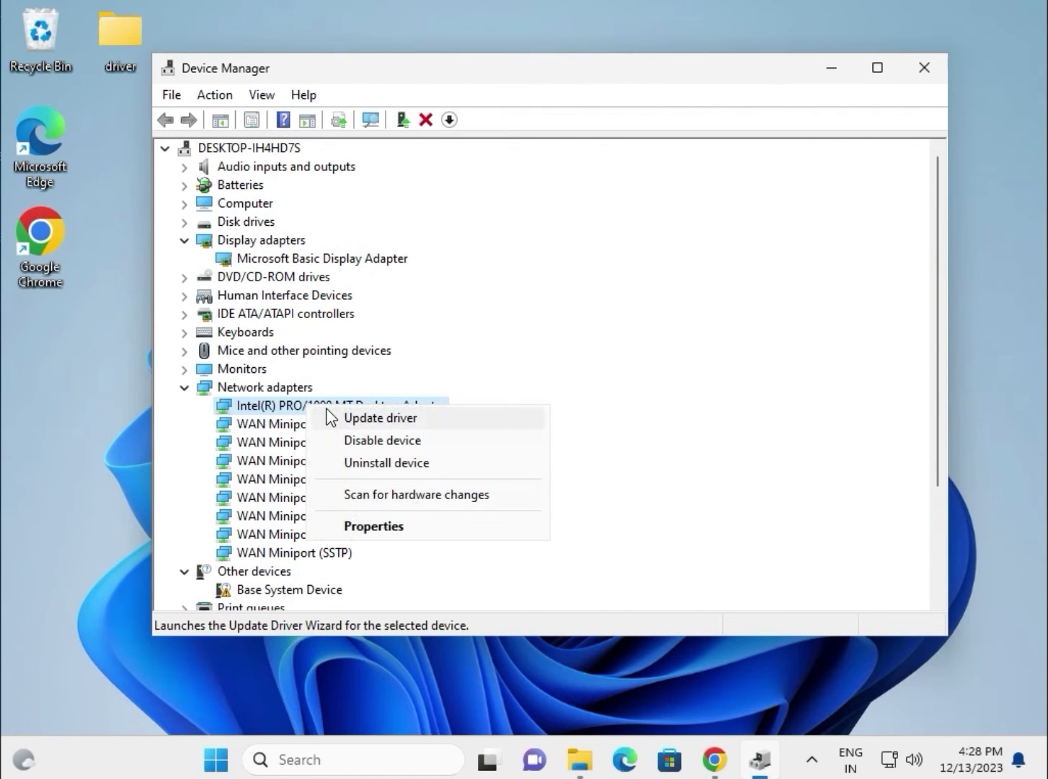
pyautogui.click(527, 465)
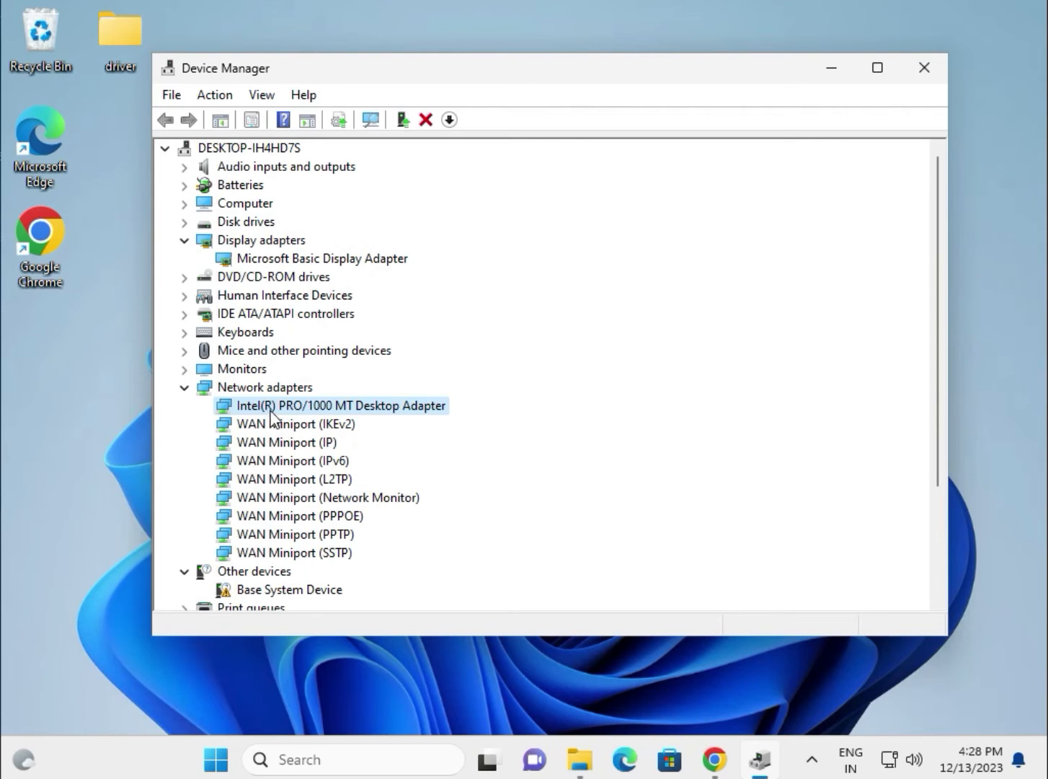
pyautogui.moveTo(346, 415)
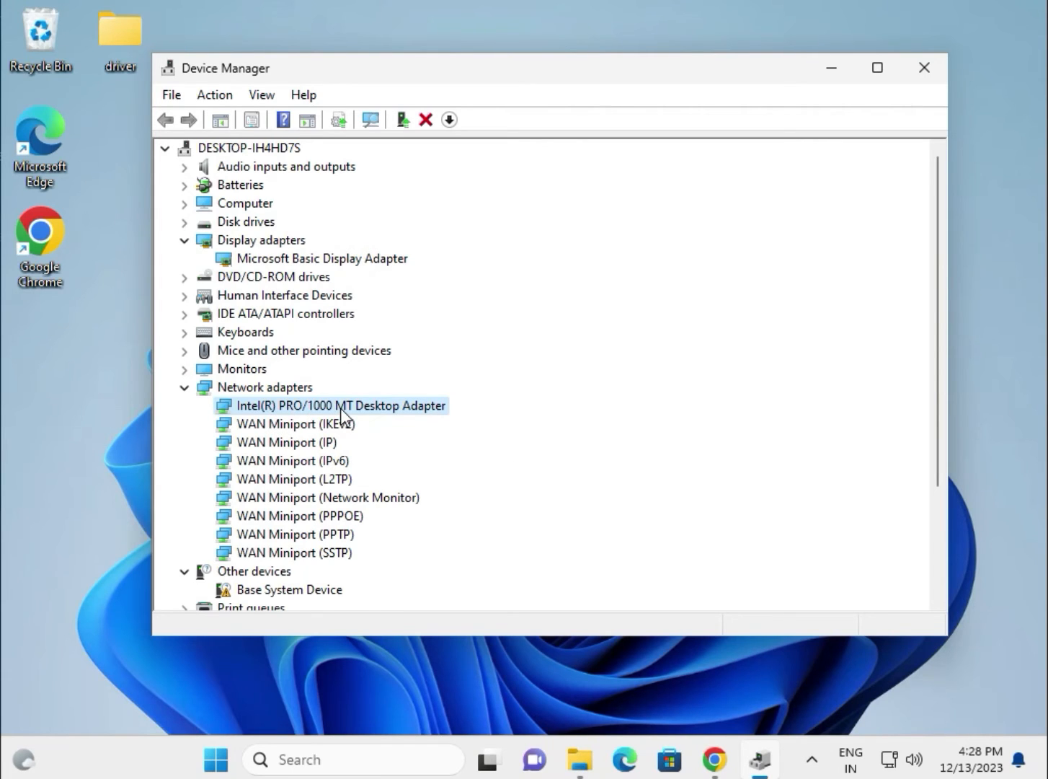
pyautogui.rightClick(340, 405)
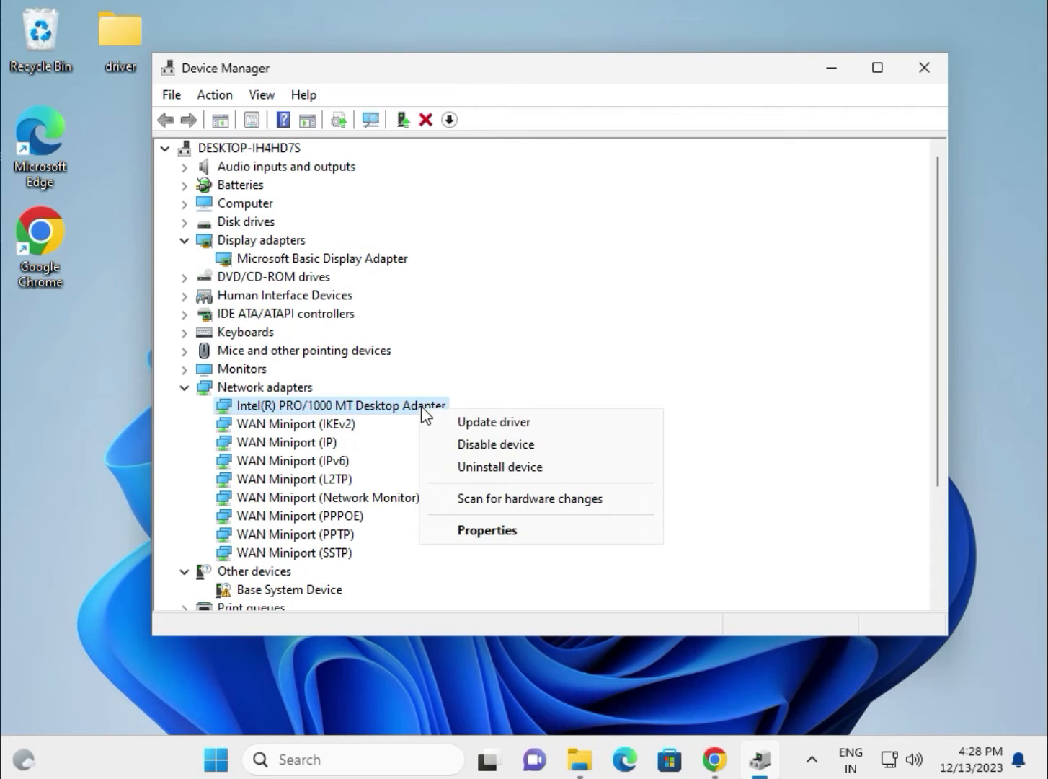
pyautogui.click(493, 421)
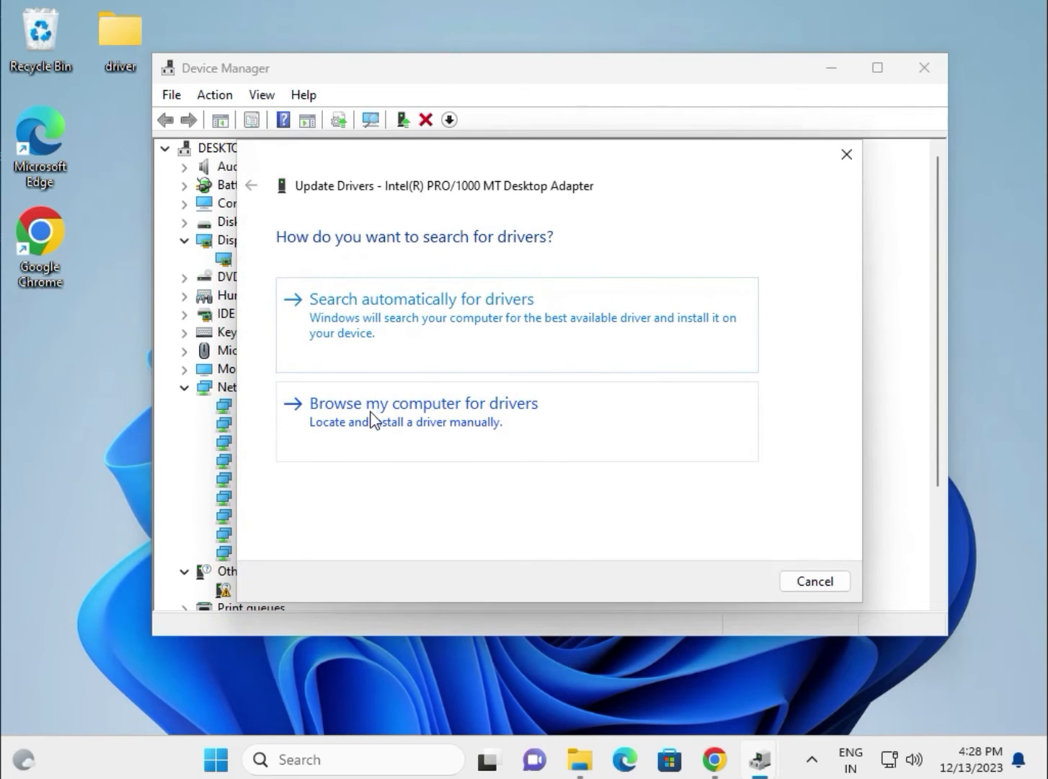
pyautogui.moveTo(461, 424)
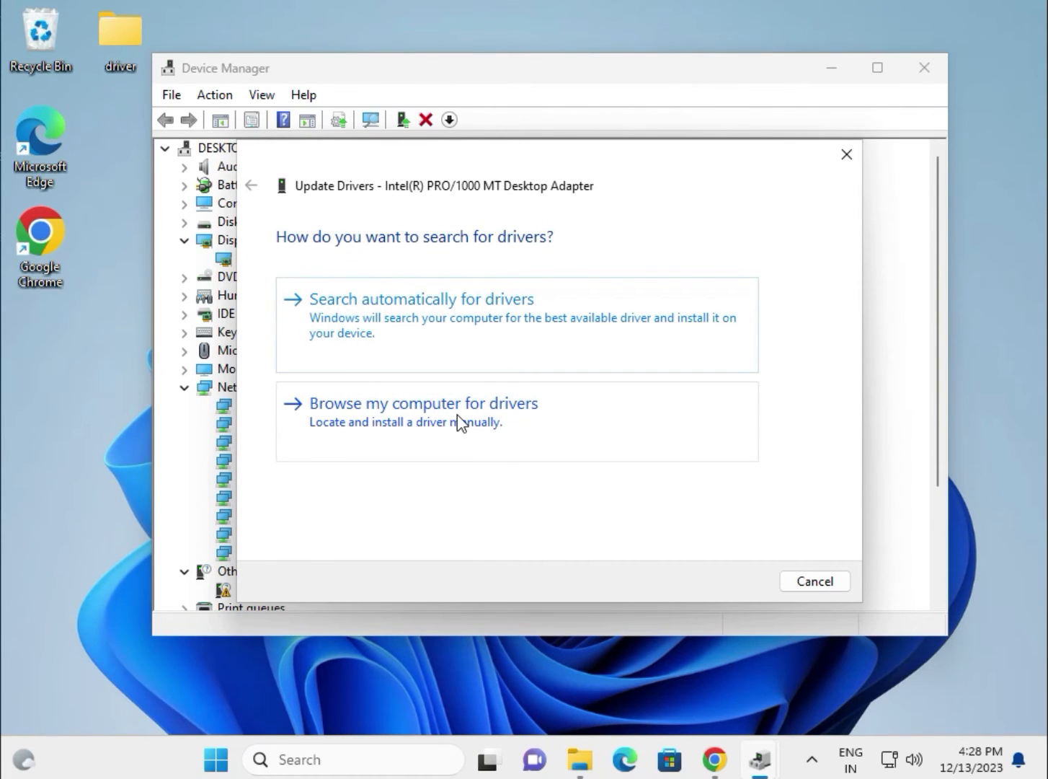
# Search the Desktop\driver folder manually for the Intel PRO/1000 adapter's driver.
pyautogui.click(424, 404)
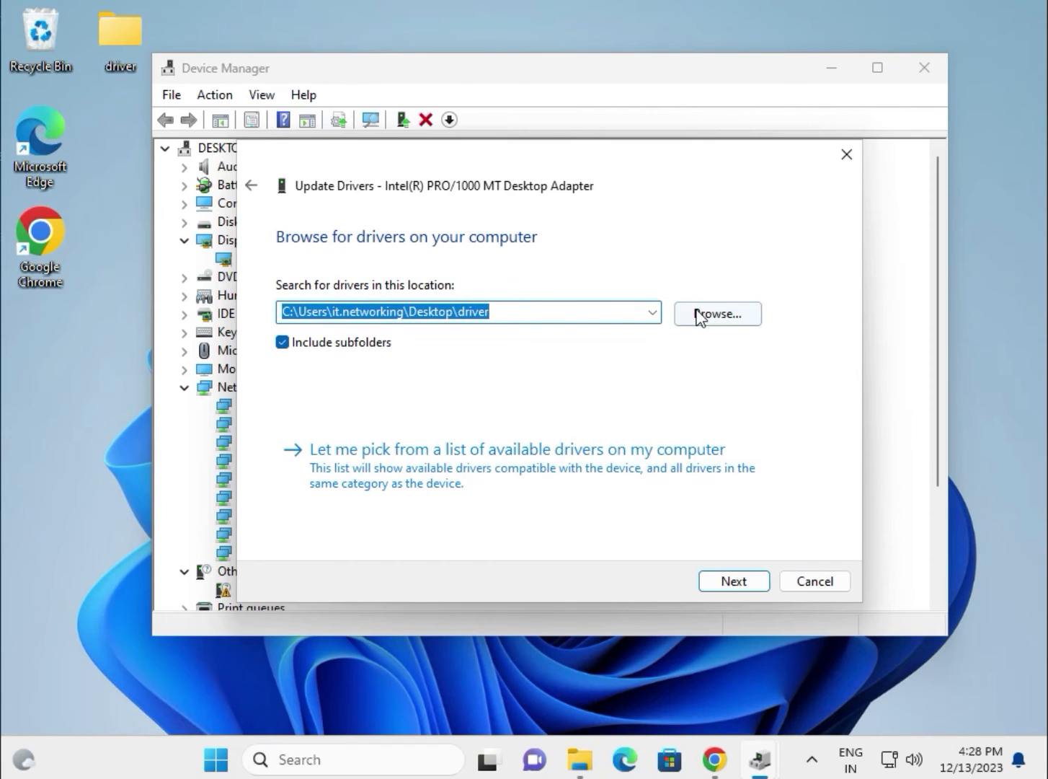
pyautogui.click(716, 312)
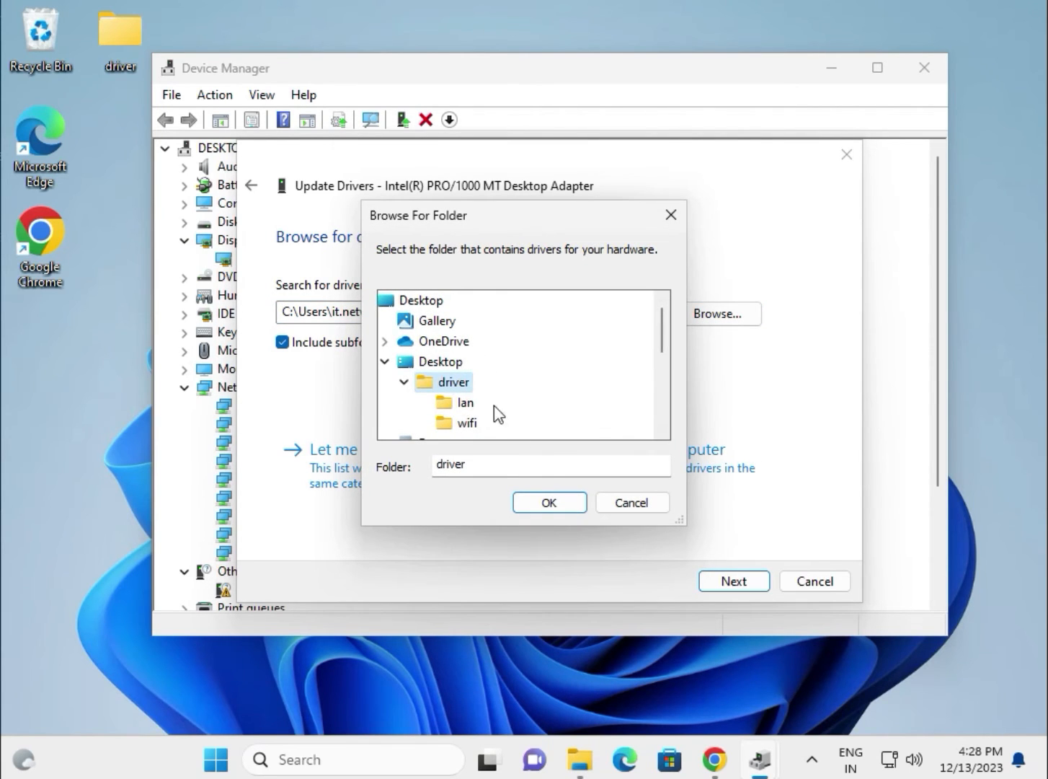
pyautogui.click(548, 502)
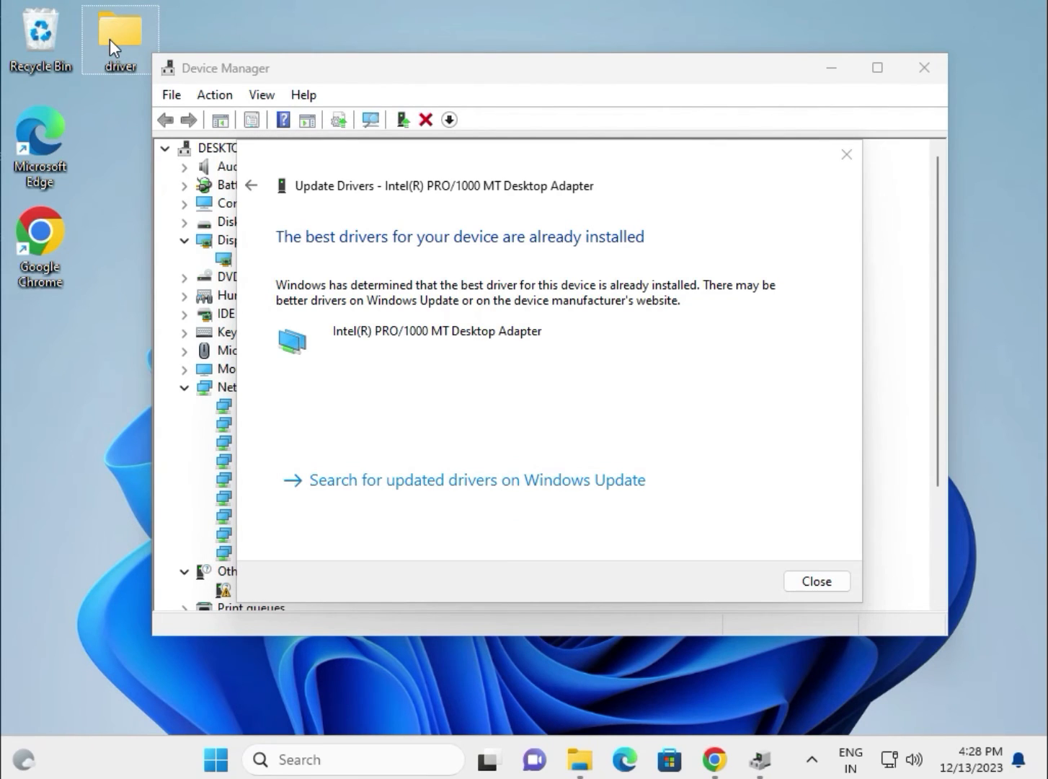
pyautogui.moveTo(120, 34)
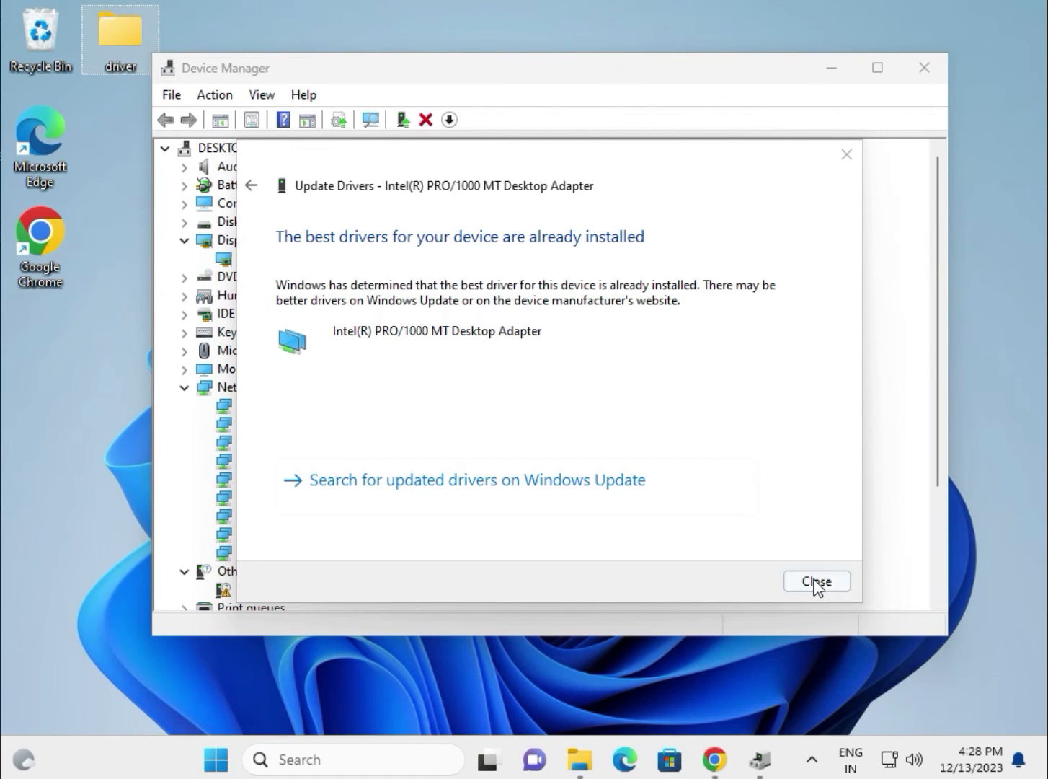
# Update the Intel Core i3-6098P processor driver from the Desktop\driver folder and close the result.
pyautogui.click(816, 581)
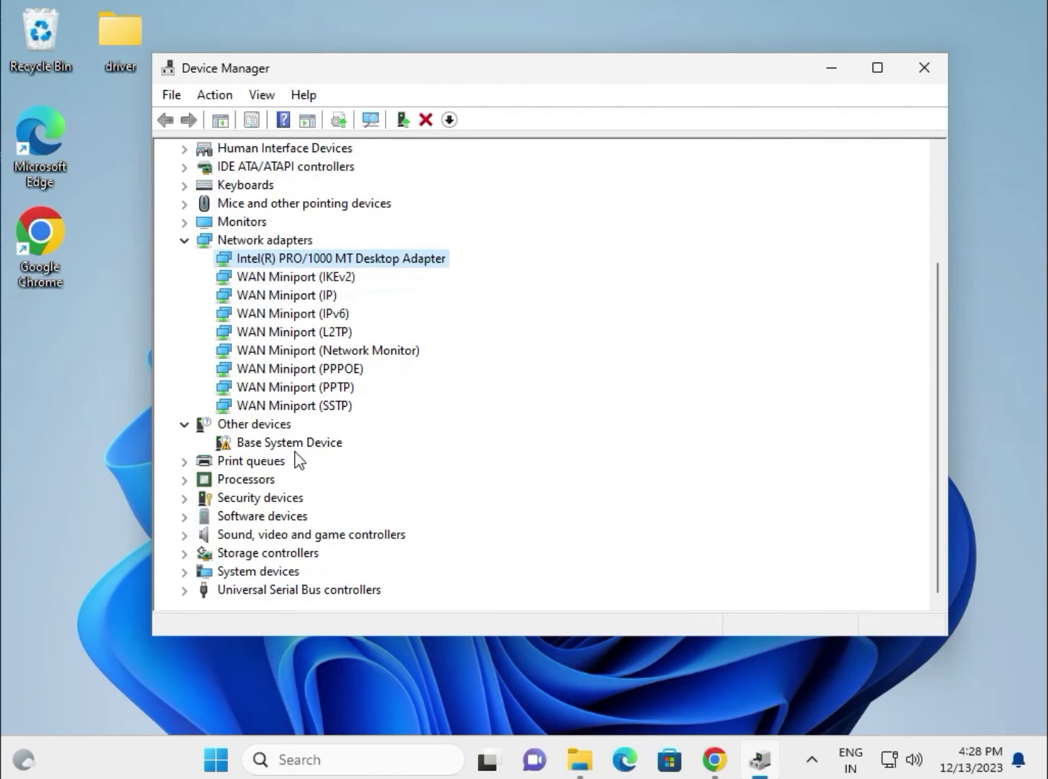
pyautogui.click(185, 478)
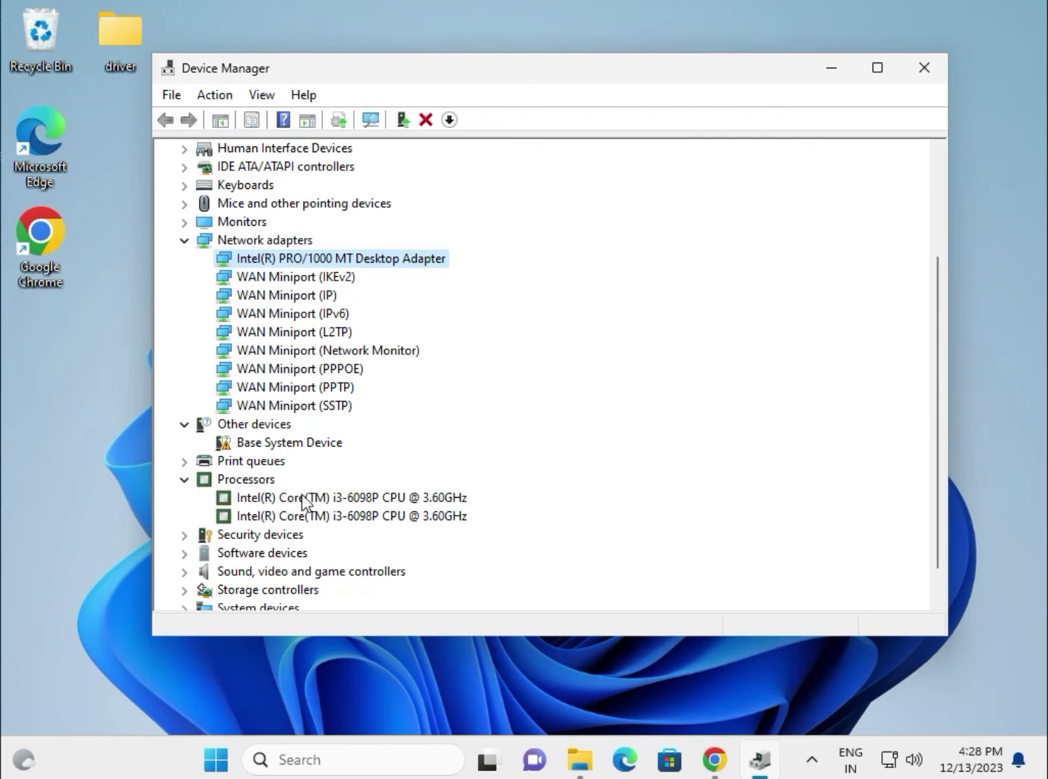
pyautogui.click(354, 496)
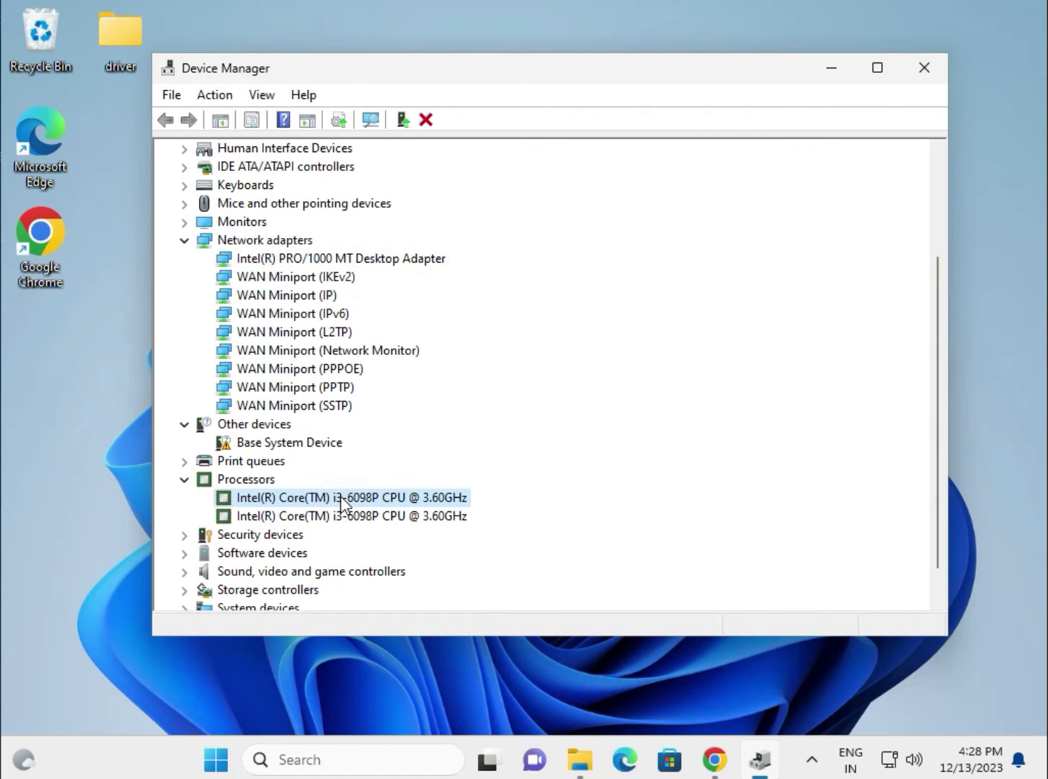
pyautogui.rightClick(342, 498)
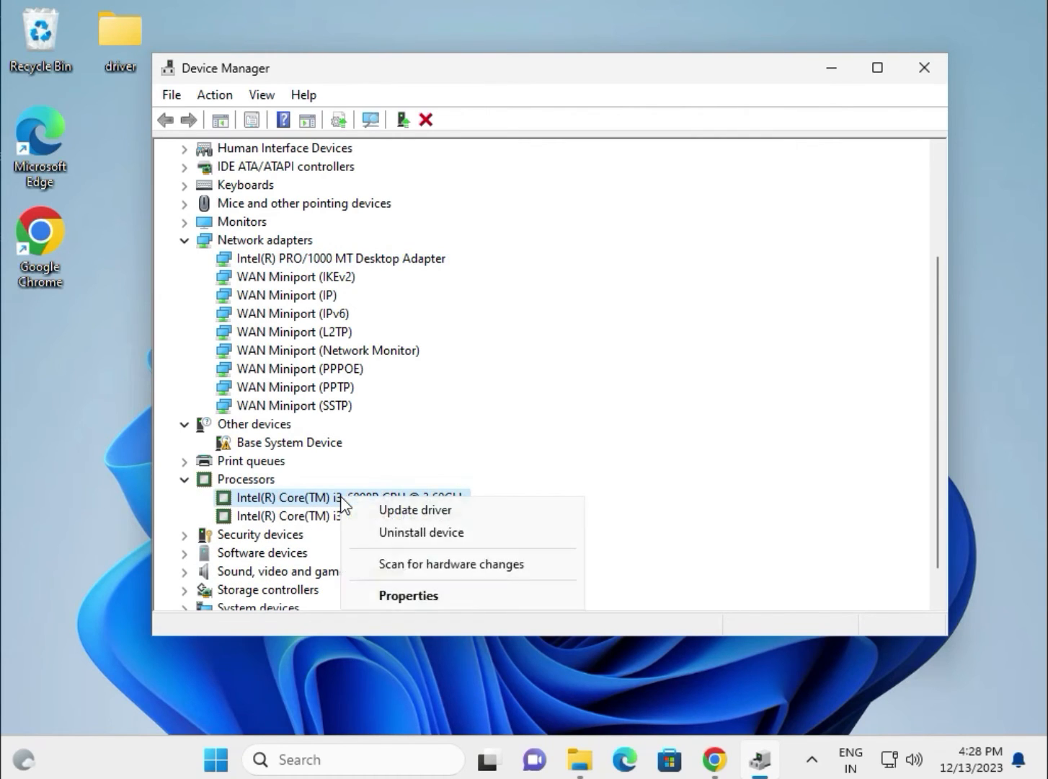
pyautogui.moveTo(415, 511)
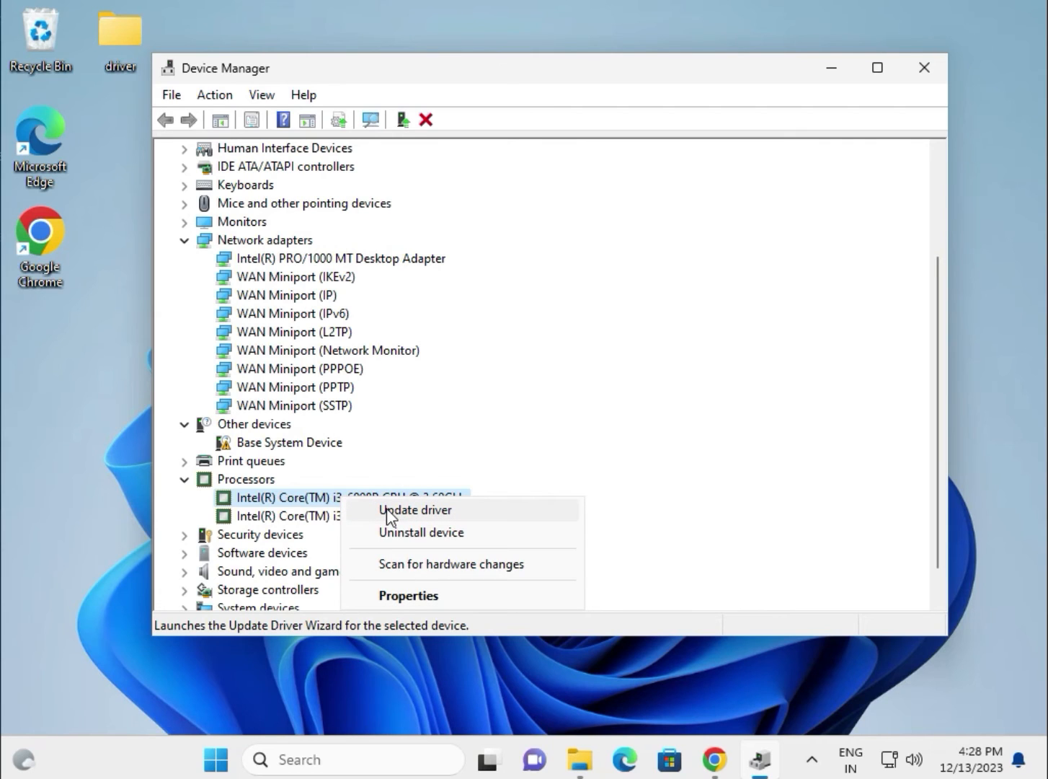
pyautogui.click(416, 510)
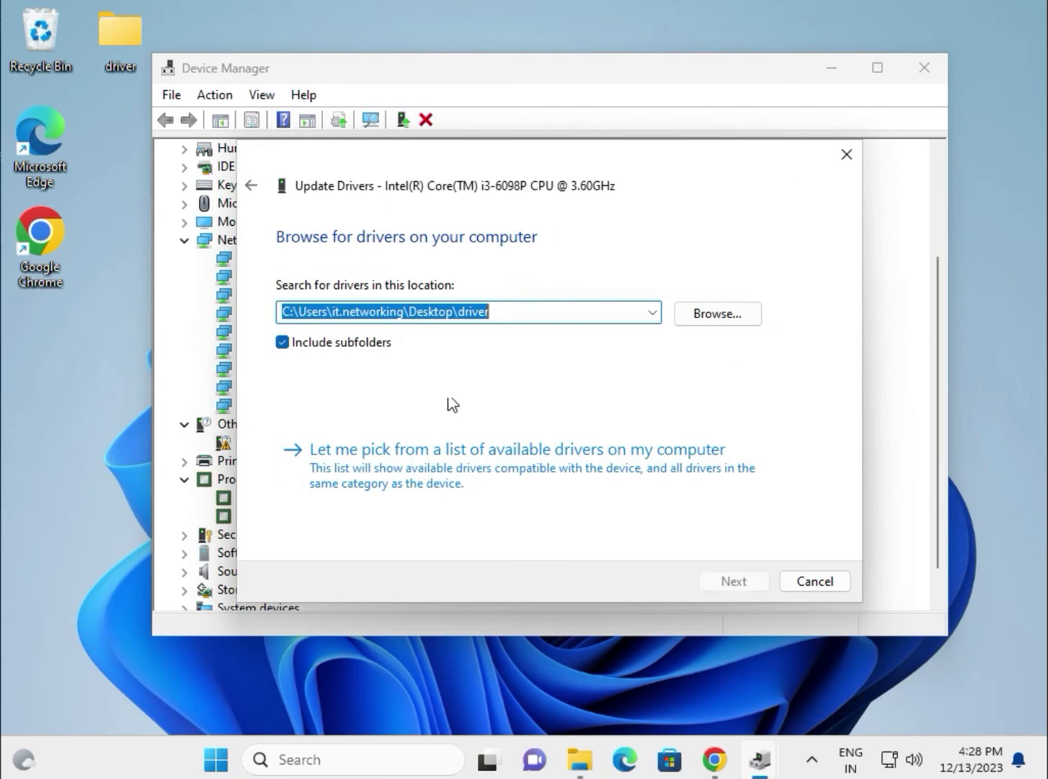
pyautogui.click(490, 312)
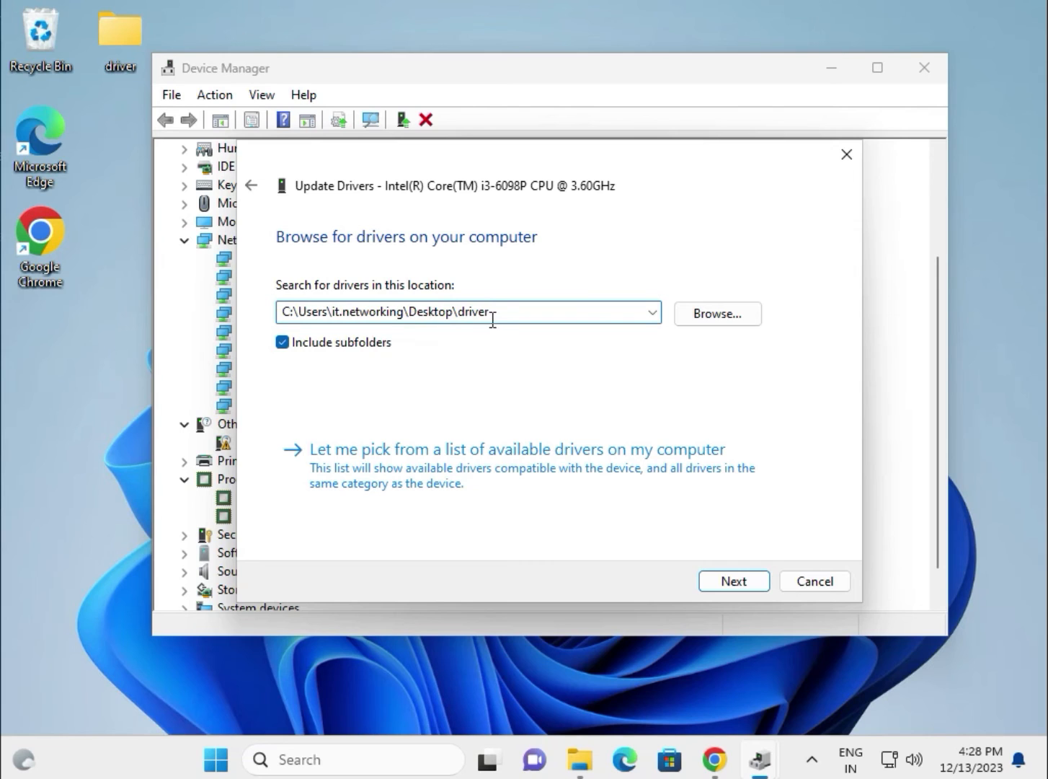
pyautogui.click(715, 313)
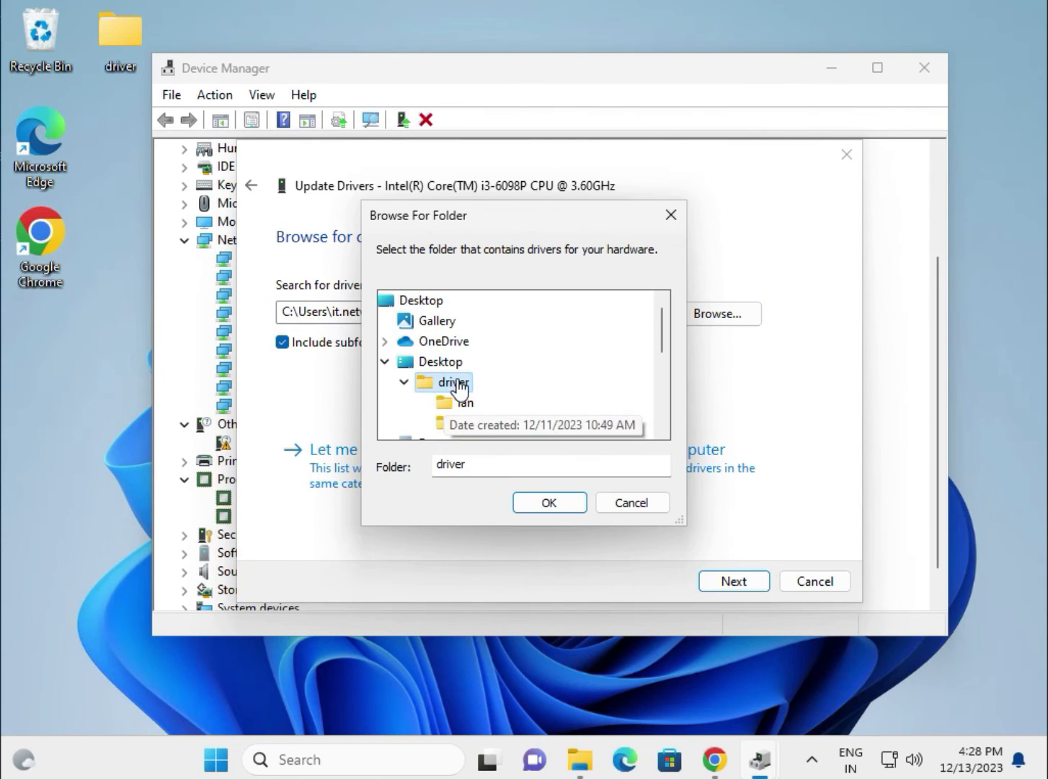
pyautogui.click(548, 502)
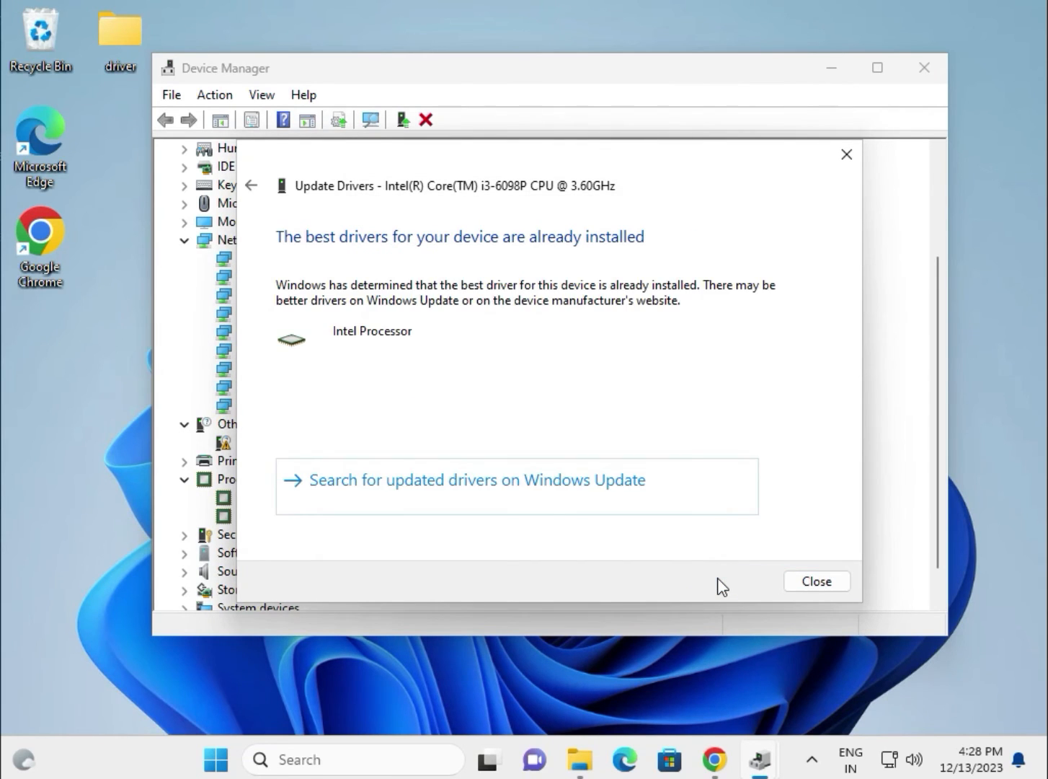
pyautogui.click(816, 580)
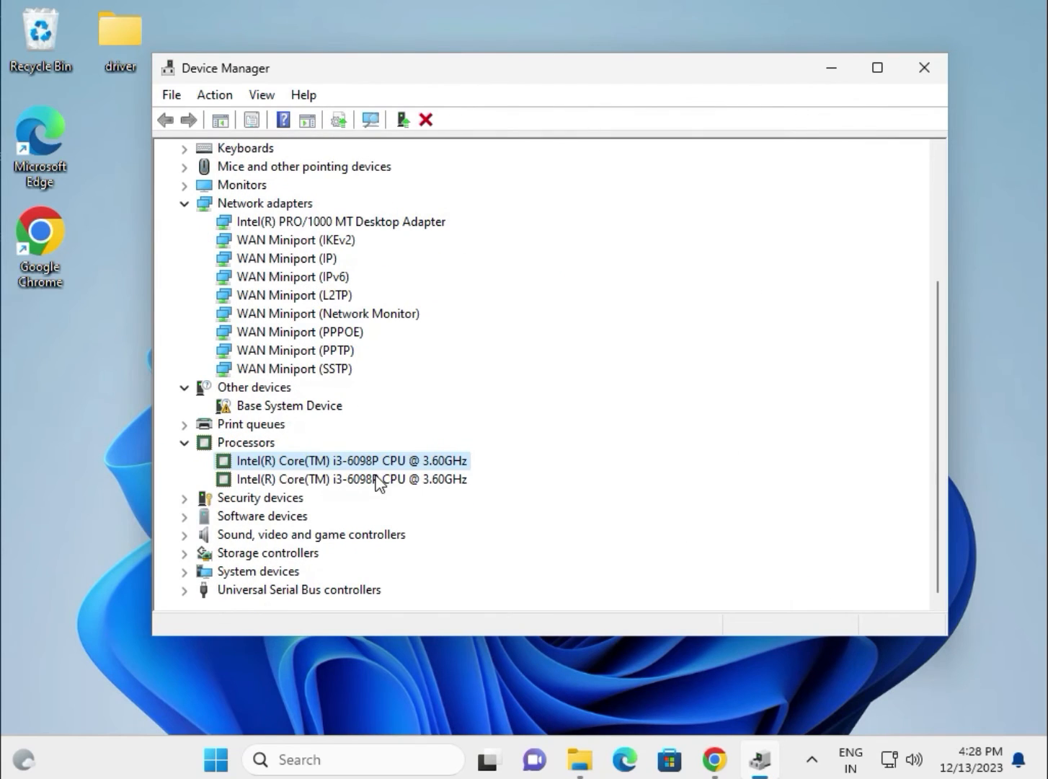
# Expand Sound, video and game controllers and USB controllers, then review the display and network adapters.
pyautogui.click(185, 534)
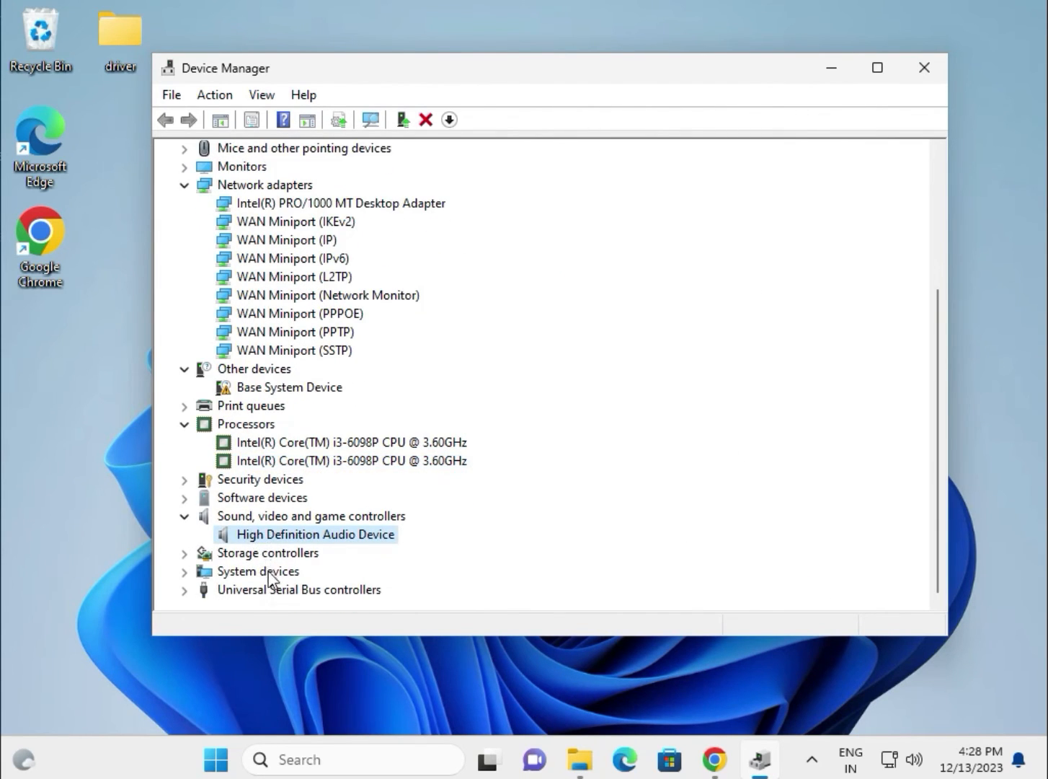
pyautogui.click(185, 588)
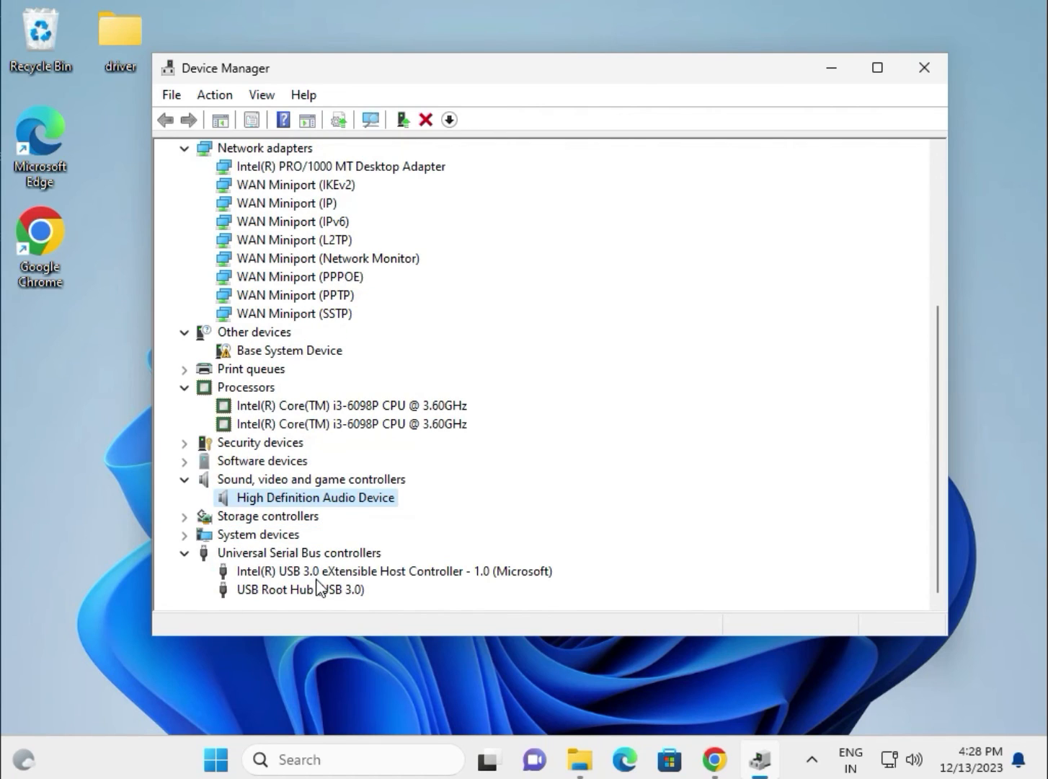
pyautogui.moveTo(301, 589)
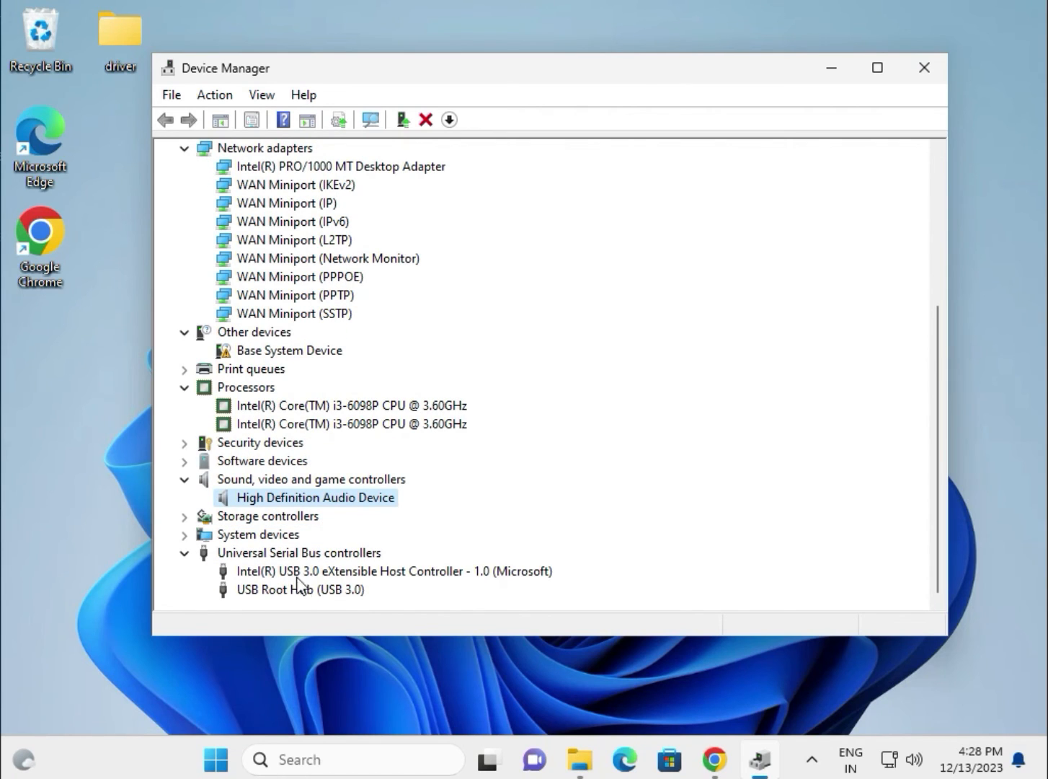
pyautogui.scroll(3)
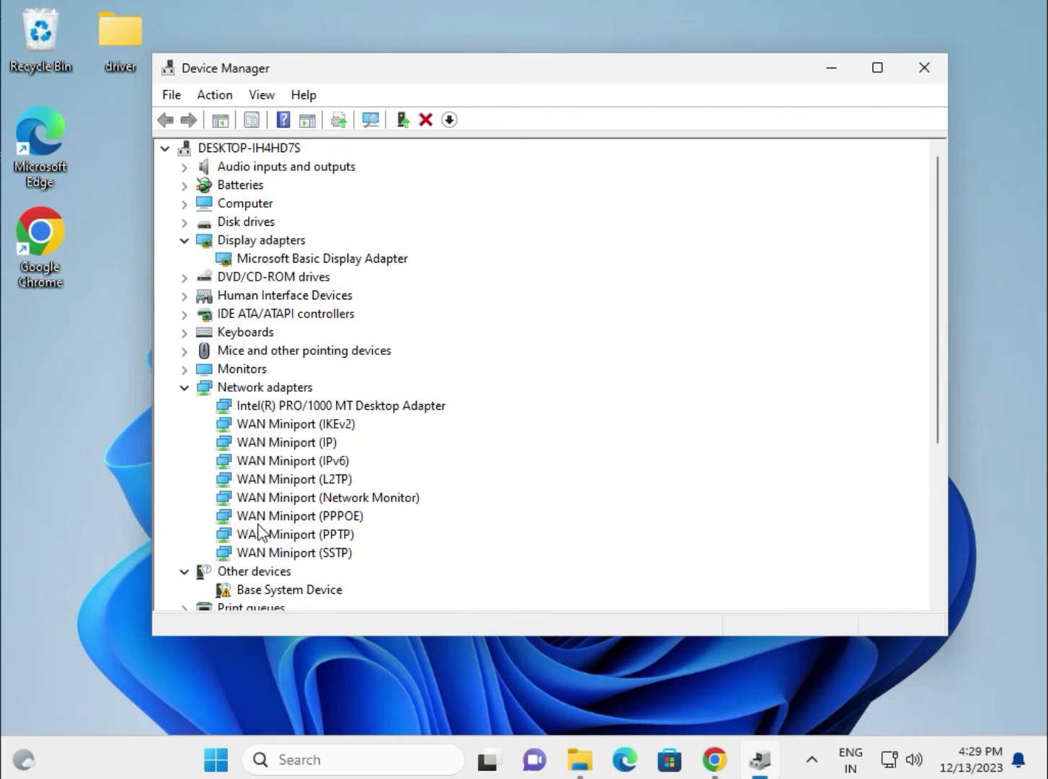
pyautogui.moveTo(282, 343)
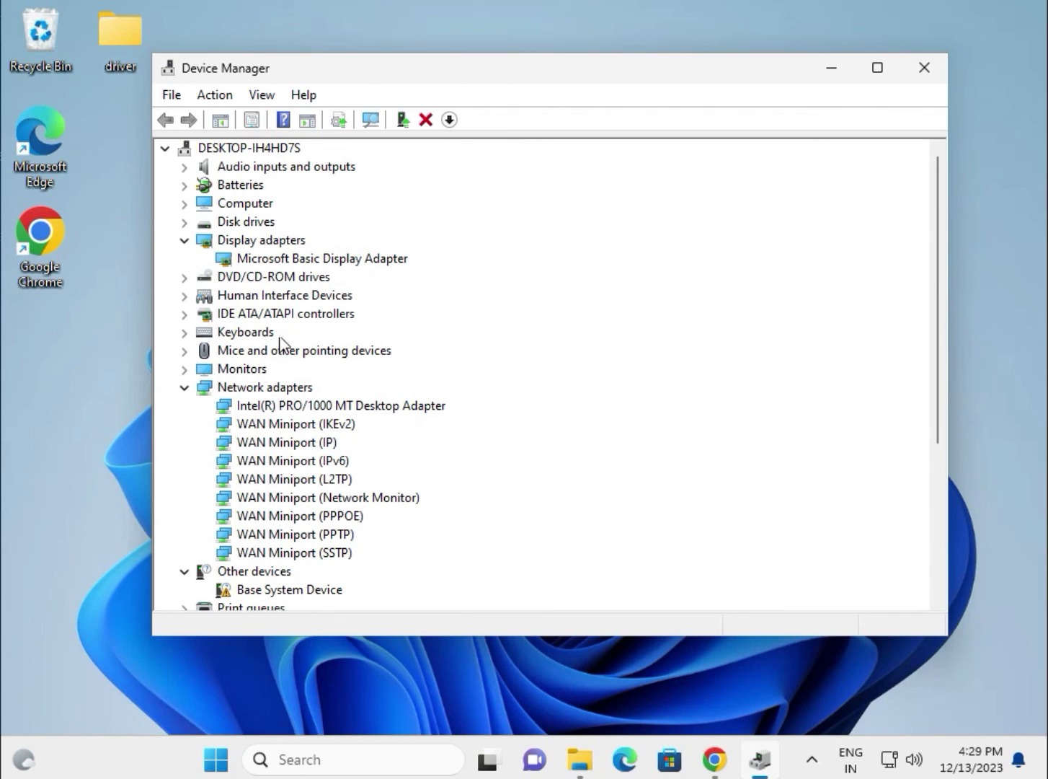
pyautogui.click(322, 258)
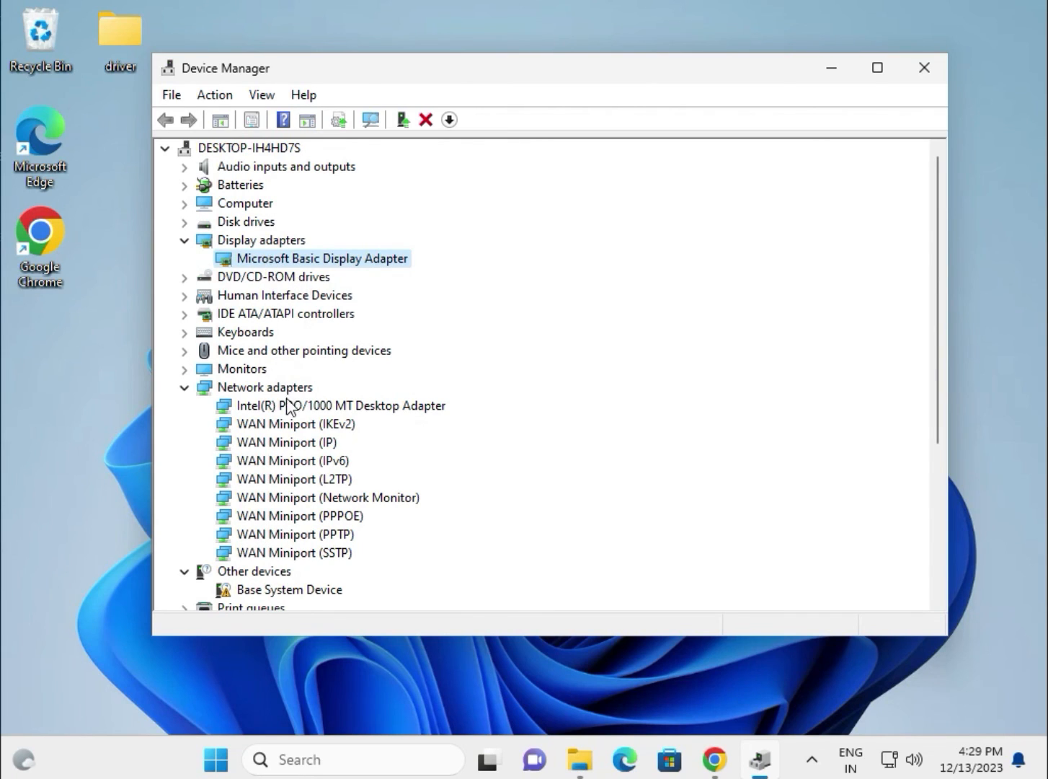
pyautogui.click(340, 404)
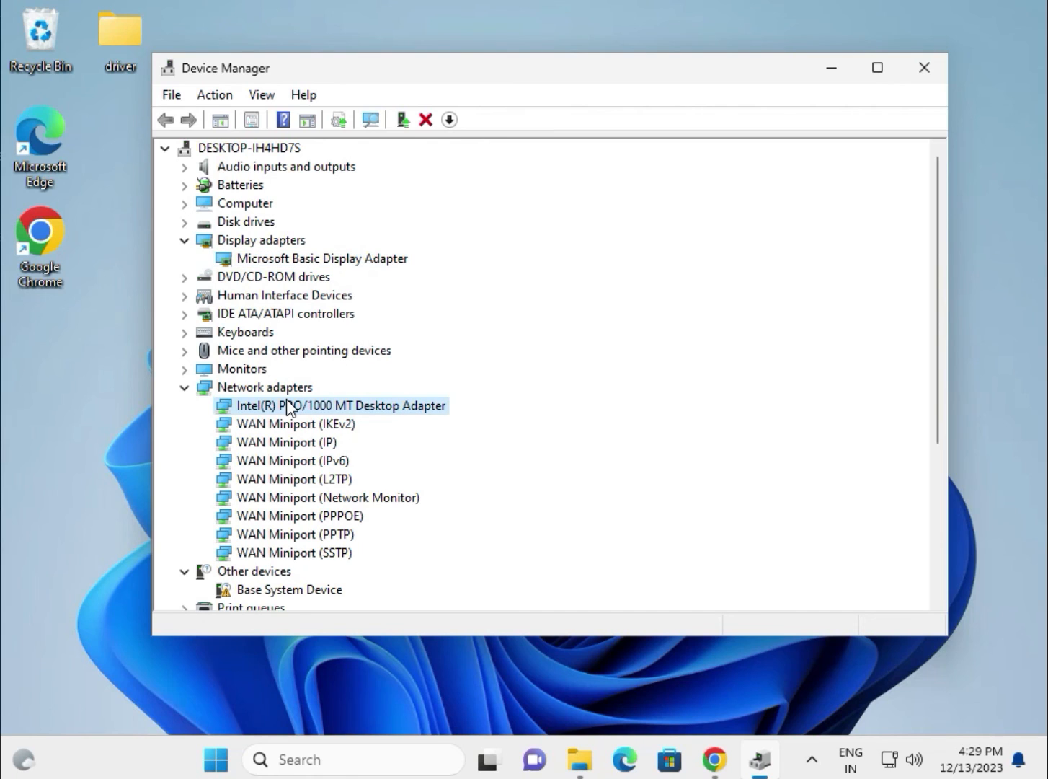
pyautogui.scroll(-3)
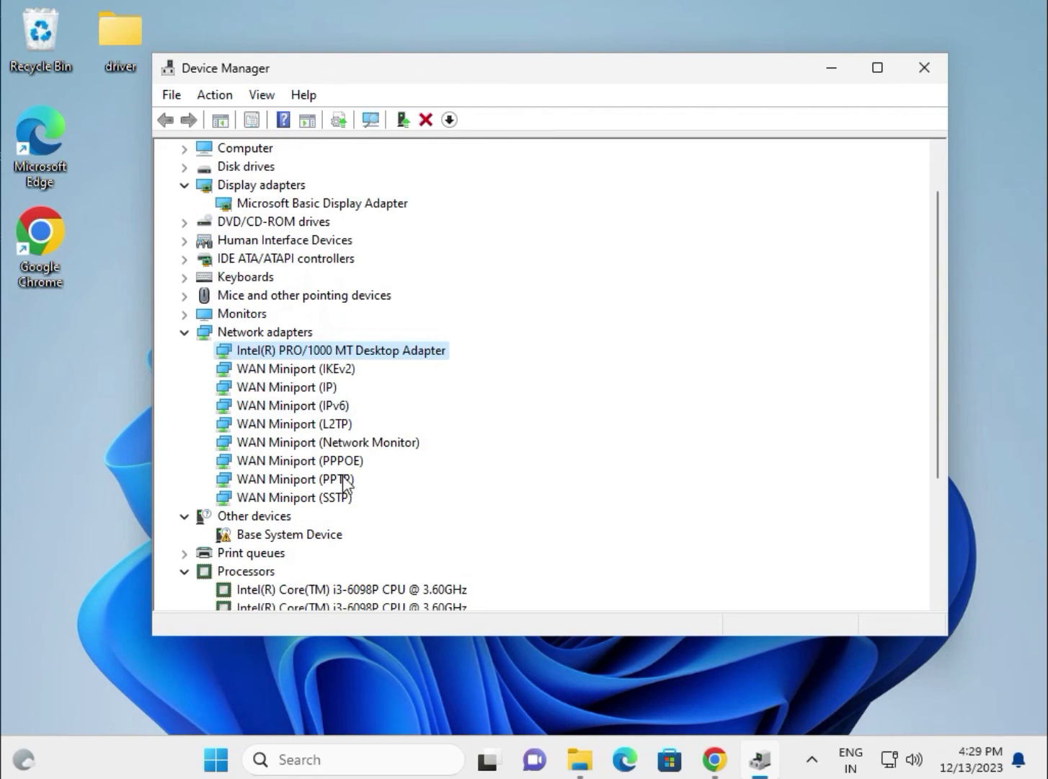
pyautogui.scroll(-3)
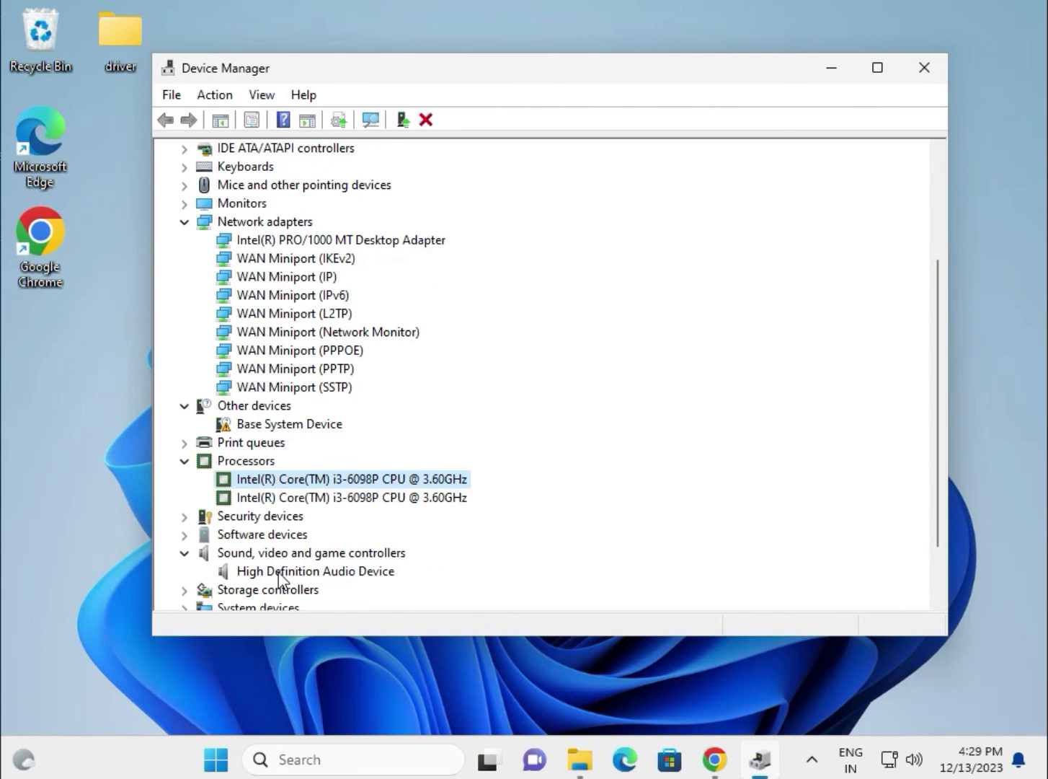
pyautogui.moveTo(473, 460)
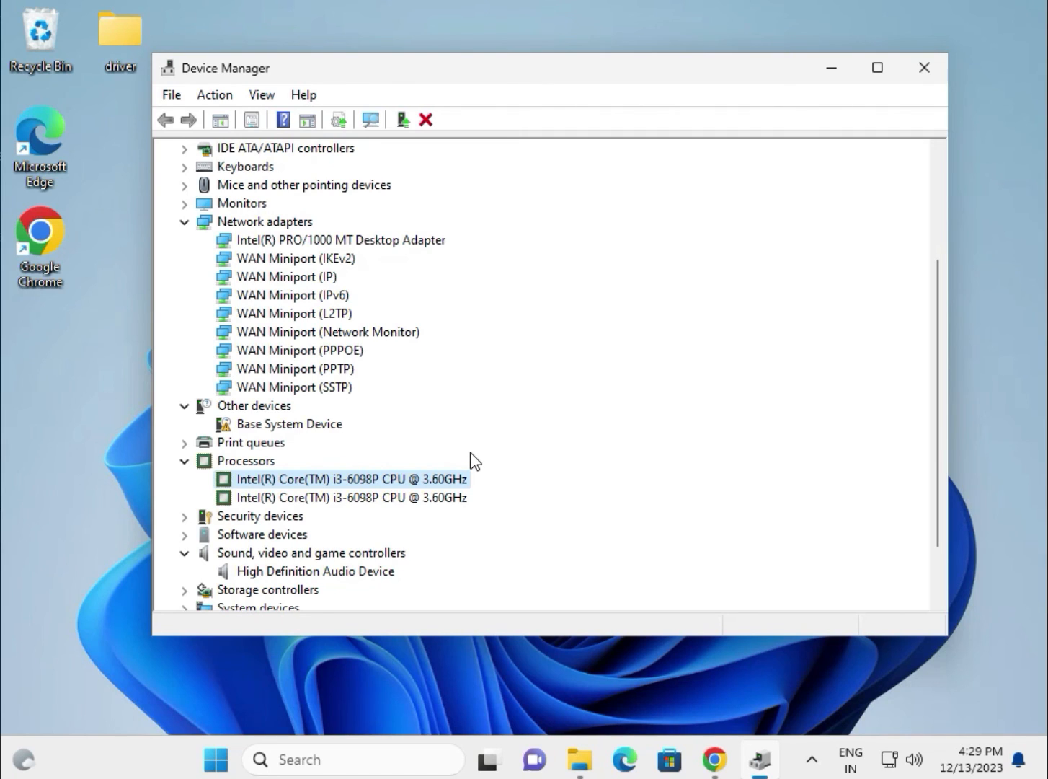
pyautogui.moveTo(495, 453)
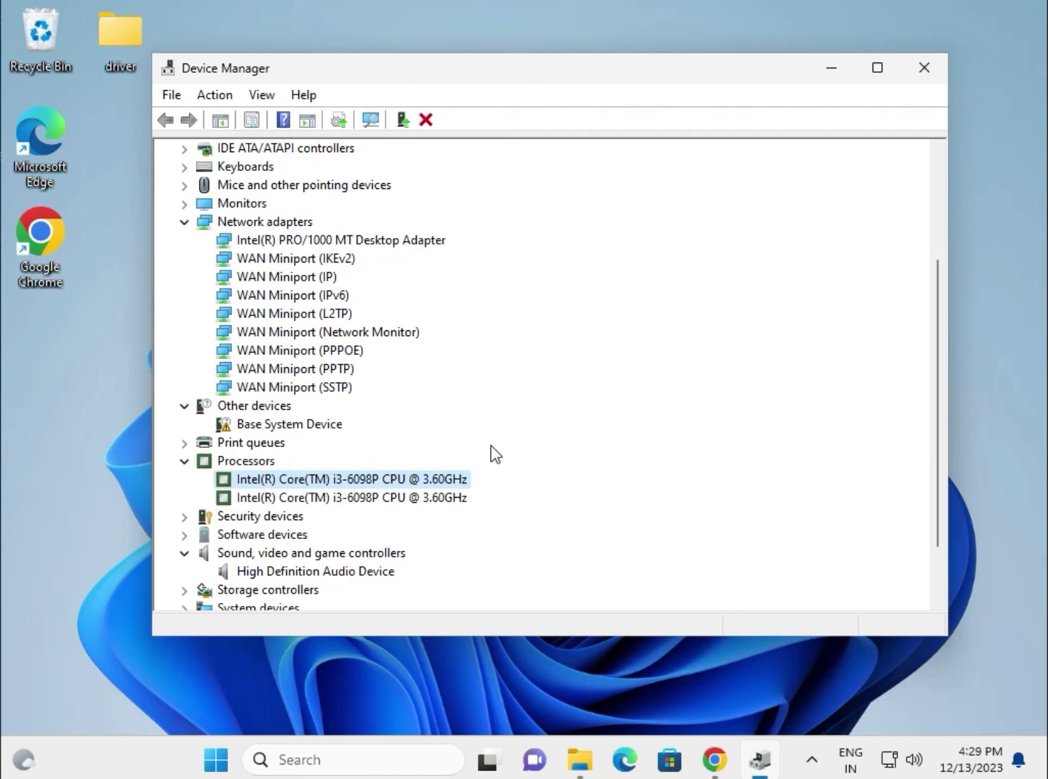
pyautogui.moveTo(496, 453)
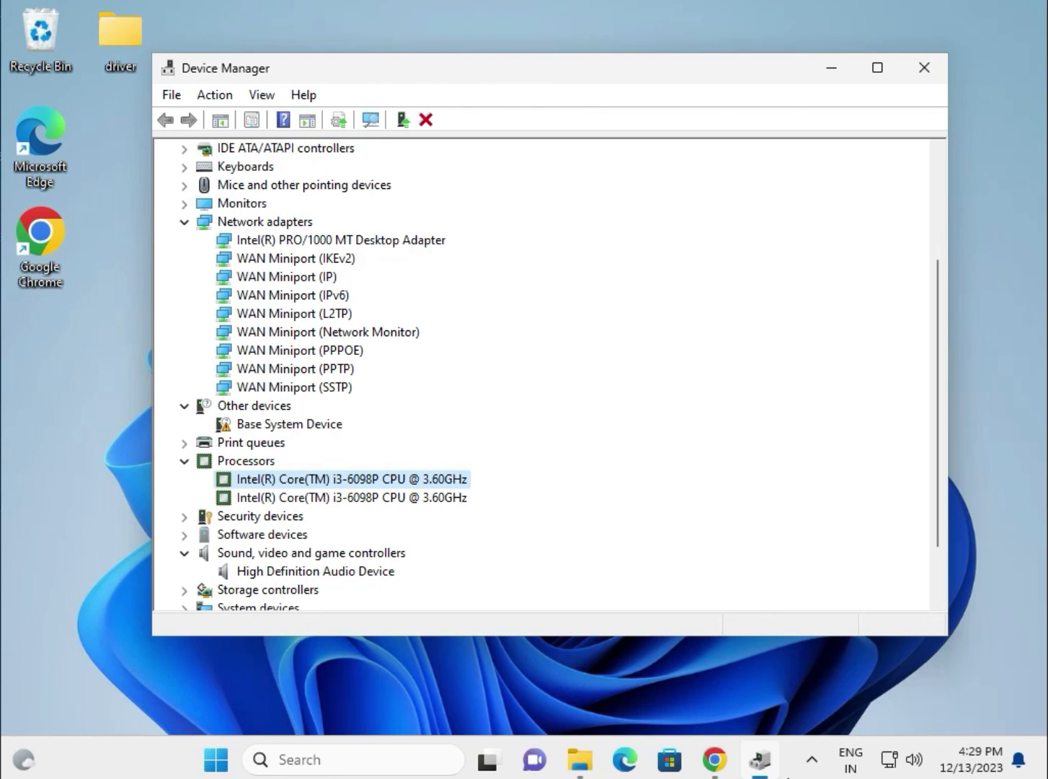